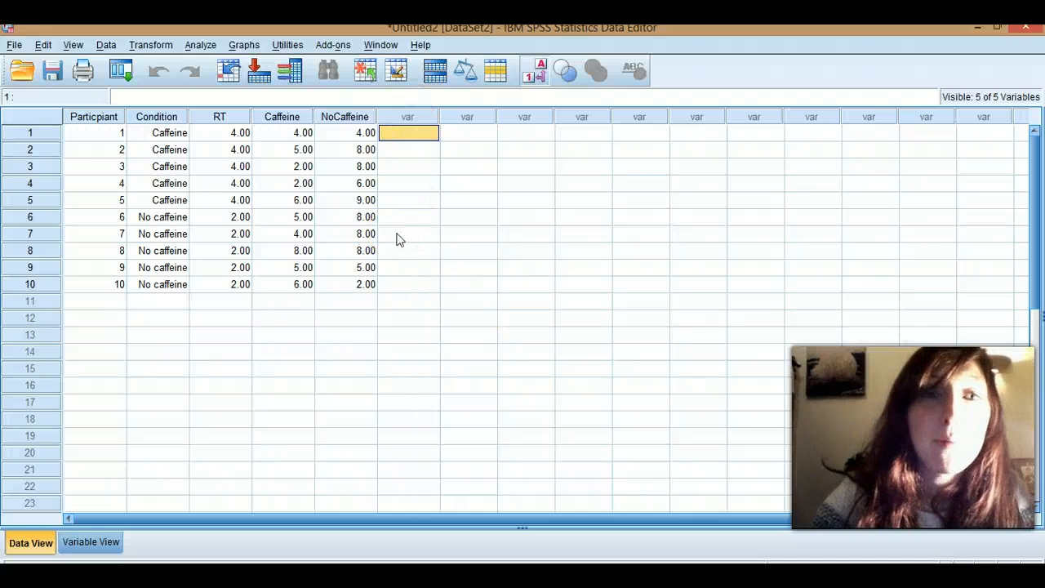
mouse_move(459, 235)
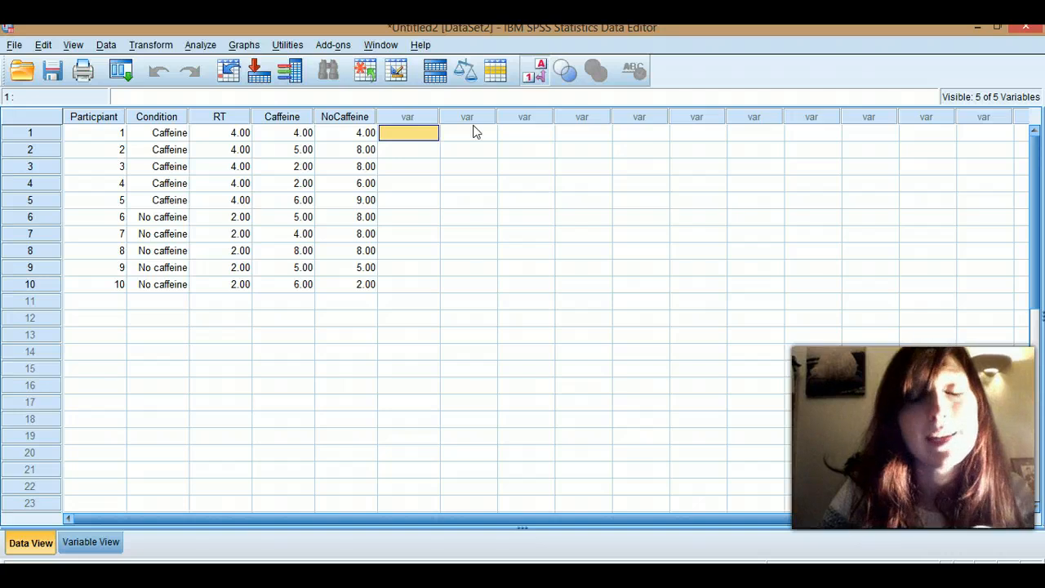
- Launch the Chart Builder from the Graphs toolbar
left_click(244, 46)
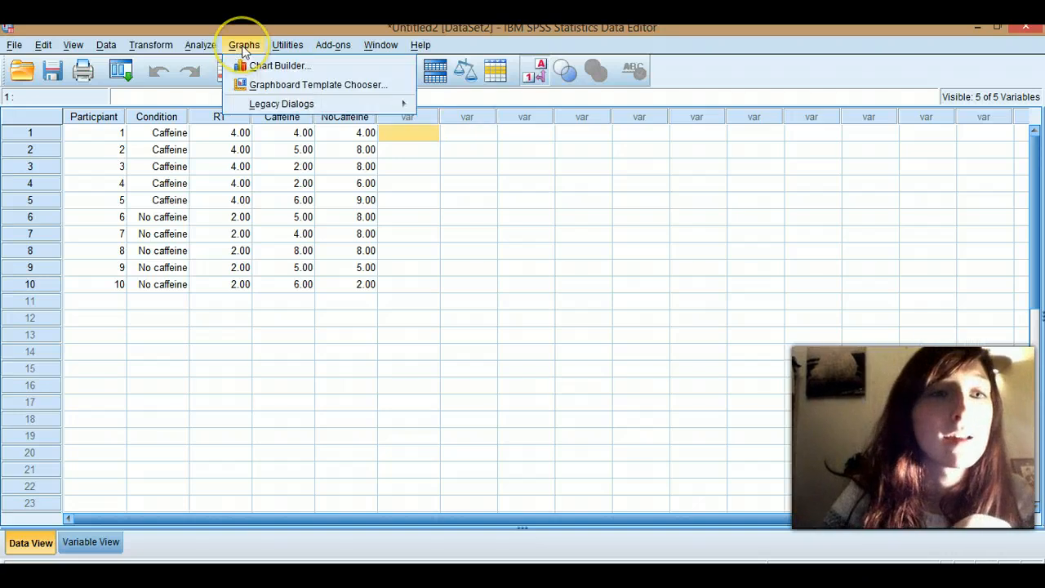
mouse_move(280, 65)
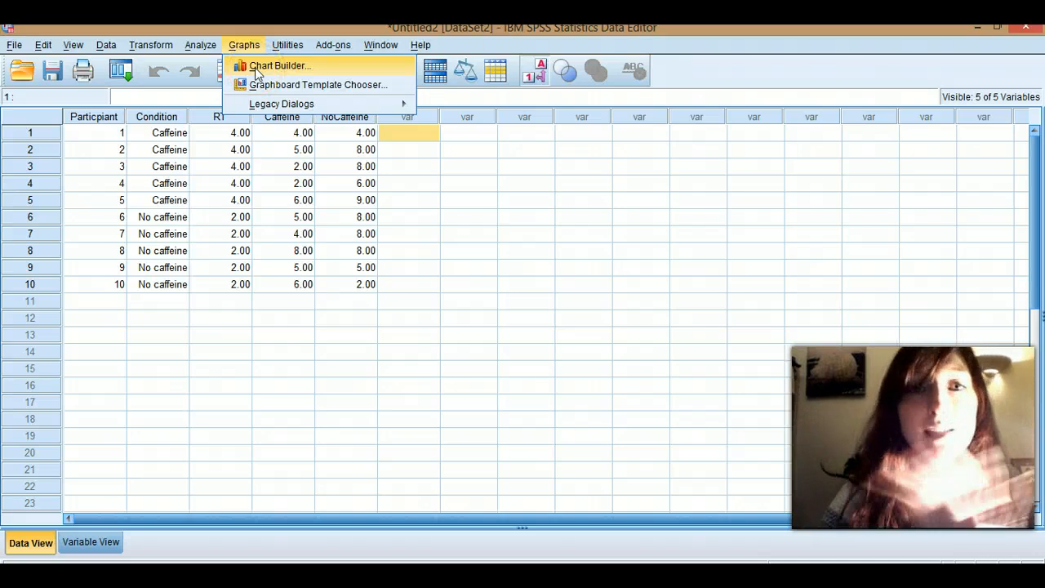
left_click(281, 105)
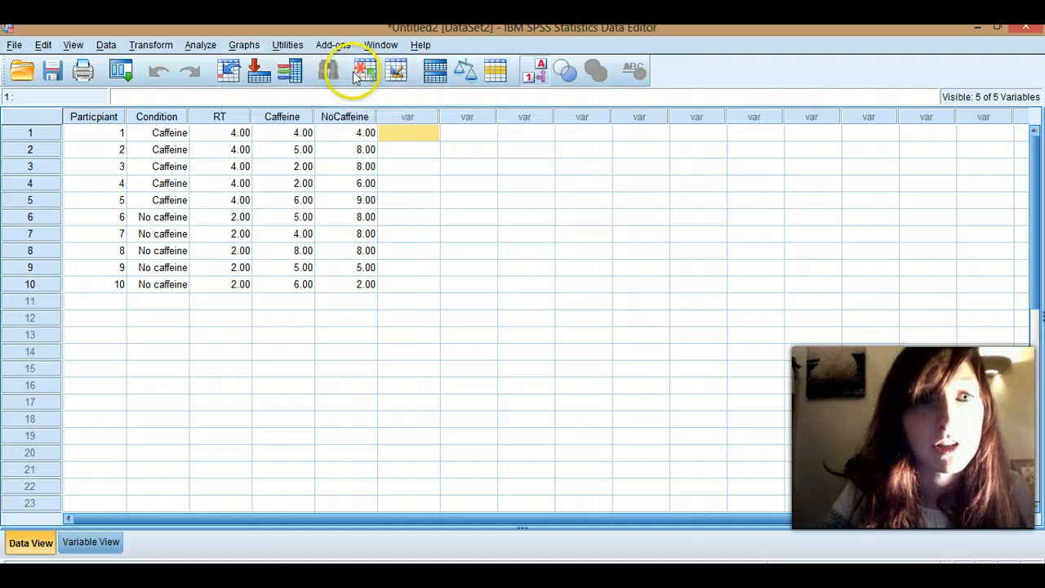
left_click(243, 45)
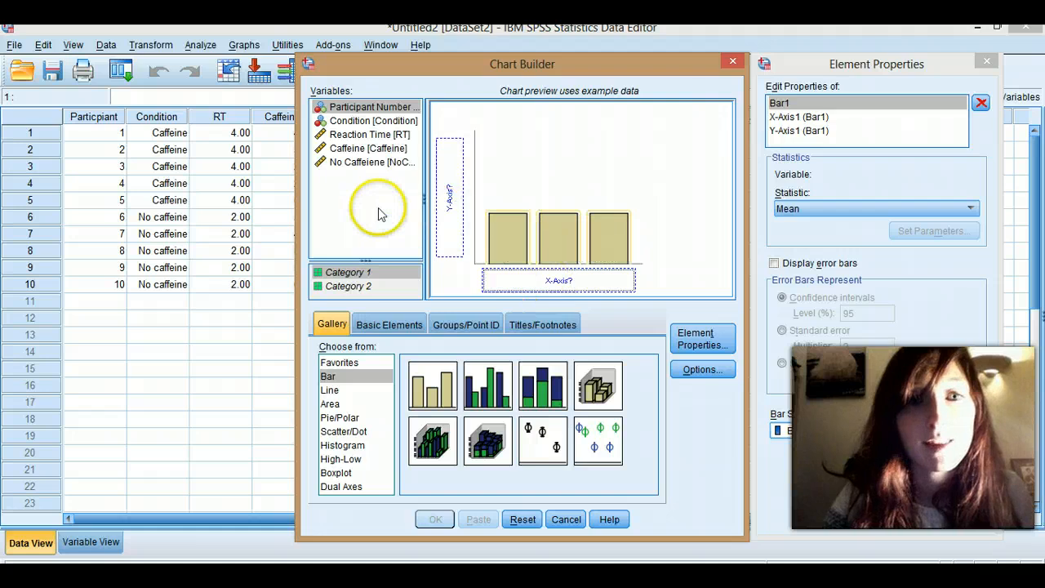
mouse_move(399, 228)
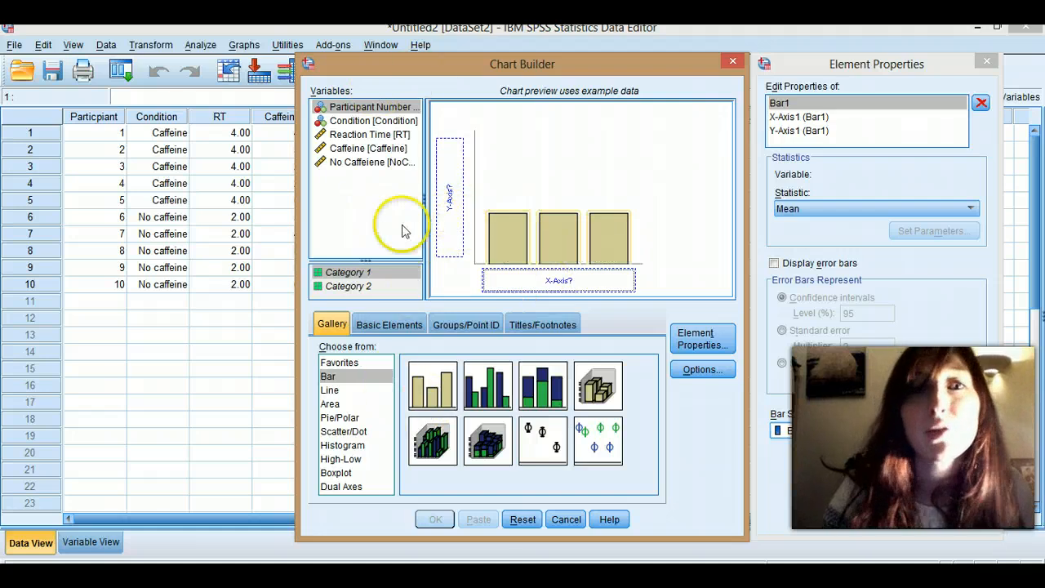
mouse_move(344, 225)
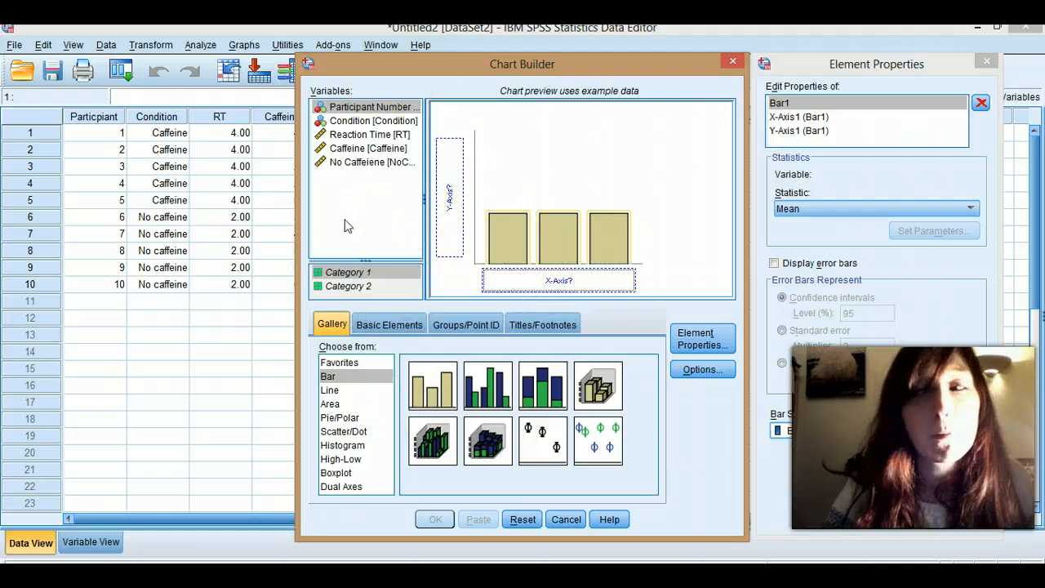
mouse_move(431, 385)
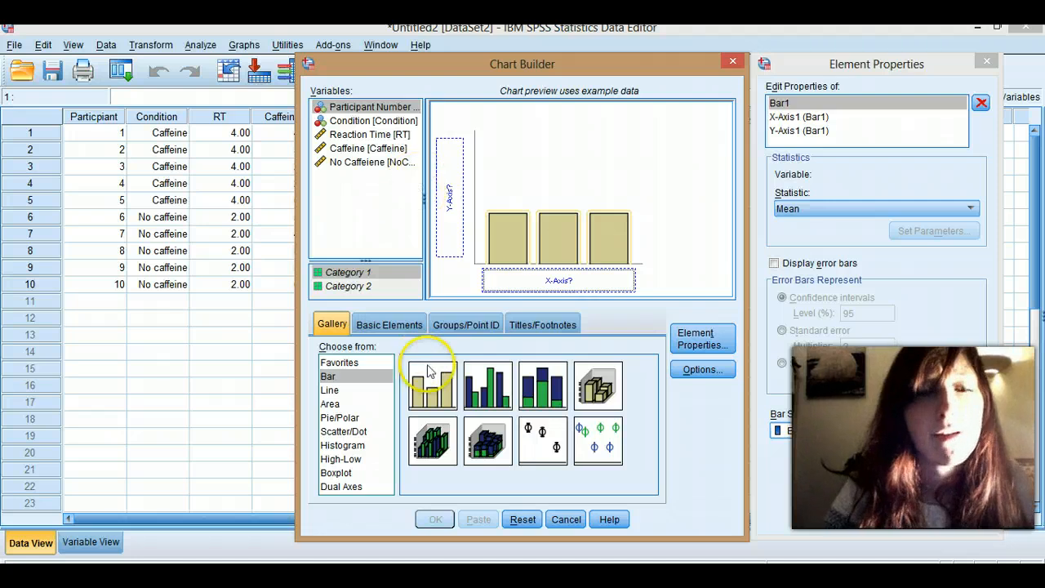
mouse_move(444, 411)
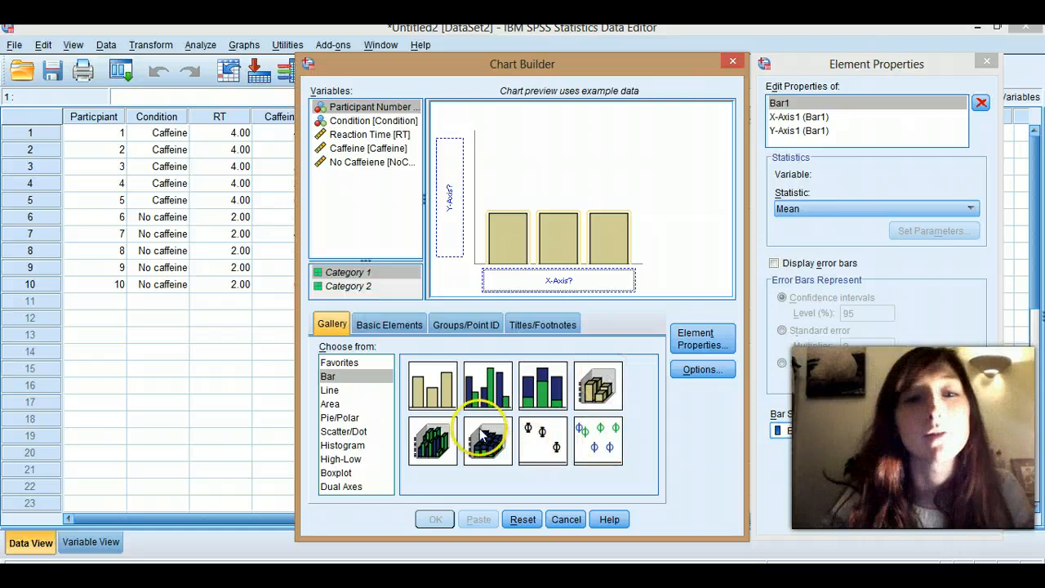
- Browse Line, Area, Pie/Polar, Histogram and Boxplot gallery types, then return to Bar
left_click(330, 389)
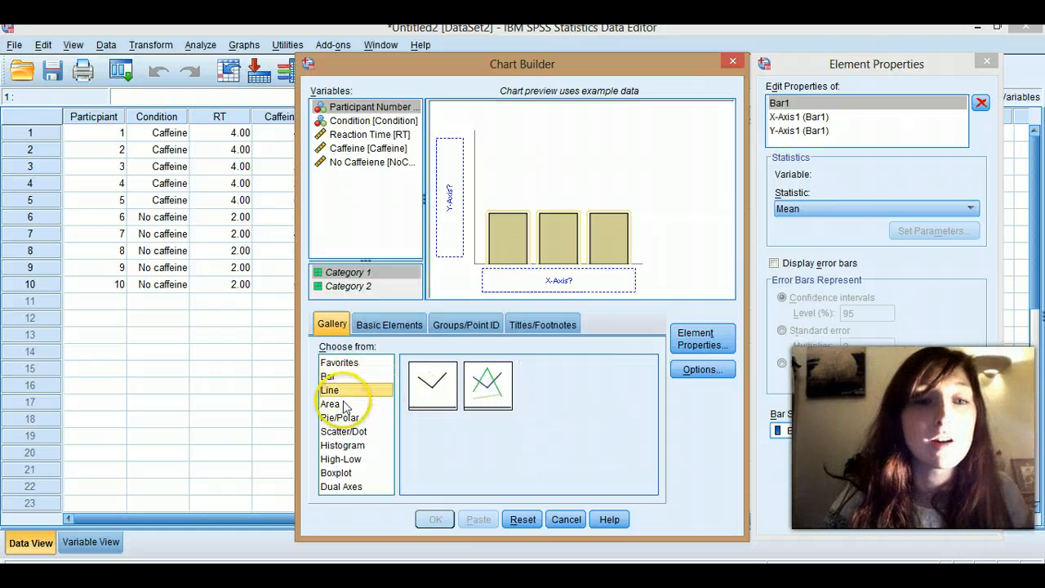
left_click(340, 418)
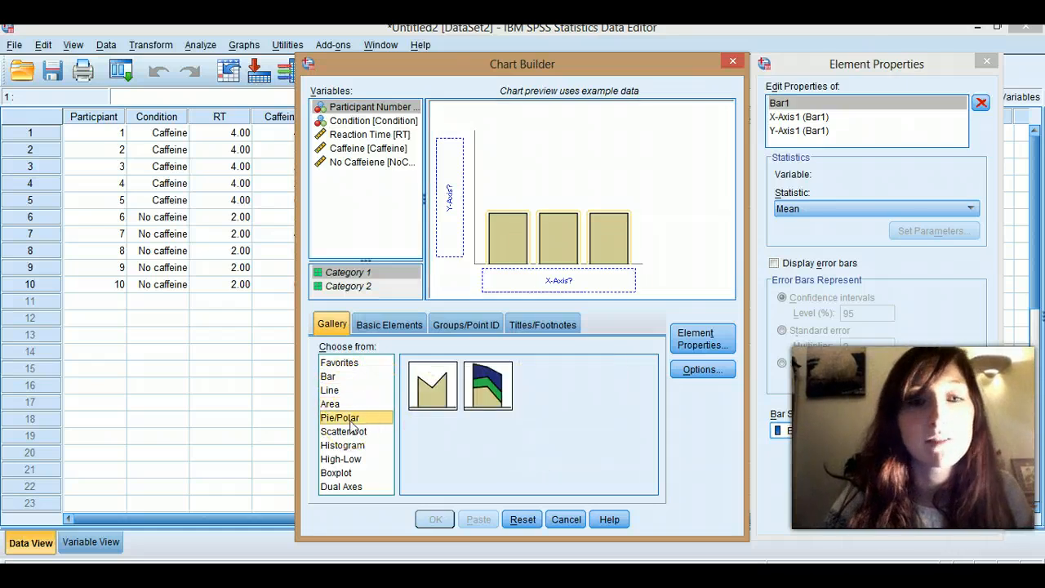
left_click(340, 417)
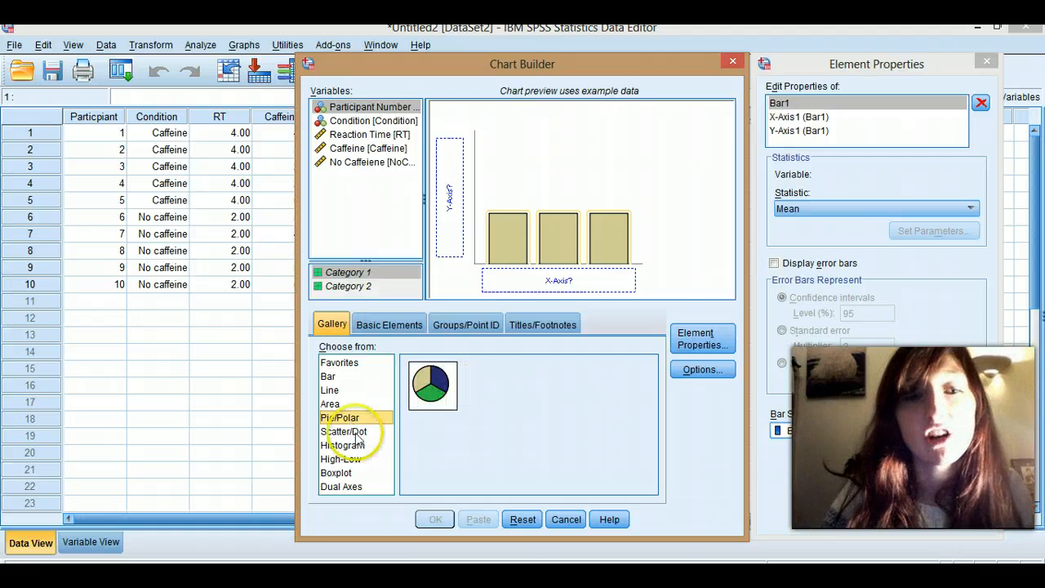
left_click(326, 376)
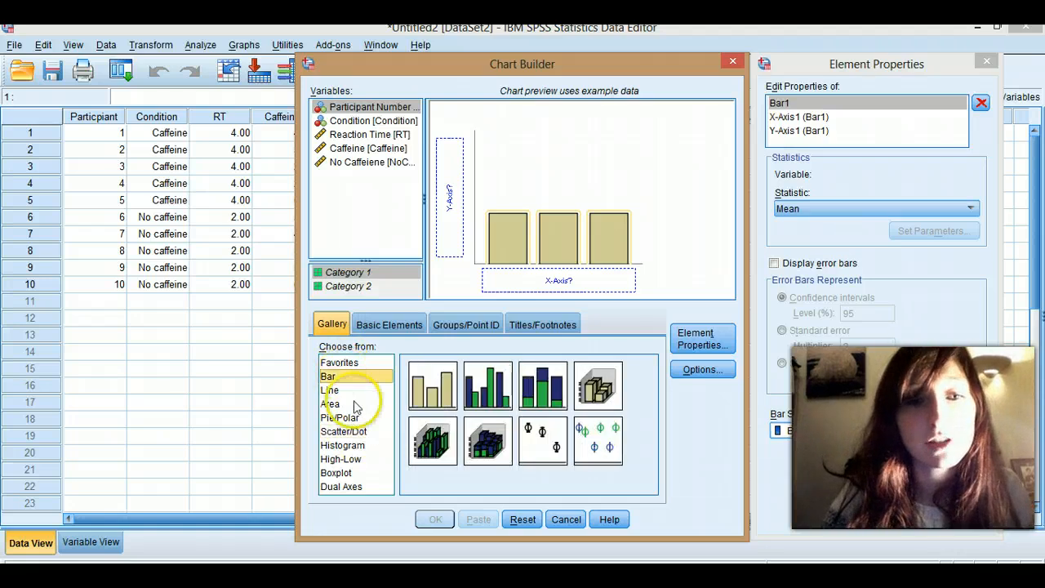
left_click(342, 444)
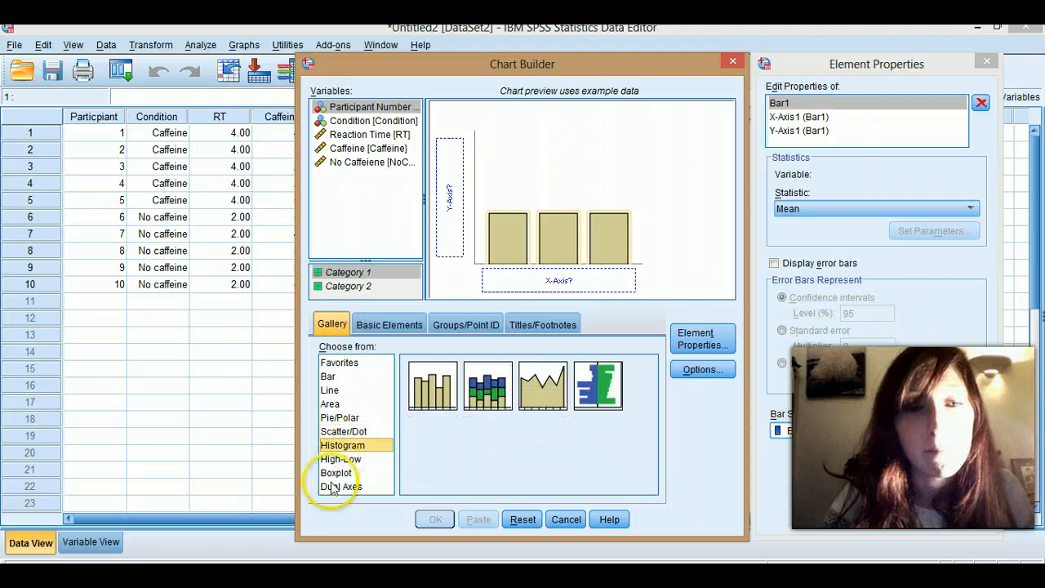
left_click(336, 473)
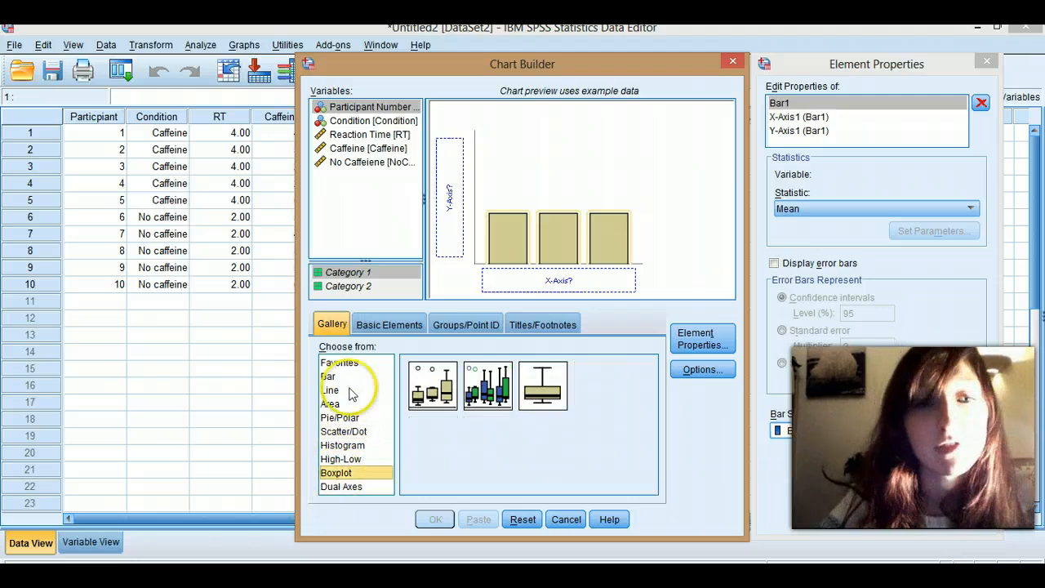
left_click(328, 375)
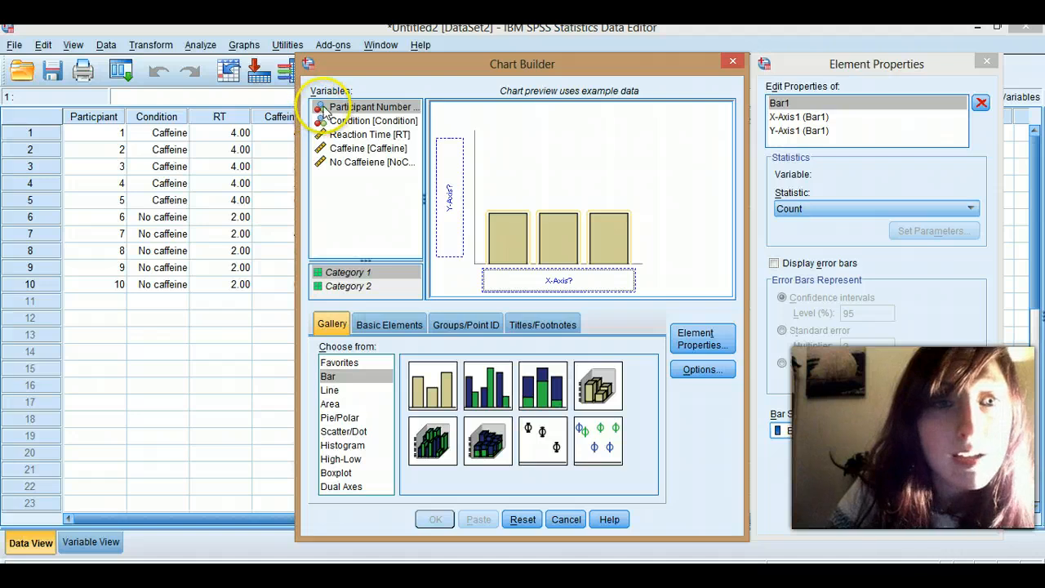
- Build a bar chart with Condition on the X-axis and mean Reaction Time on the Y-axis
left_click(373, 120)
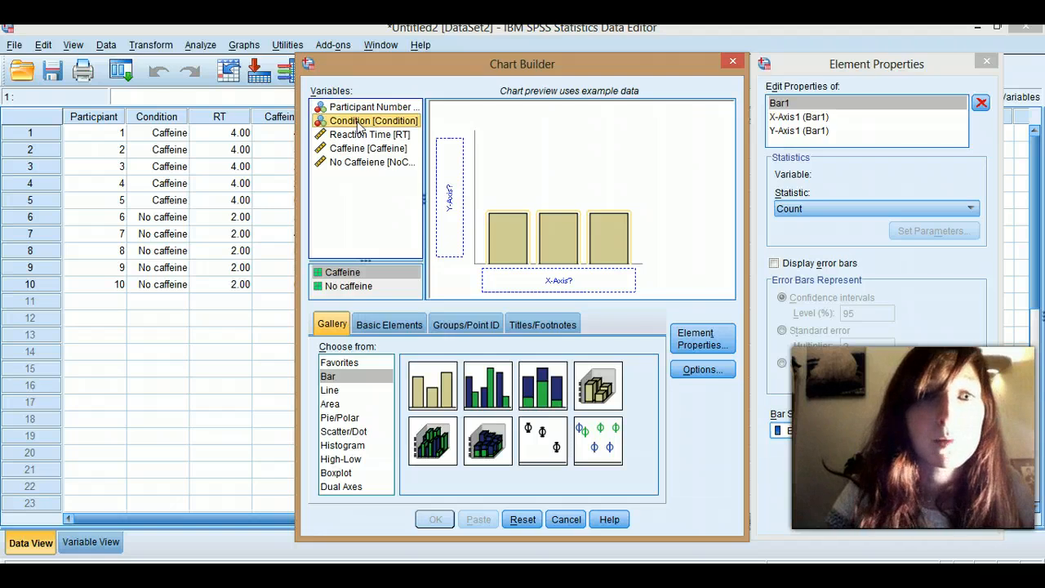
left_click_drag(372, 121, 558, 281)
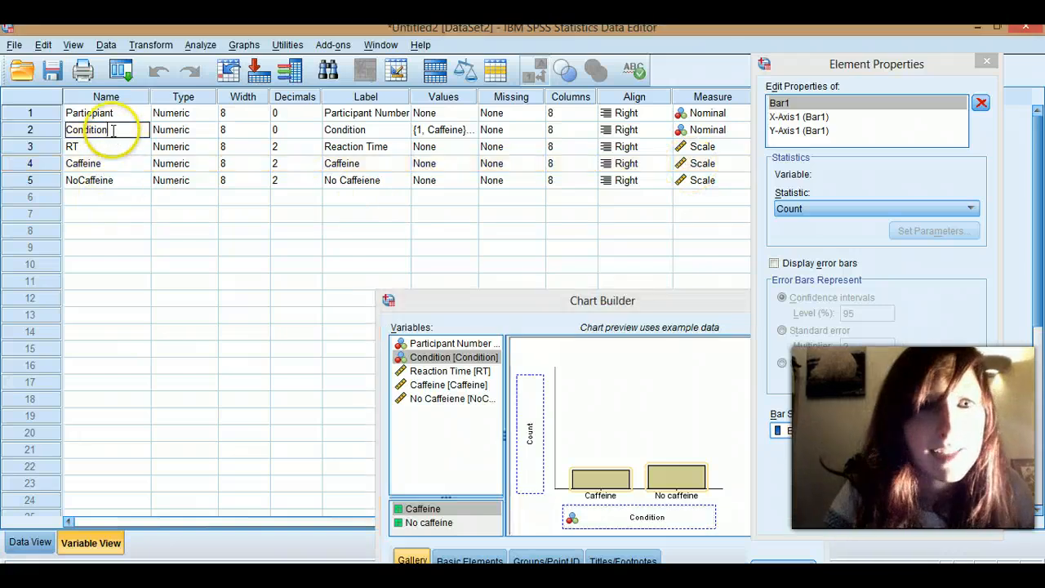
mouse_move(441, 130)
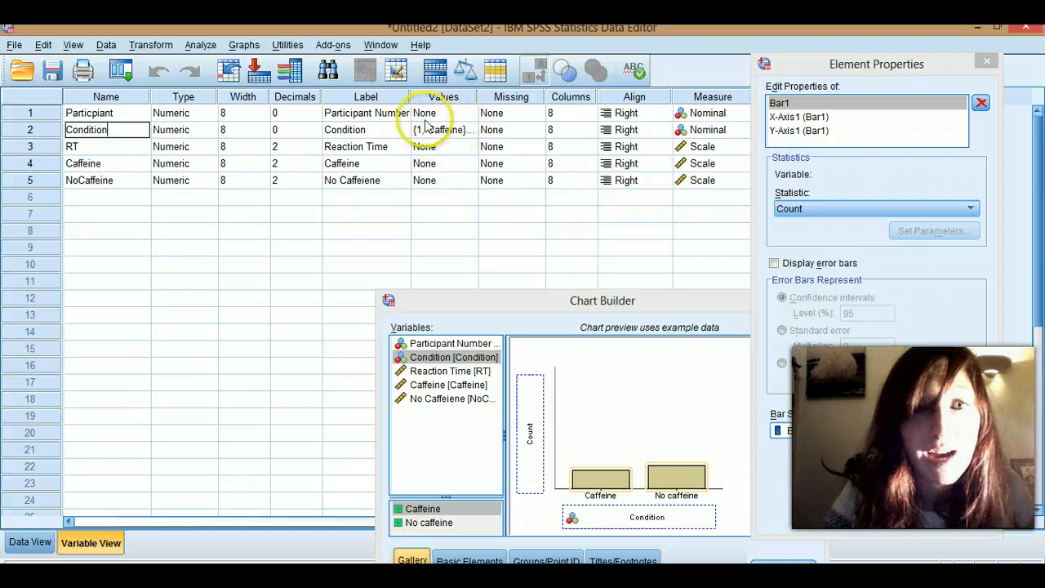
left_click(29, 542)
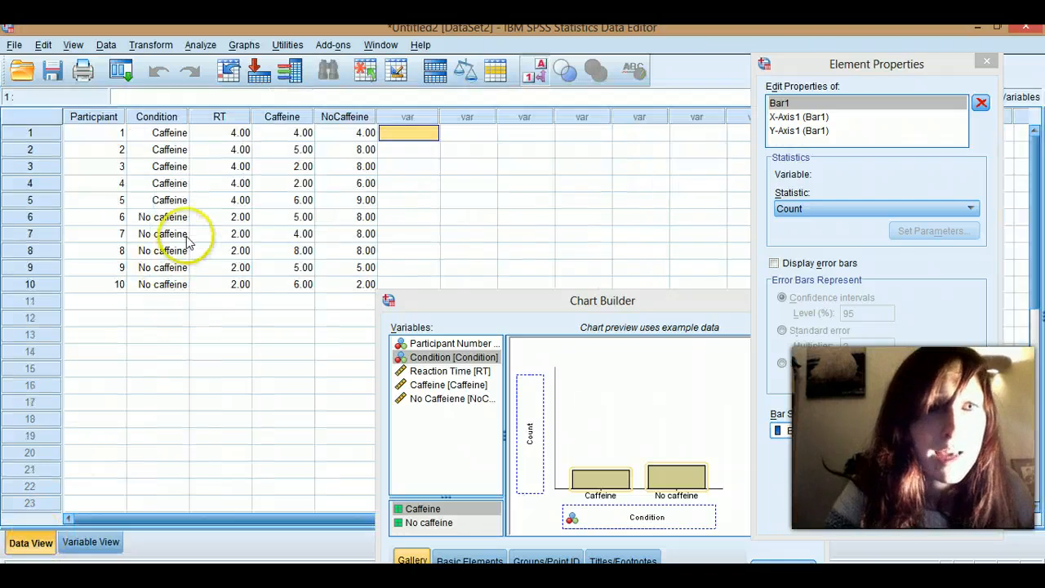
mouse_move(169, 93)
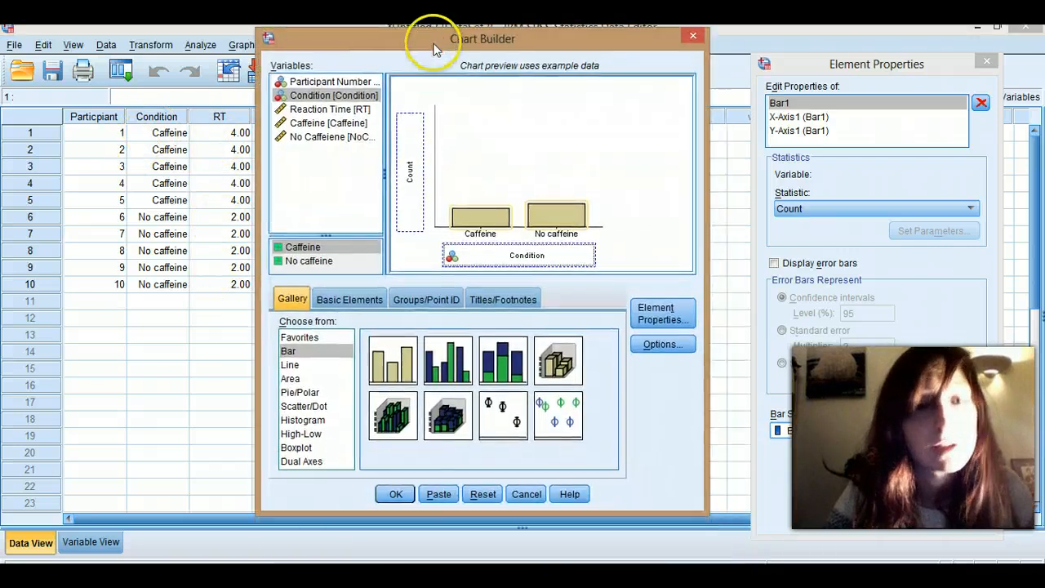
left_click(329, 108)
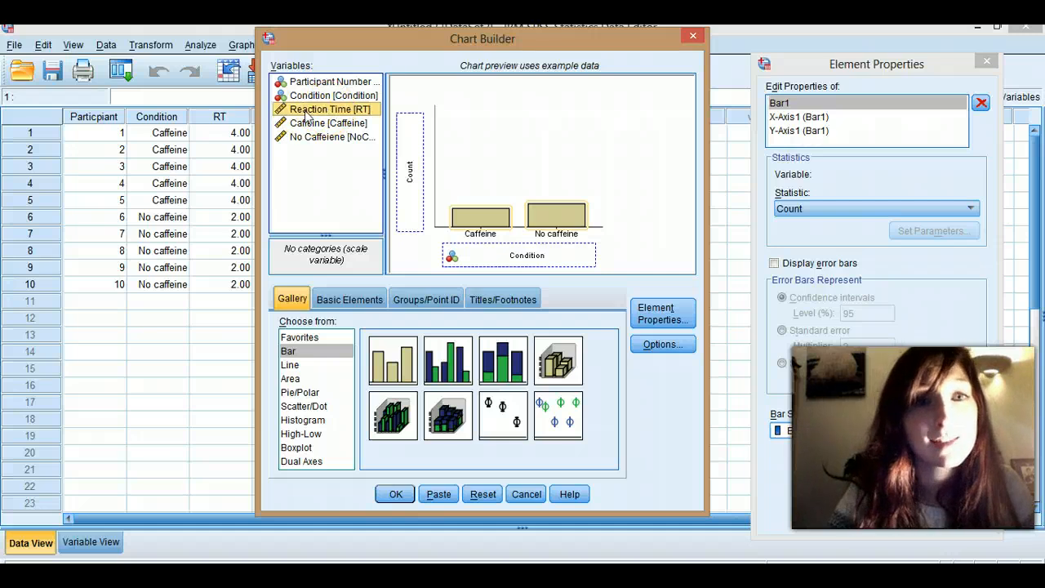
left_click_drag(327, 108, 408, 171)
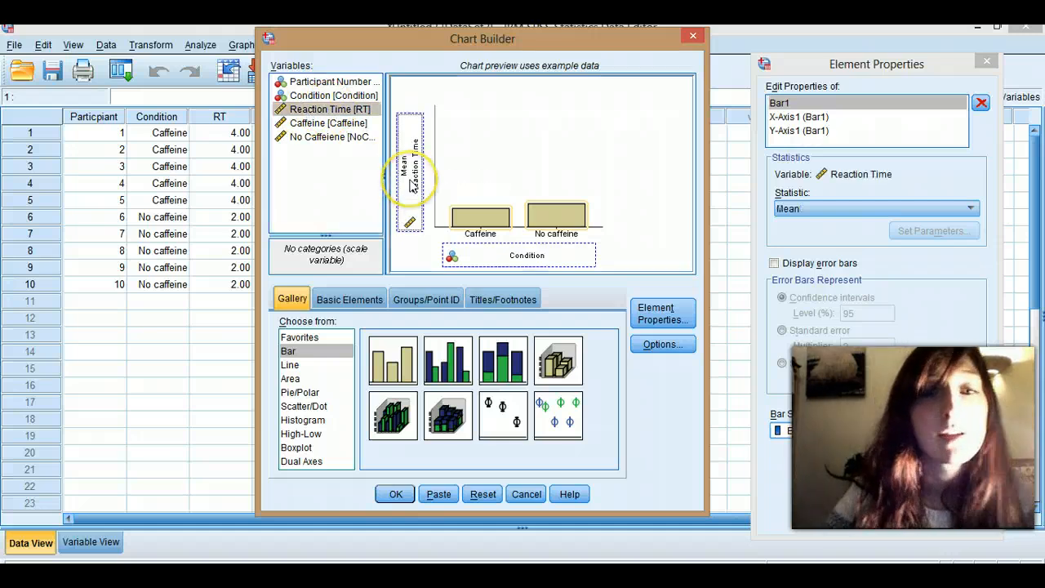
left_click(395, 493)
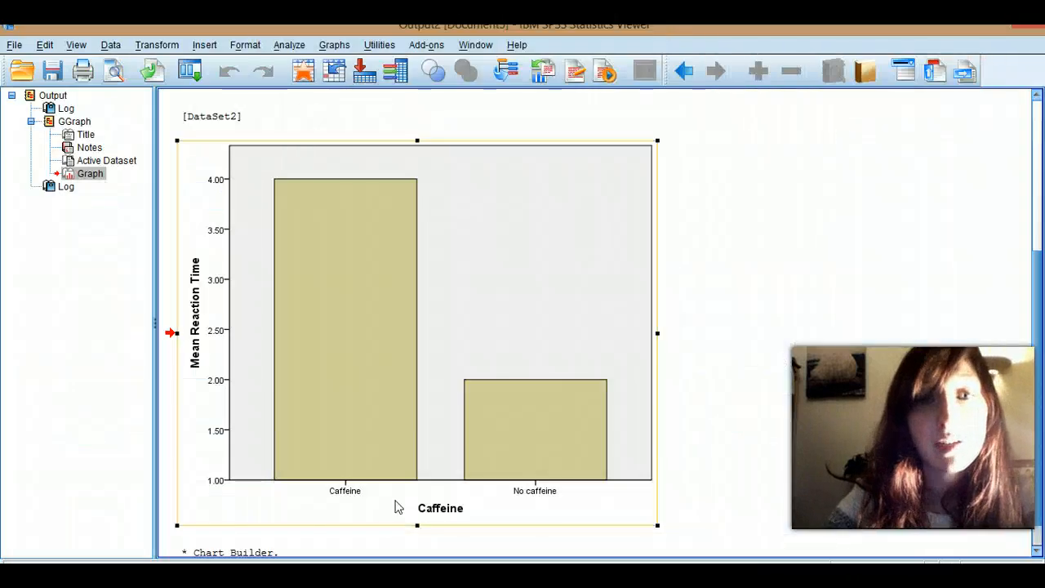
scroll("up", 3)
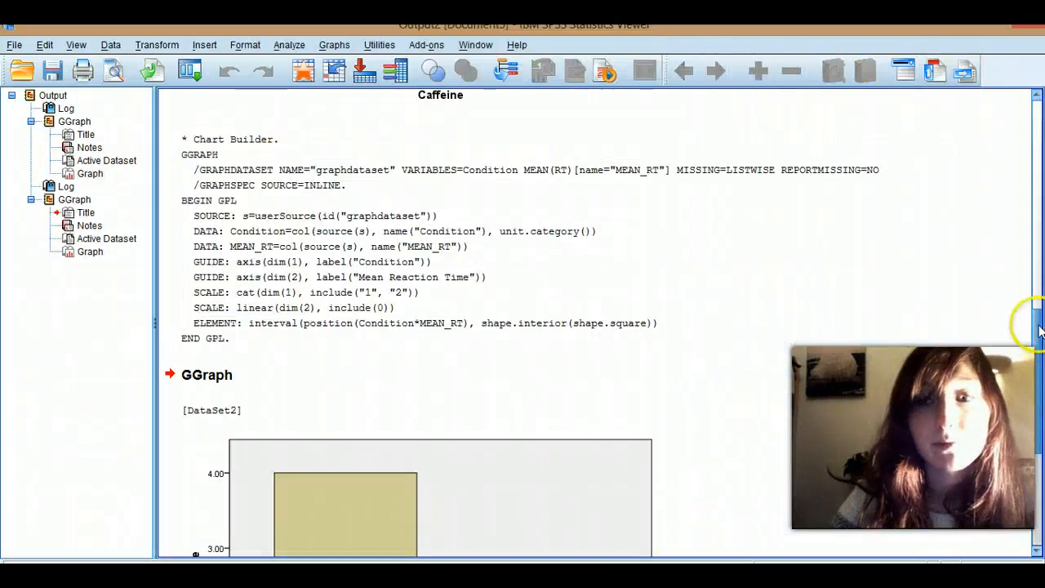
scroll("down", 3)
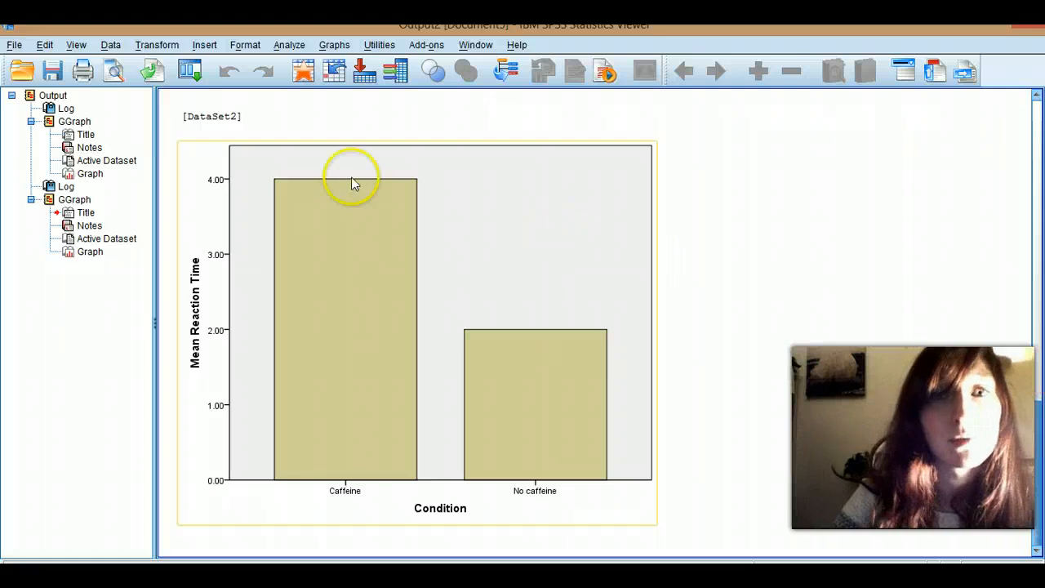
mouse_move(584, 235)
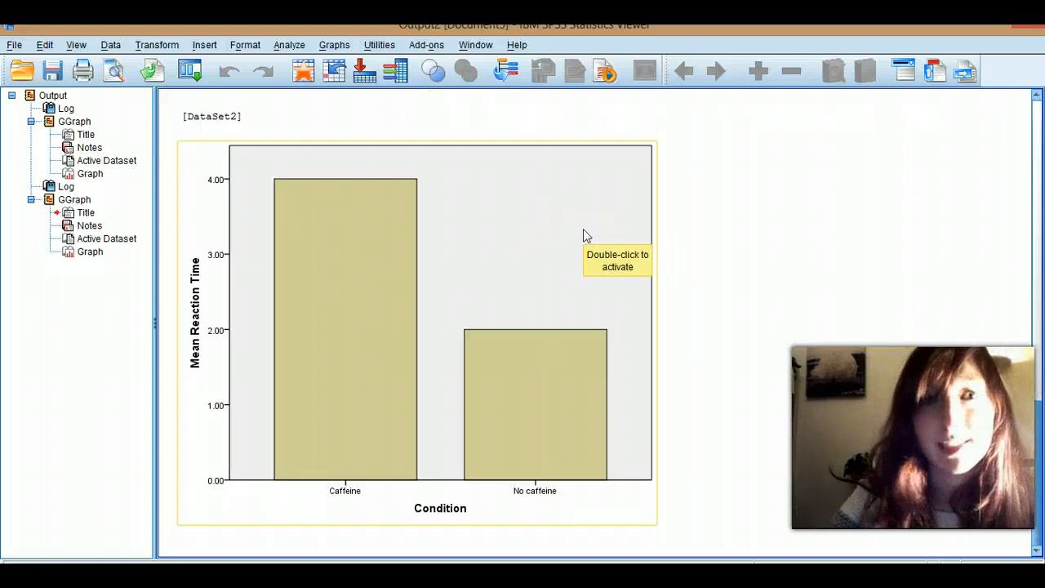
mouse_move(1028, 457)
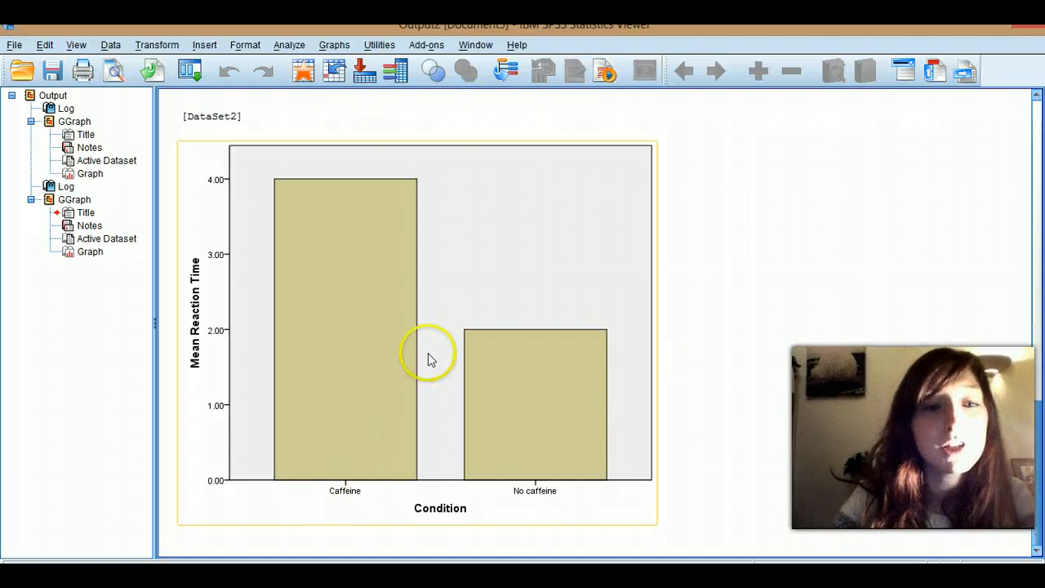
- Edit the bar chart and show the Scale properties for the Mean Reaction Time axis
double_click(428, 356)
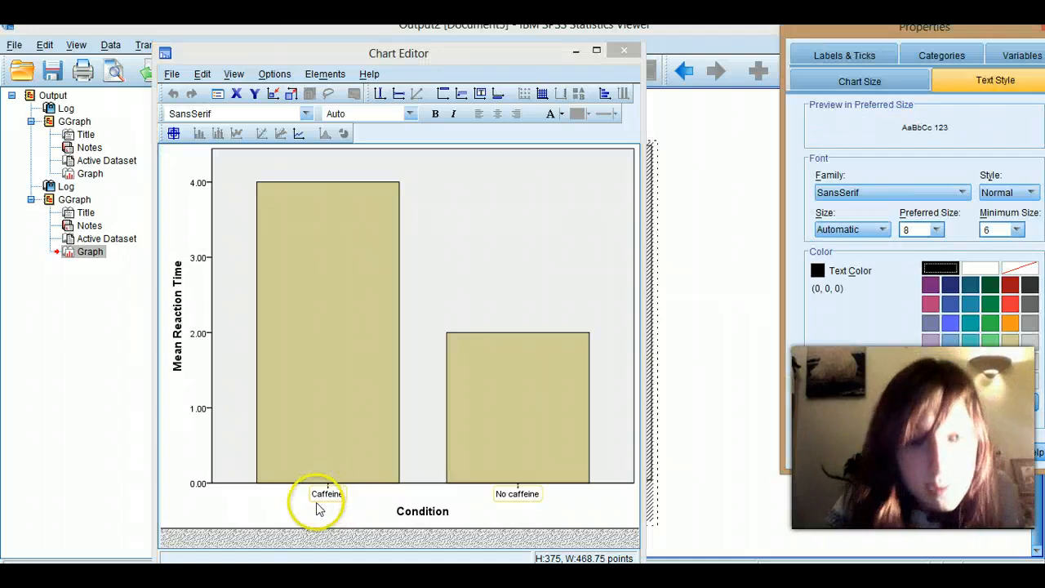
left_click(326, 493)
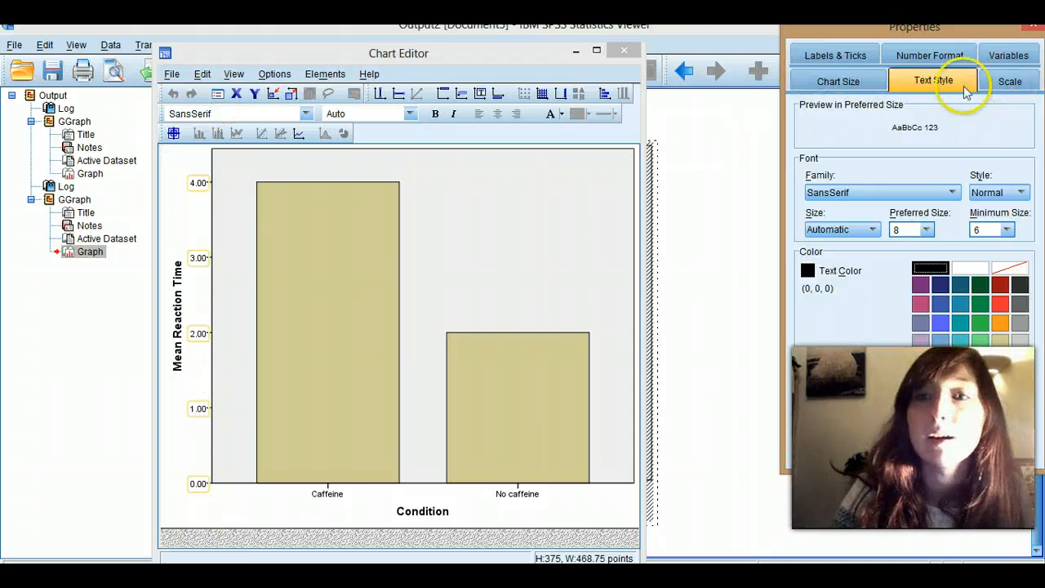
left_click(1008, 80)
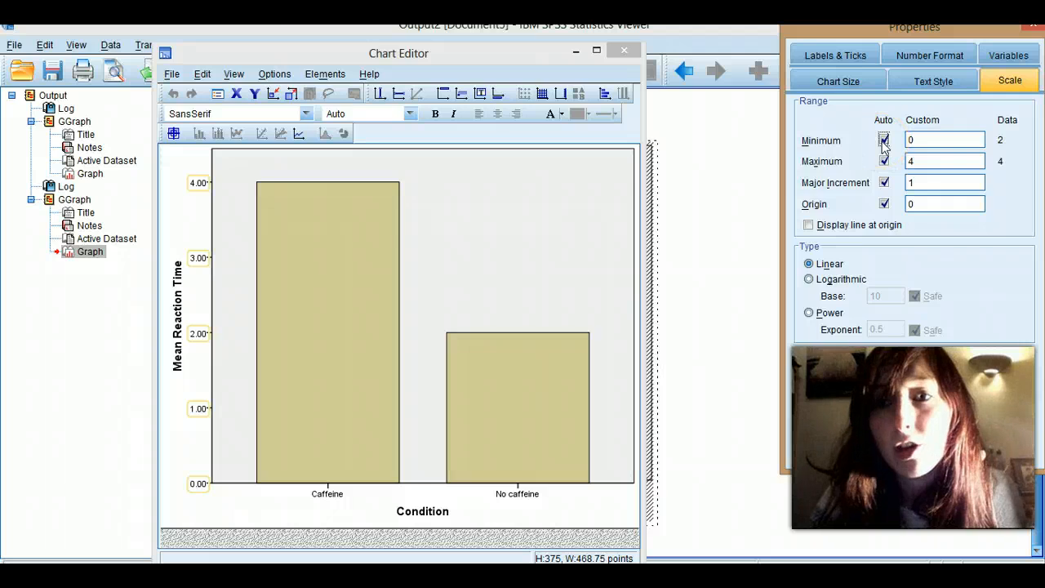
- Disable automatic minimum and maximum and set the axis maximum to 5
left_click(883, 160)
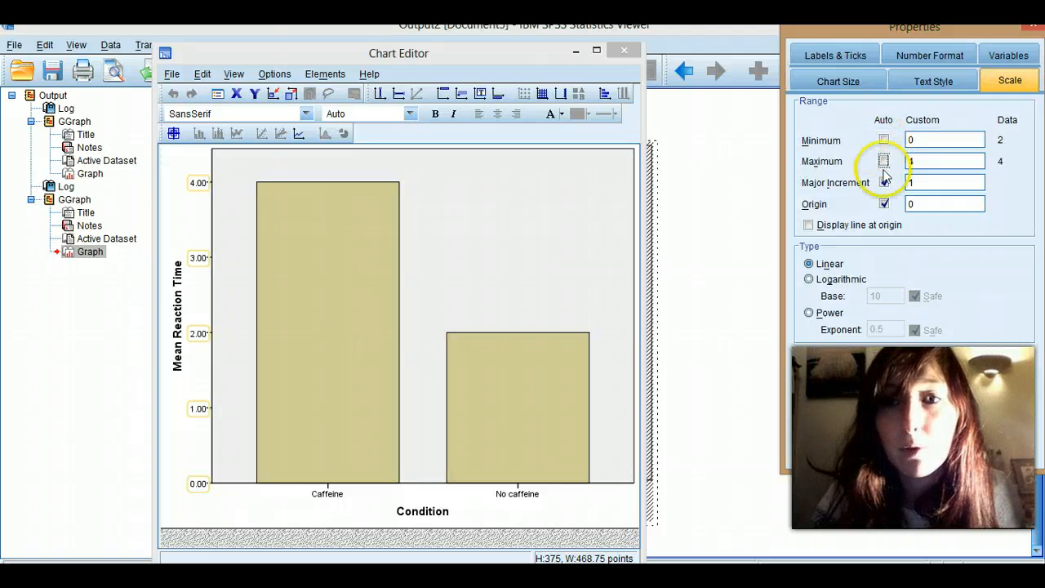
left_click(884, 161)
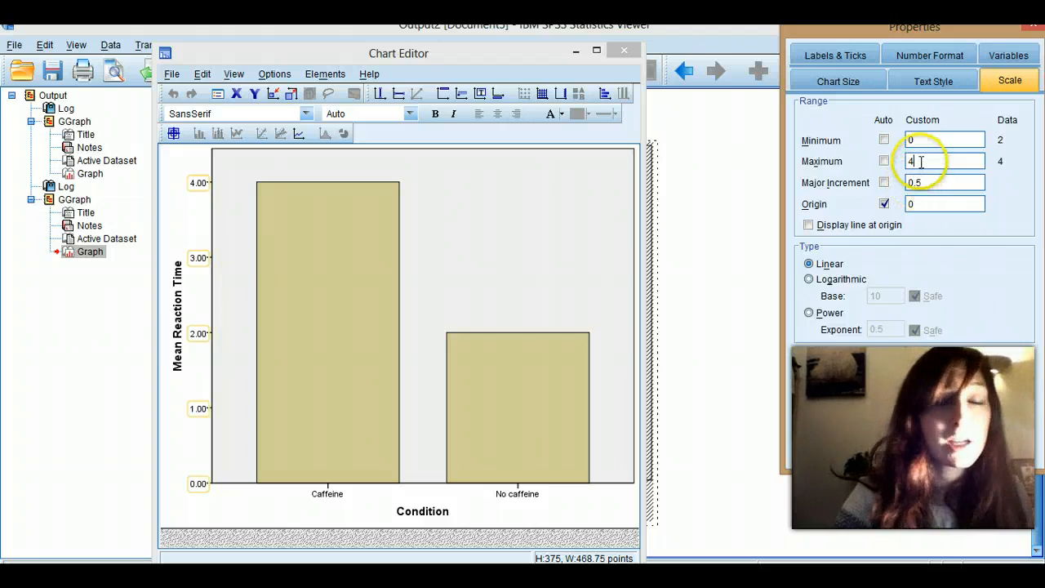
type("5")
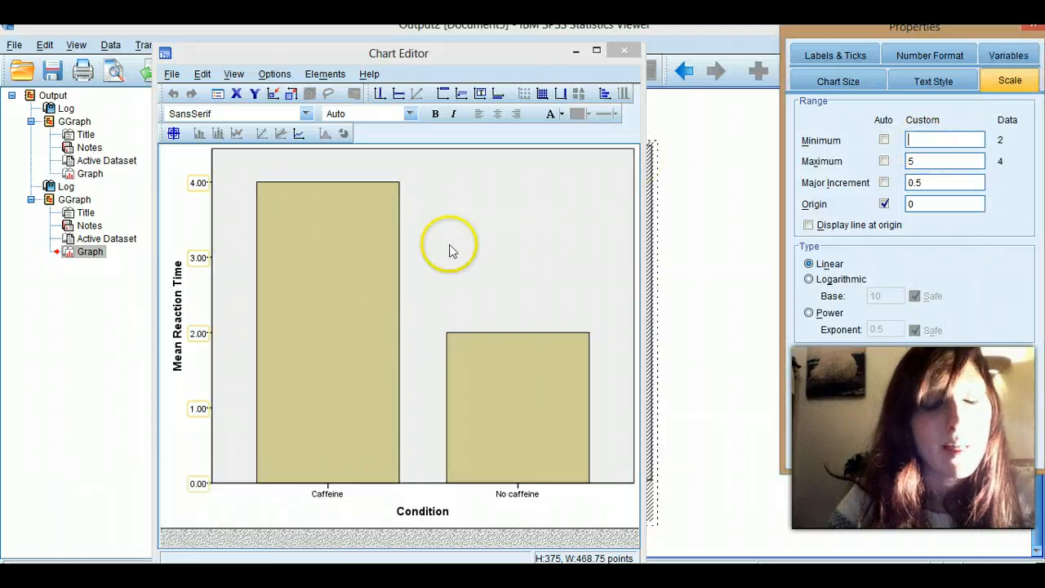
mouse_move(222, 490)
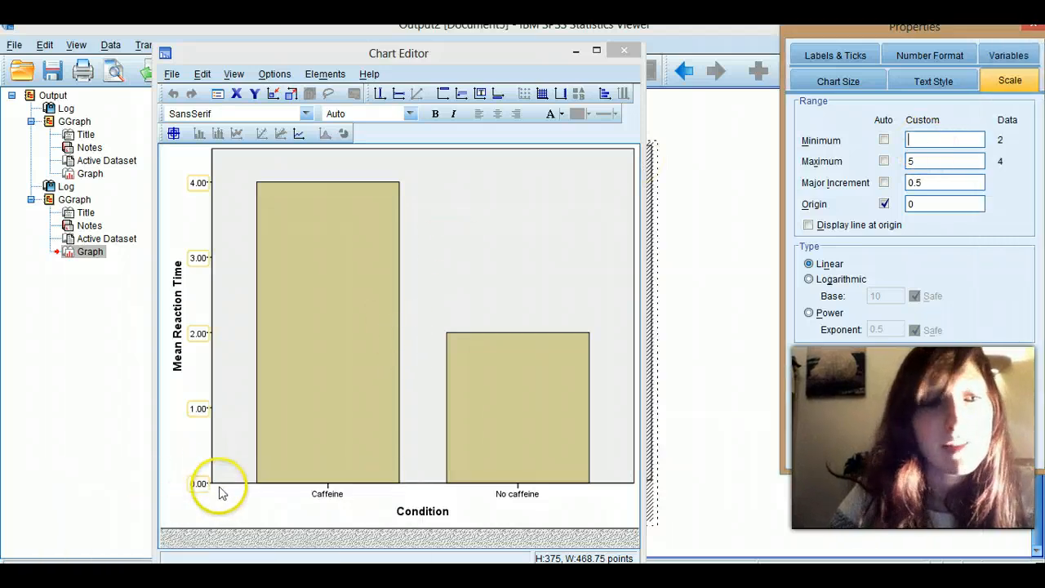
mouse_move(193, 480)
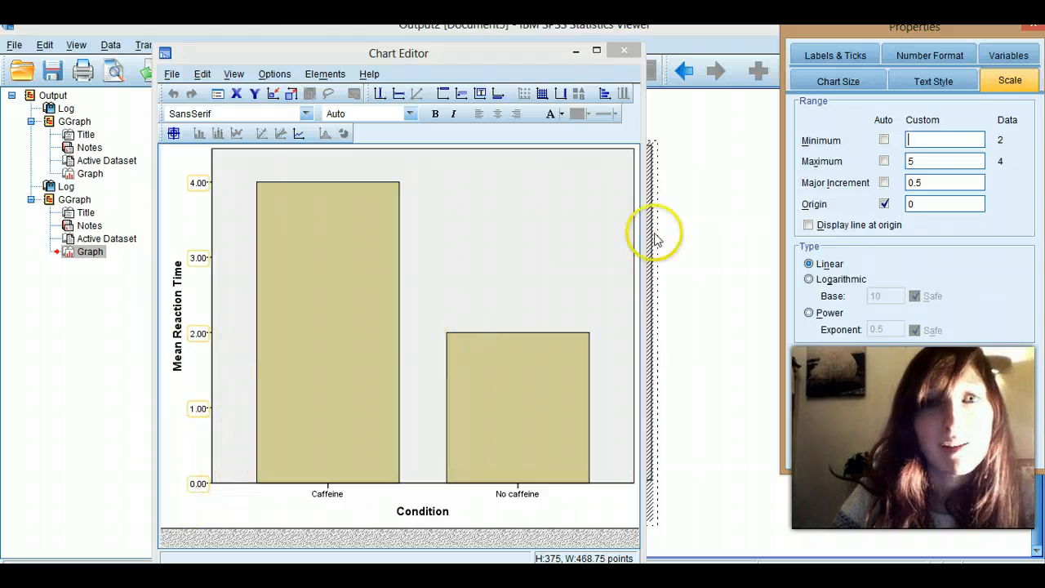
mouse_move(418, 271)
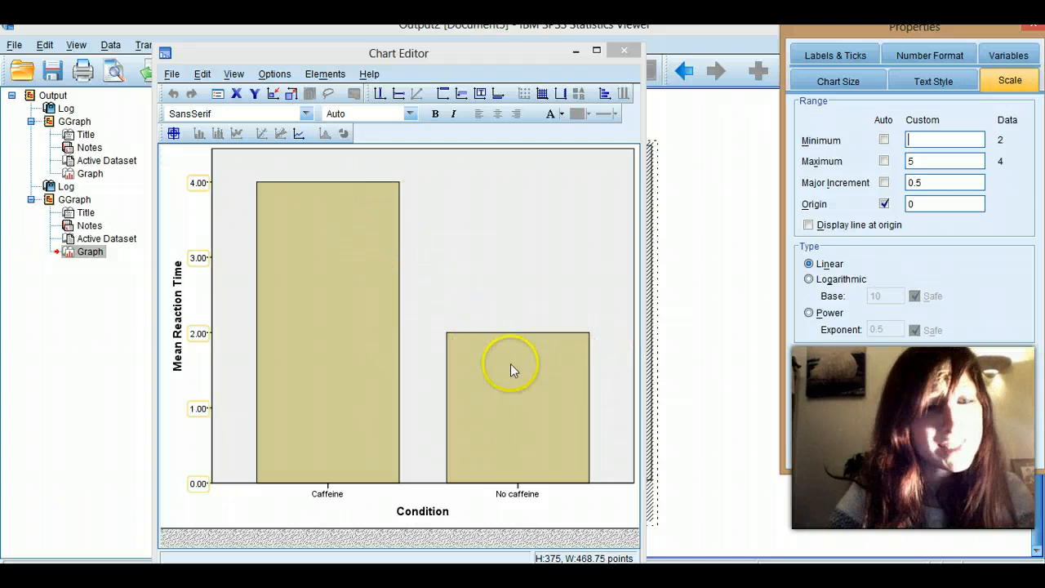
mouse_move(209, 486)
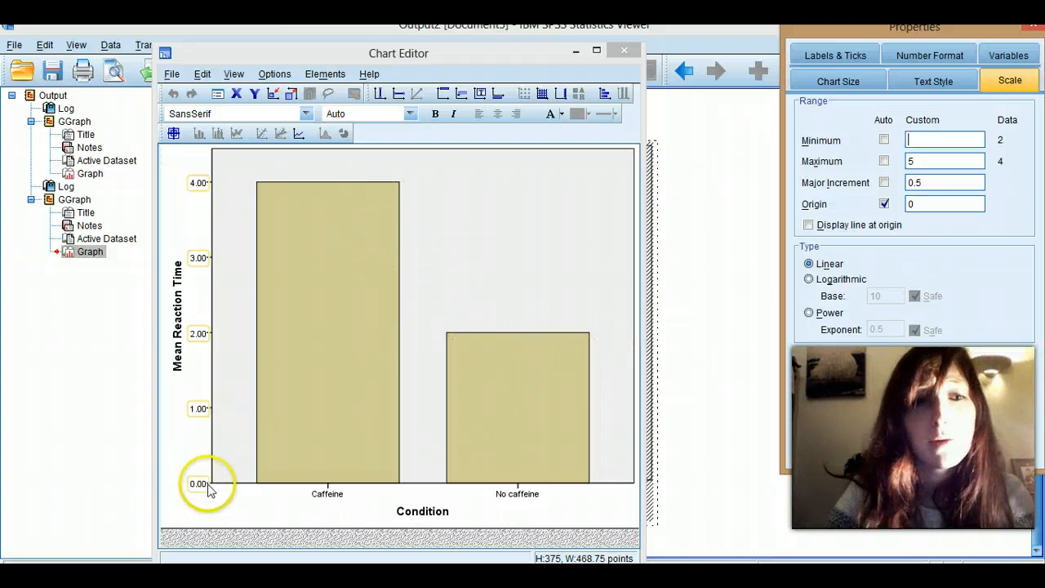
mouse_move(285, 147)
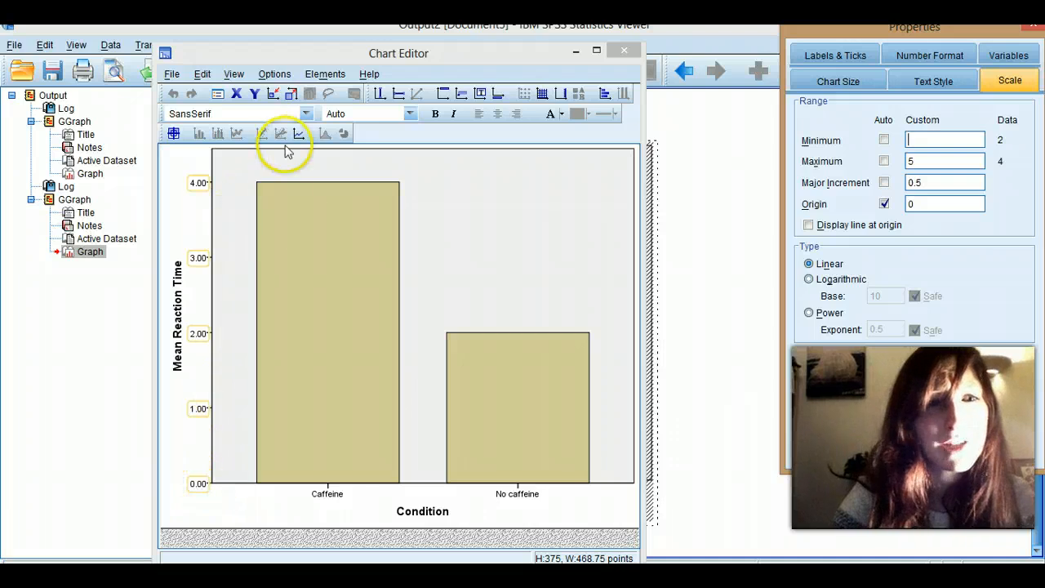
mouse_move(472, 297)
type("0")
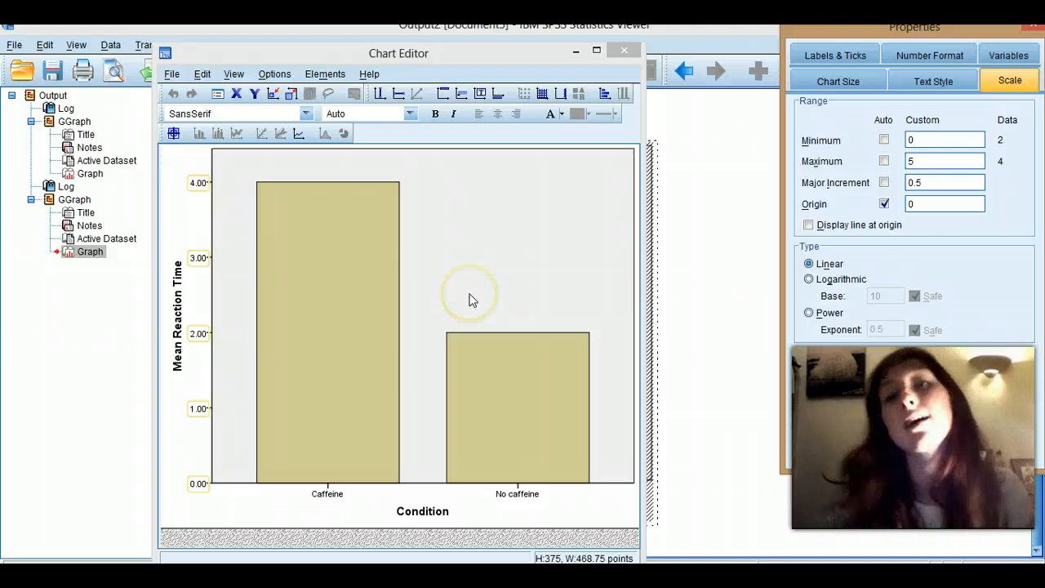
mouse_move(930, 457)
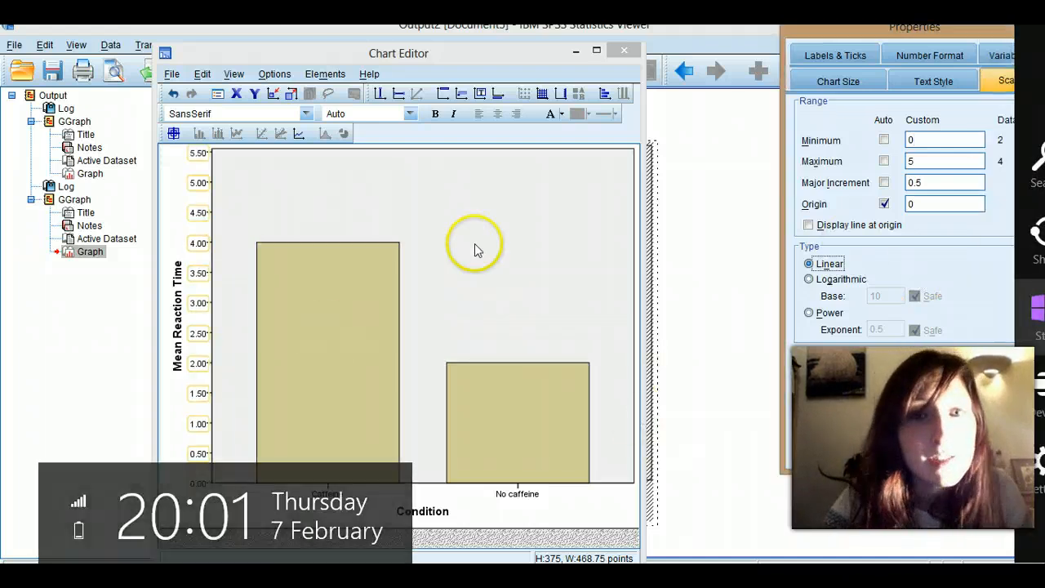
- Close the Chart Editor, keeping the rescaled 0 to 5.5 axis in the output
left_click(624, 49)
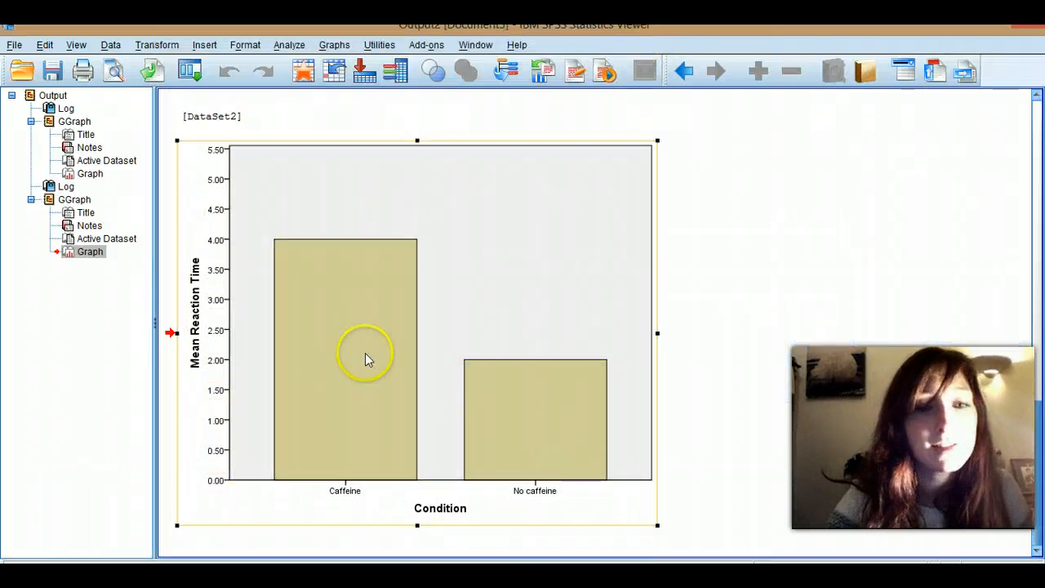
mouse_move(349, 327)
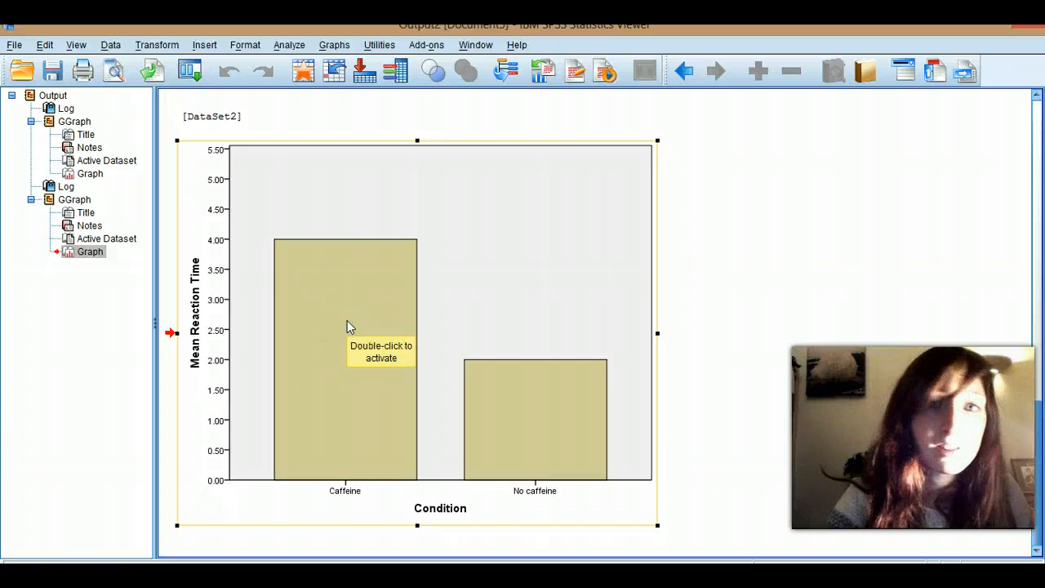
mouse_move(1028, 460)
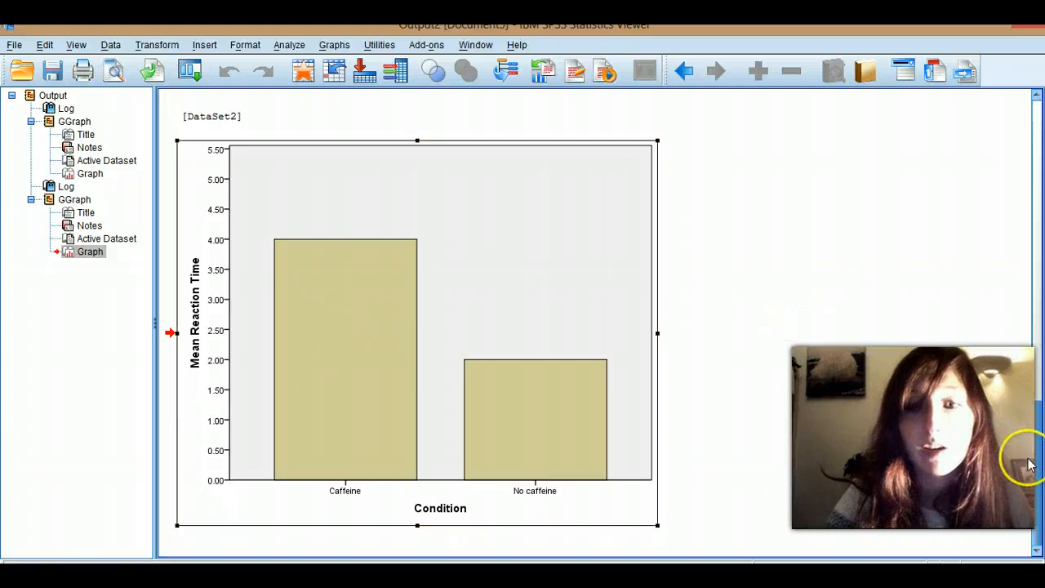
mouse_move(1032, 509)
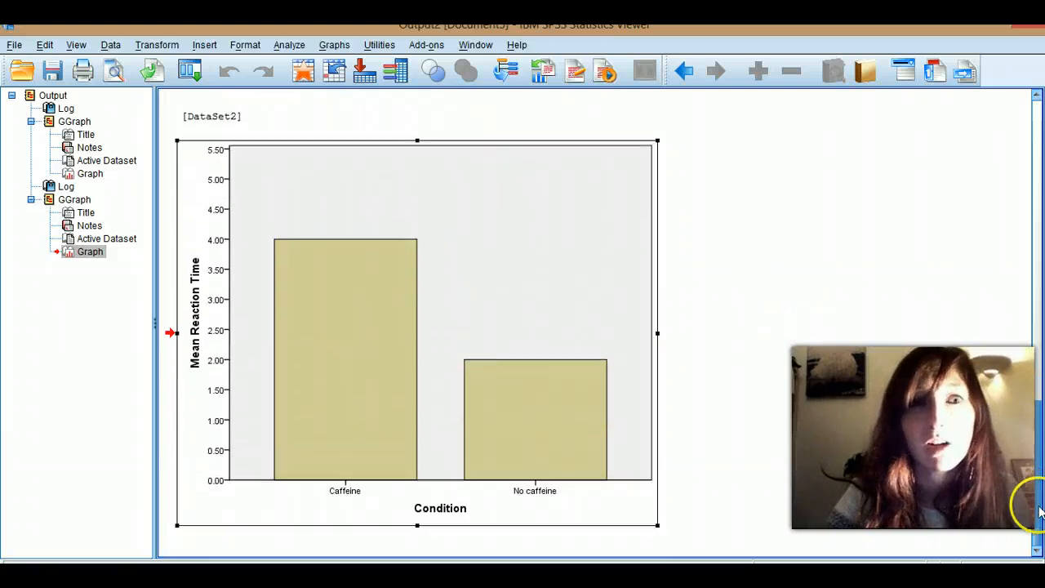
mouse_move(290, 46)
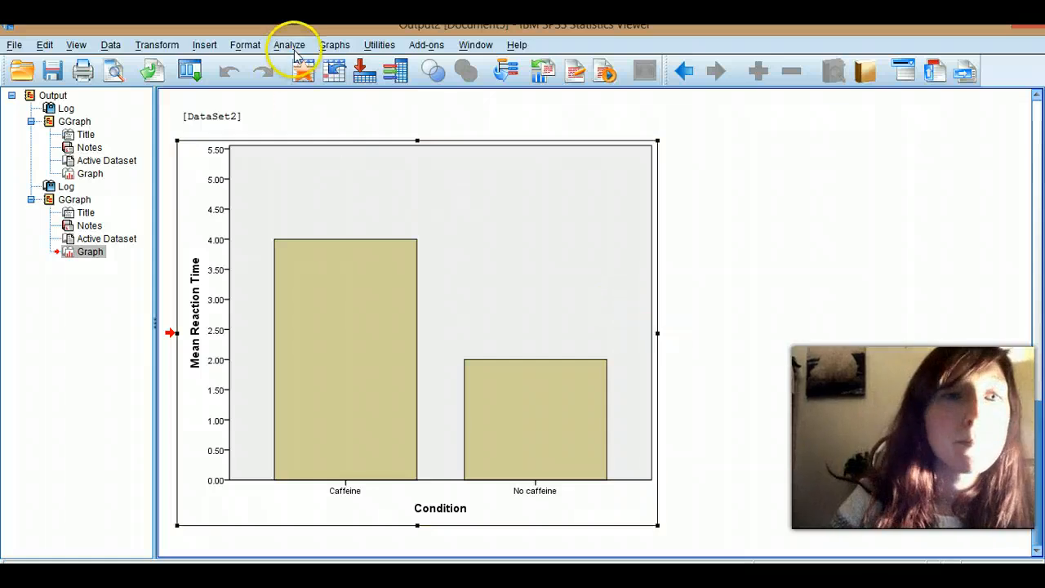
- Start a new chart via Graphs > Chart Builder with a clustered bar previewed
left_click(333, 45)
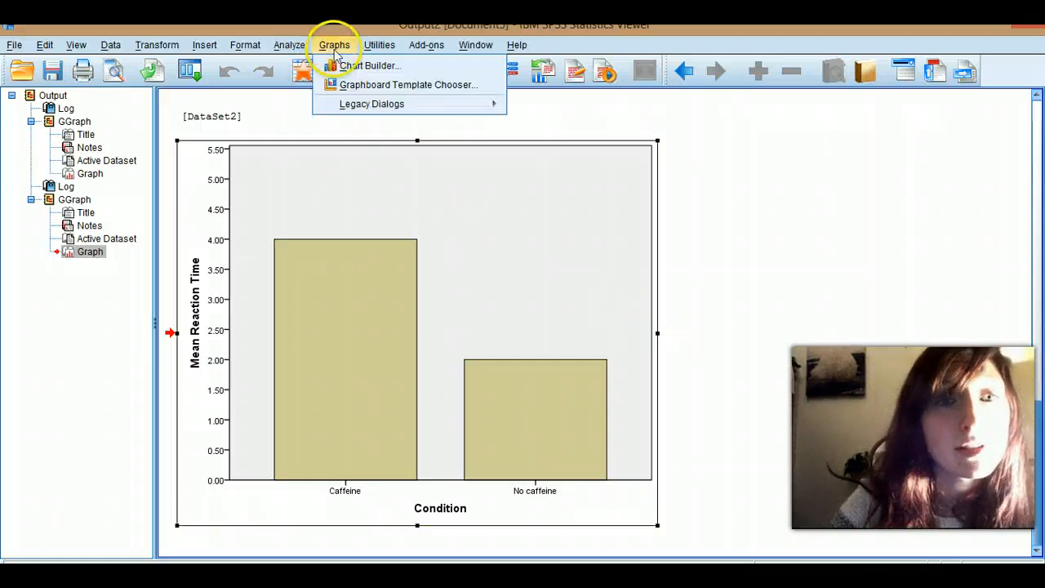
left_click(369, 65)
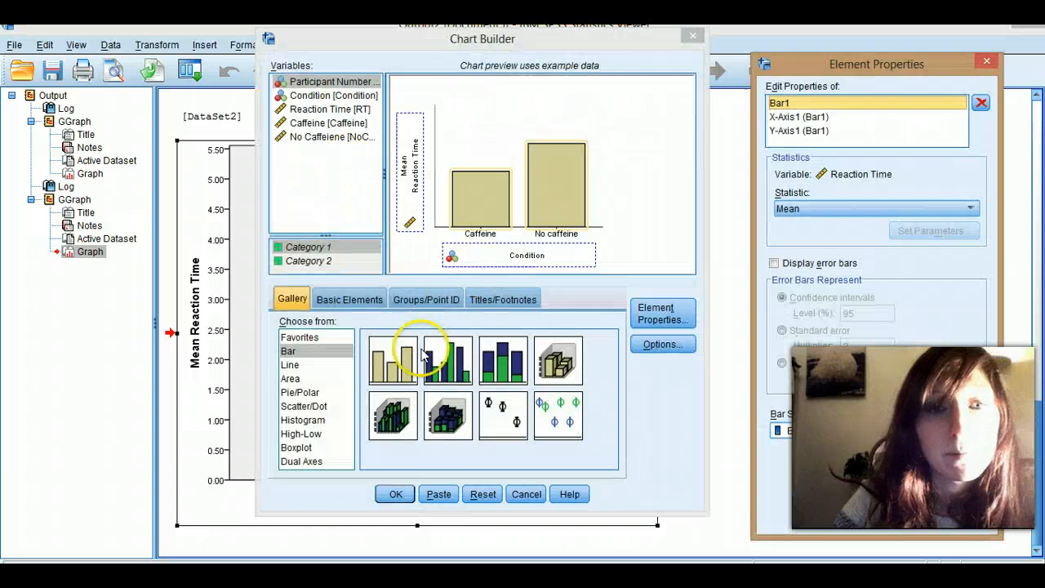
left_click(447, 359)
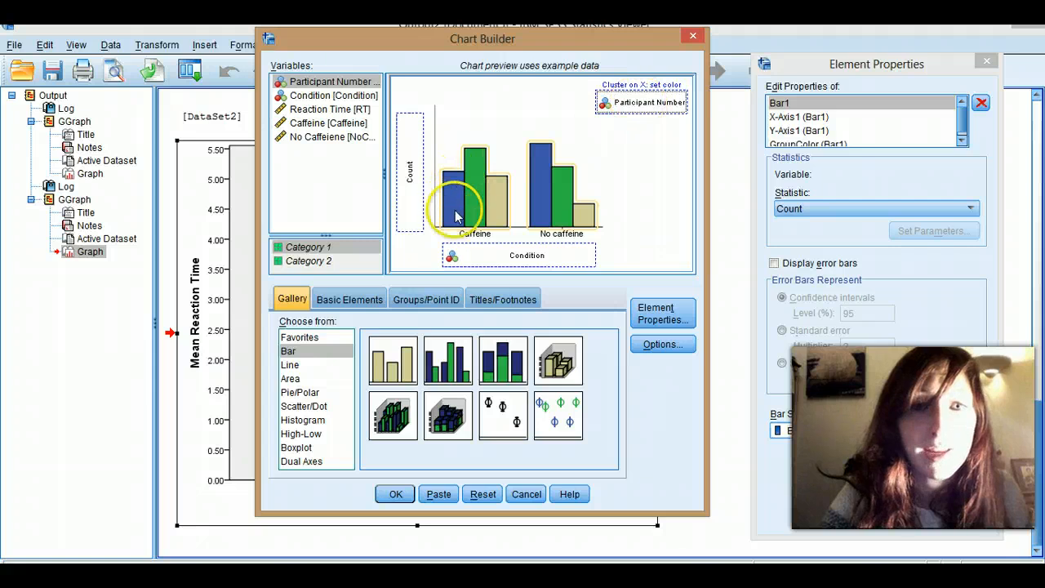
mouse_move(526, 153)
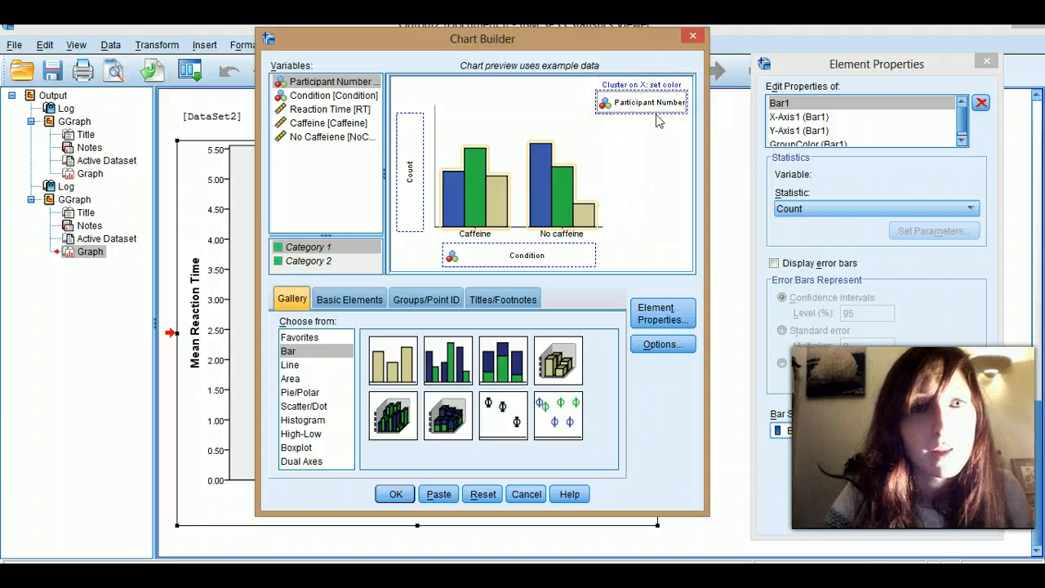
mouse_move(586, 145)
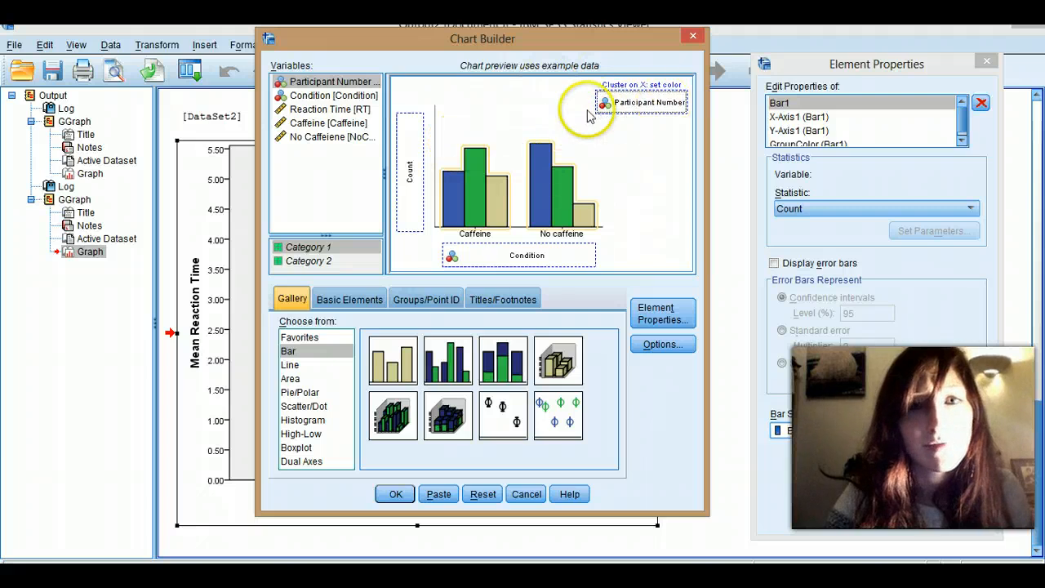
mouse_move(522, 281)
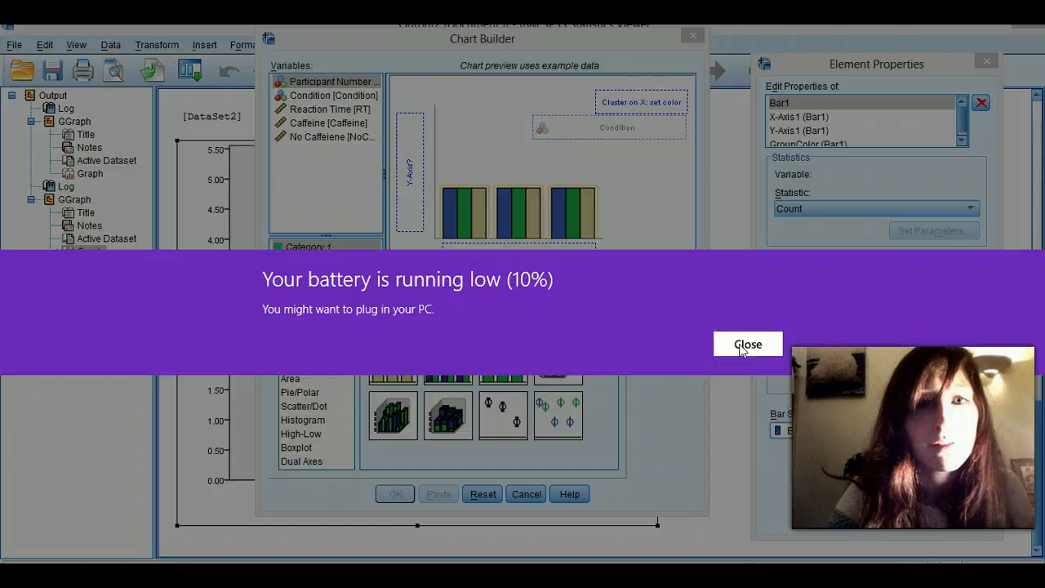
left_click(747, 343)
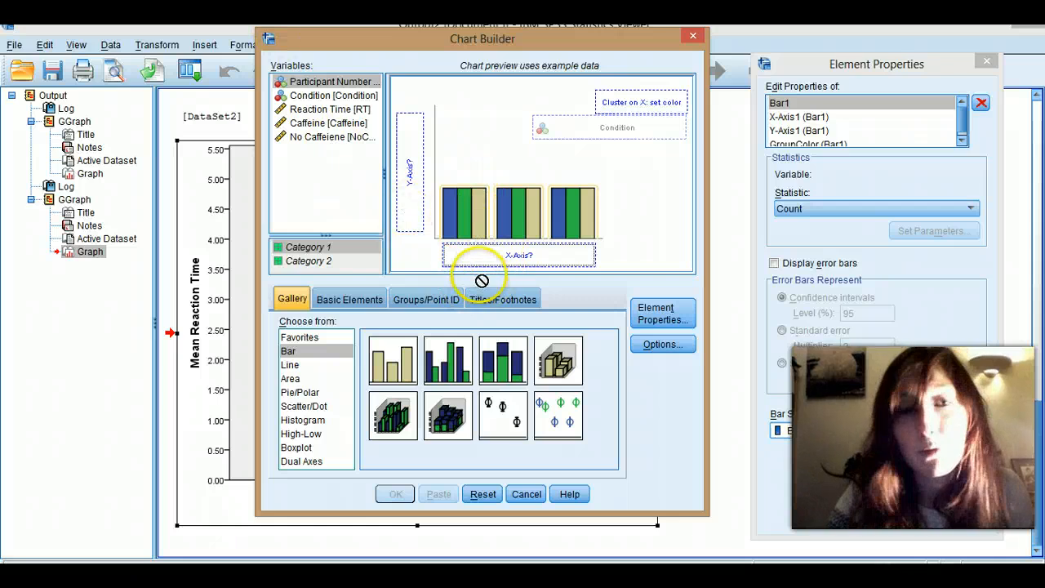
mouse_move(559, 237)
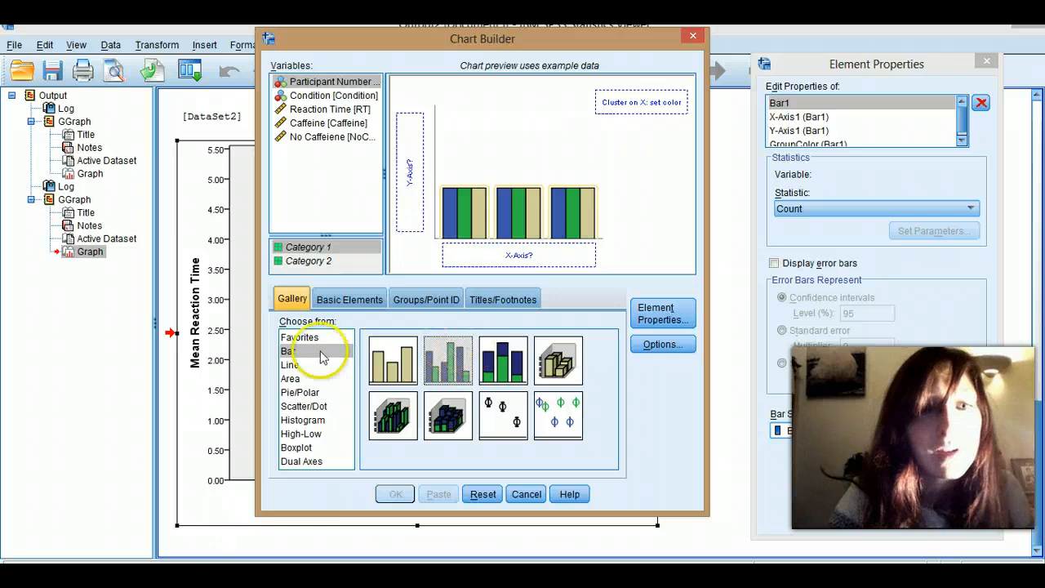
- Make a line chart of mean Reaction Time (Y) against Condition (X)
left_click(291, 364)
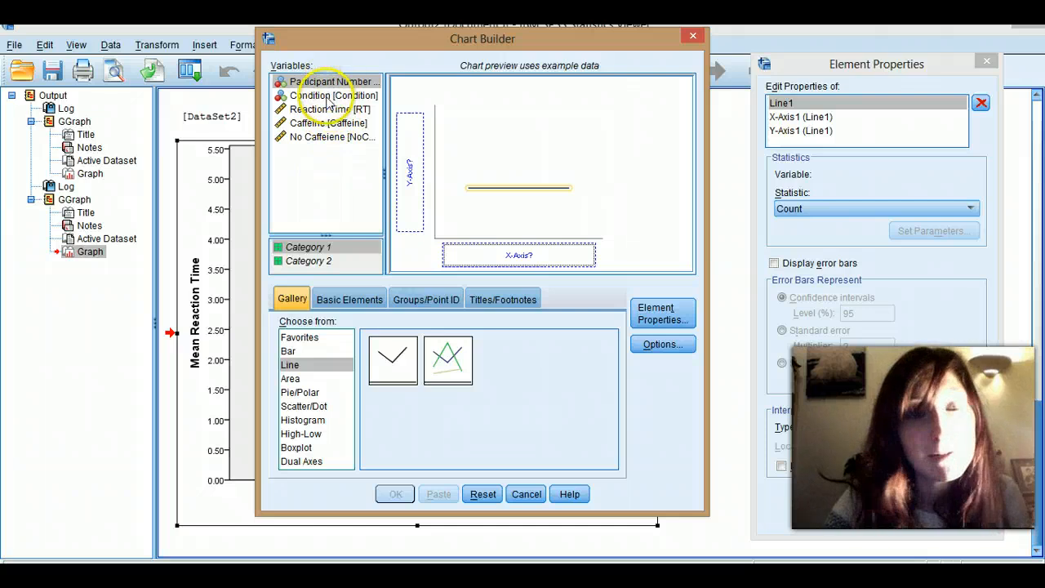
left_click_drag(327, 95, 519, 255)
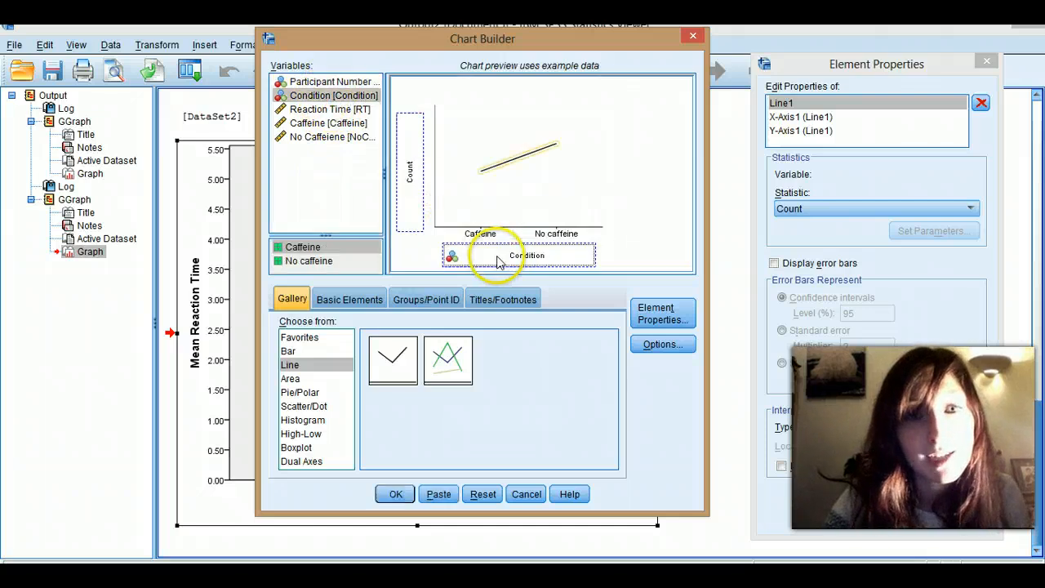
mouse_move(327, 108)
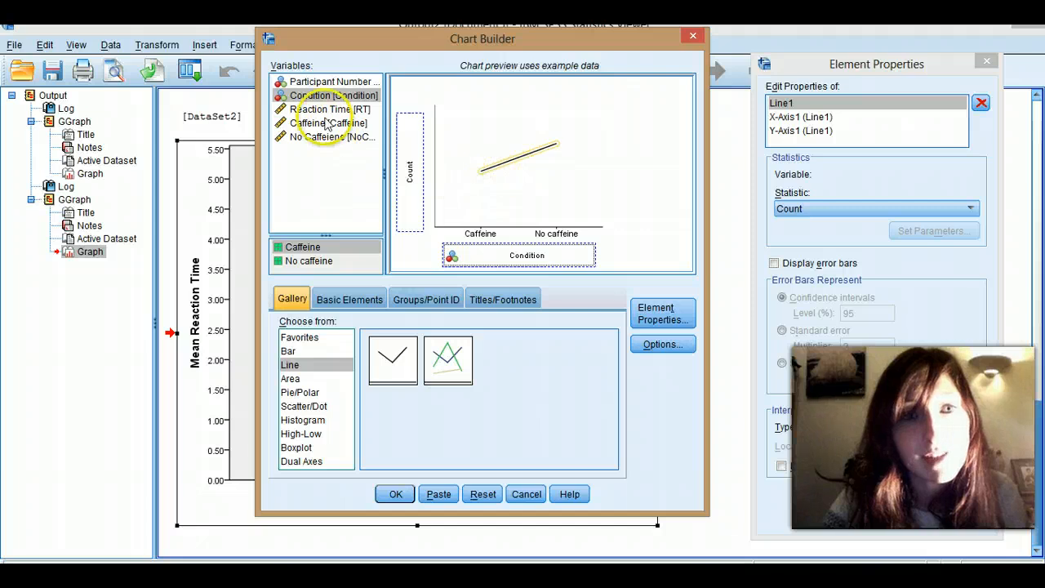
left_click_drag(325, 108, 408, 171)
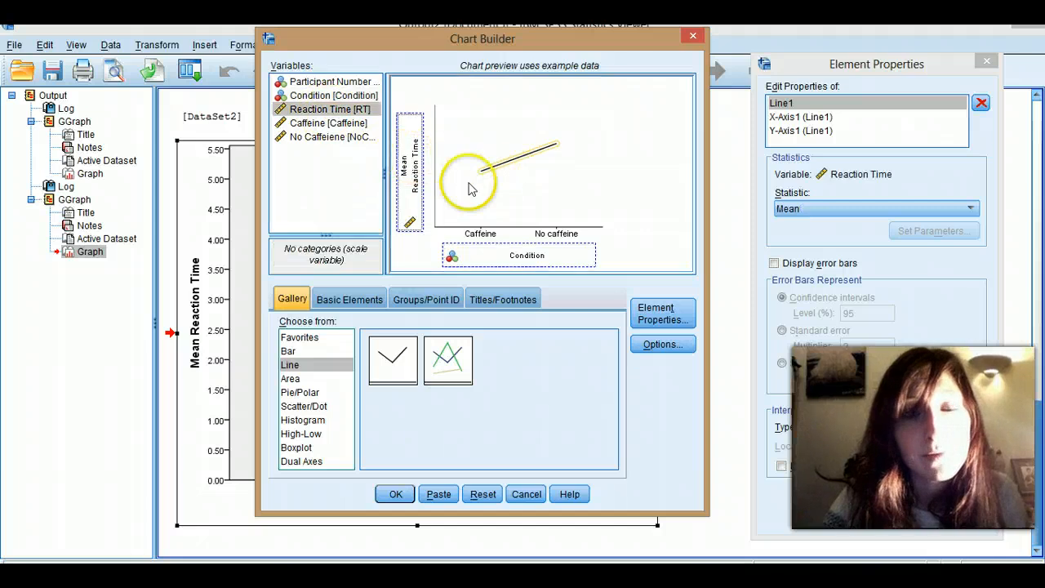
mouse_move(519, 166)
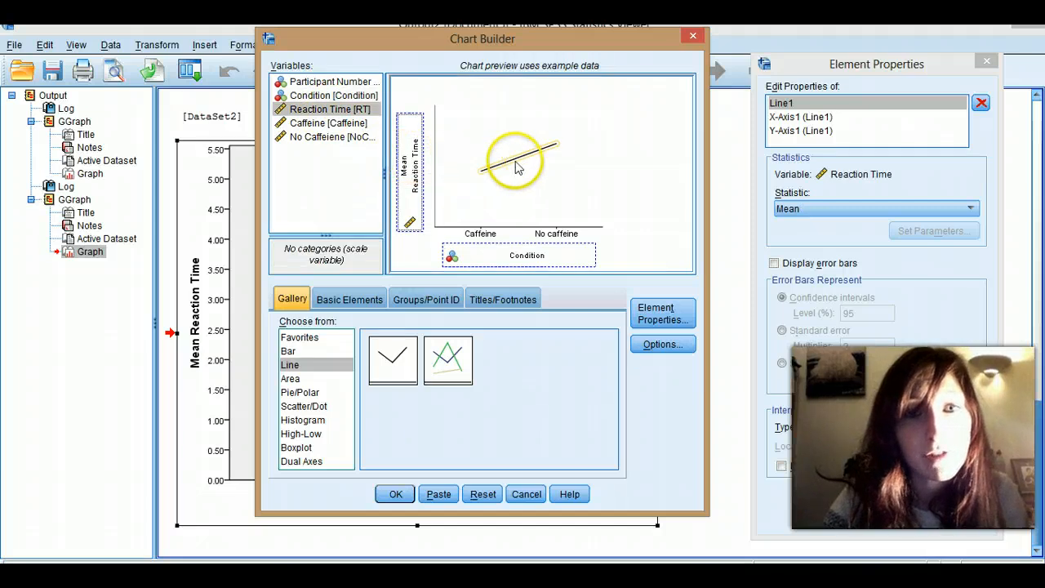
mouse_move(514, 268)
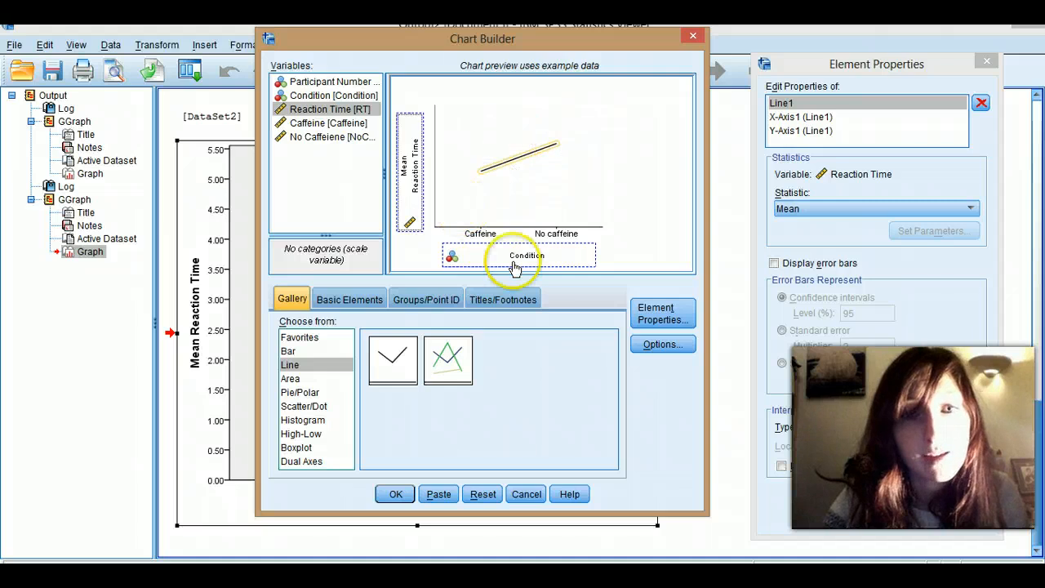
mouse_move(481, 178)
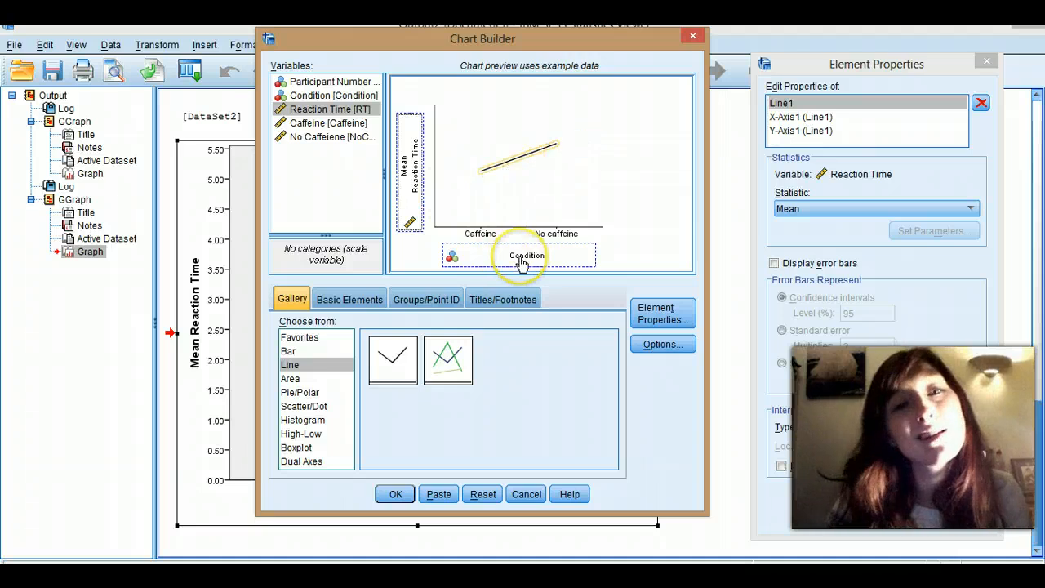
mouse_move(526, 255)
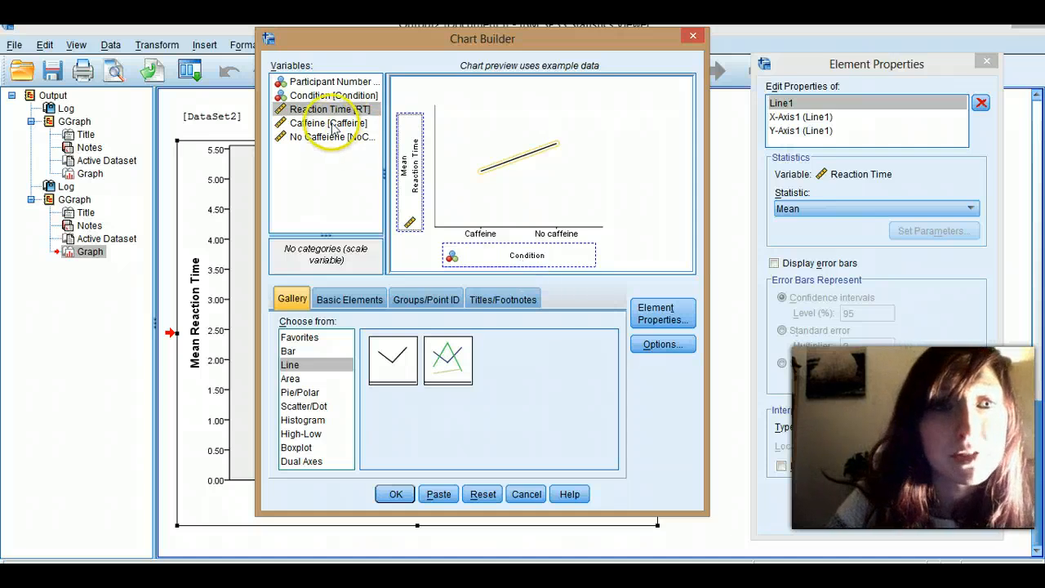
- Put Caffeine on the X-axis and colour separate lines by Participant Number
left_click_drag(327, 123, 526, 255)
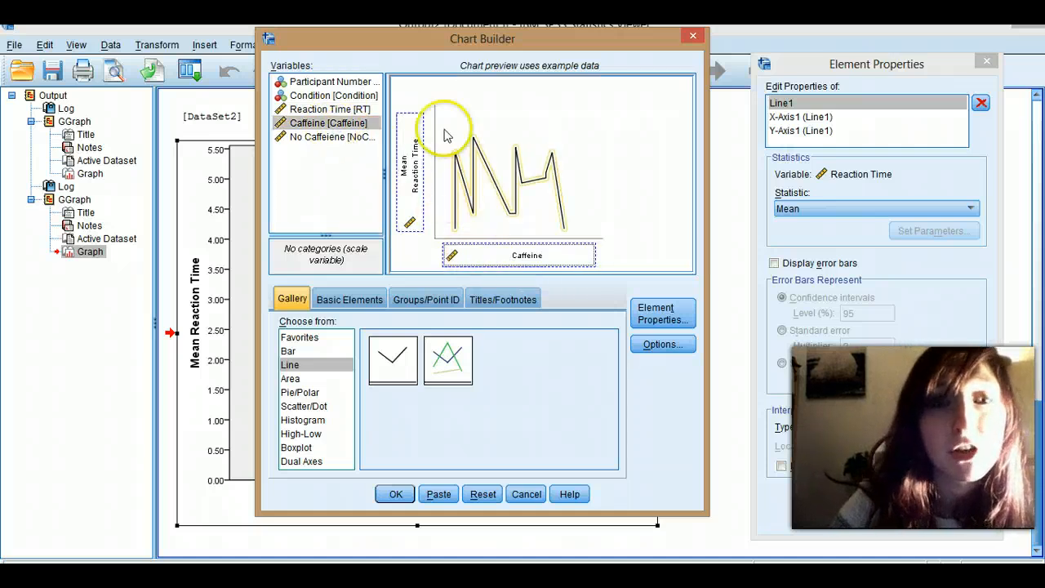
mouse_move(571, 228)
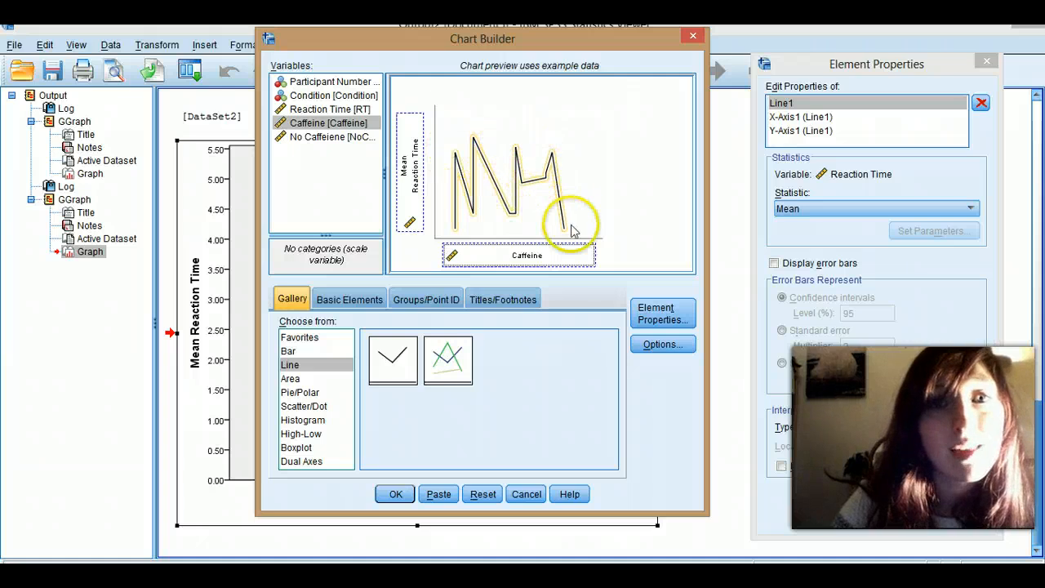
mouse_move(460, 220)
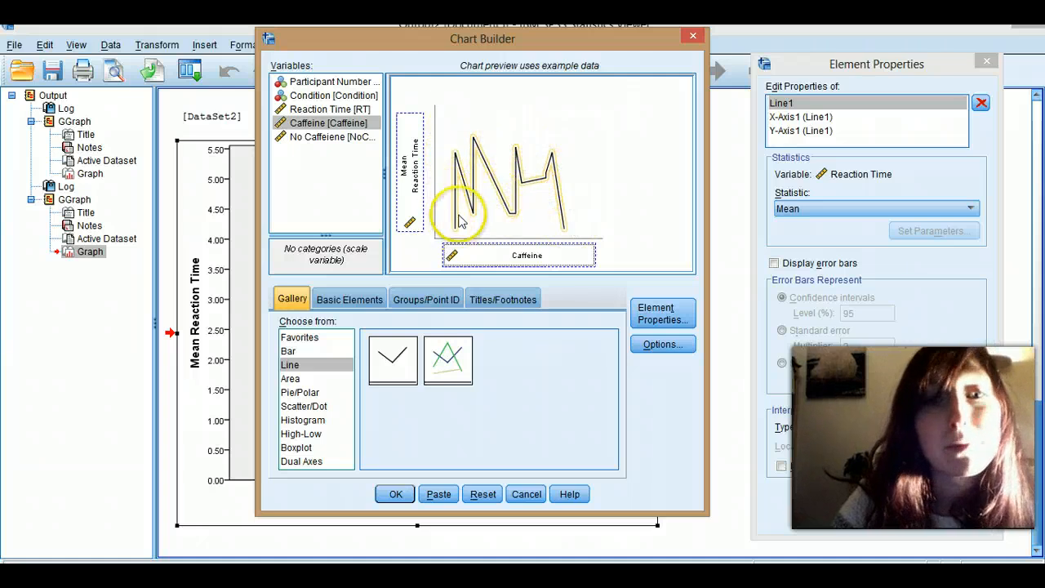
mouse_move(525, 255)
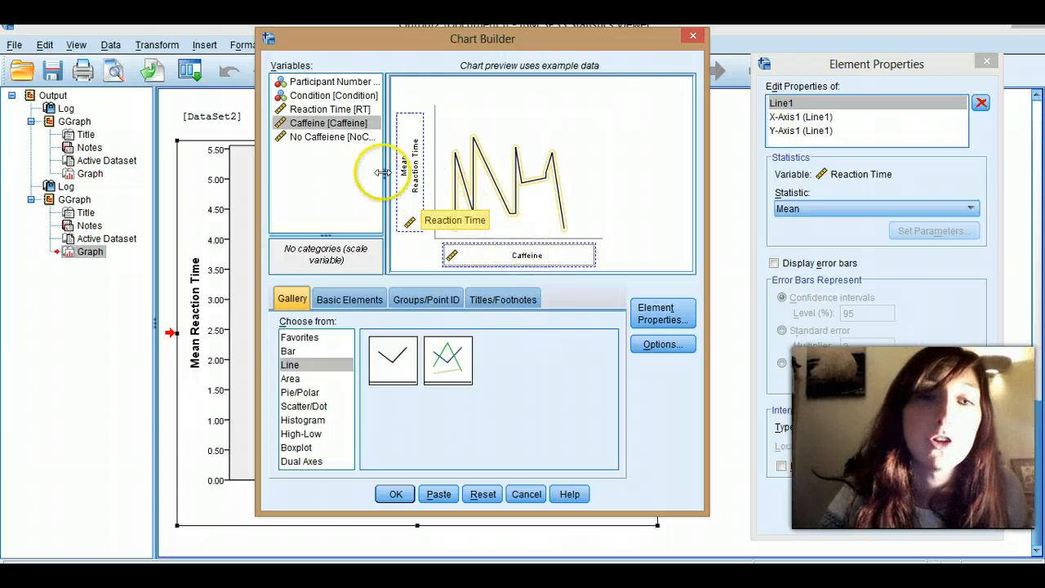
mouse_move(457, 248)
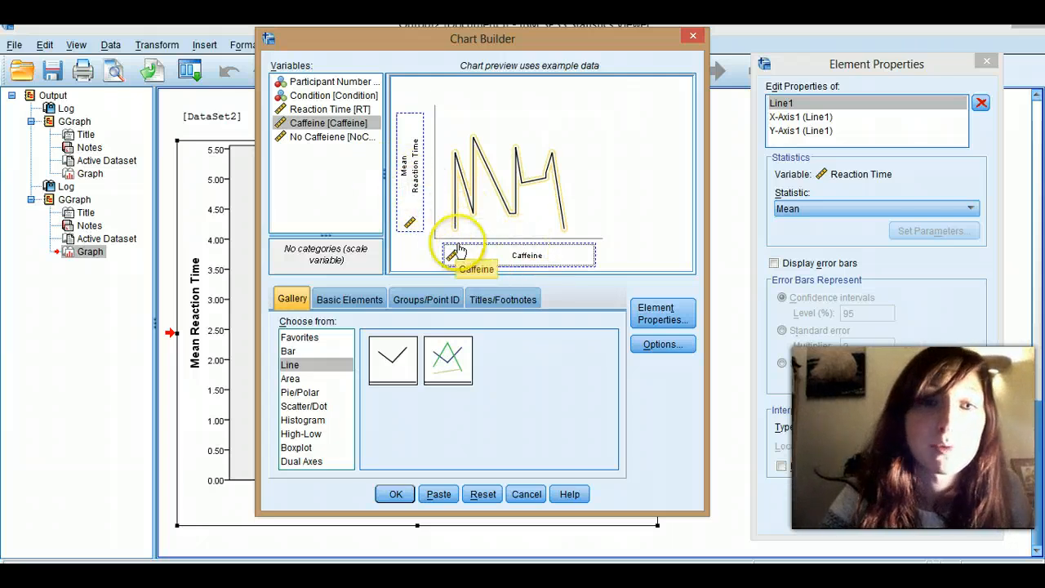
mouse_move(571, 113)
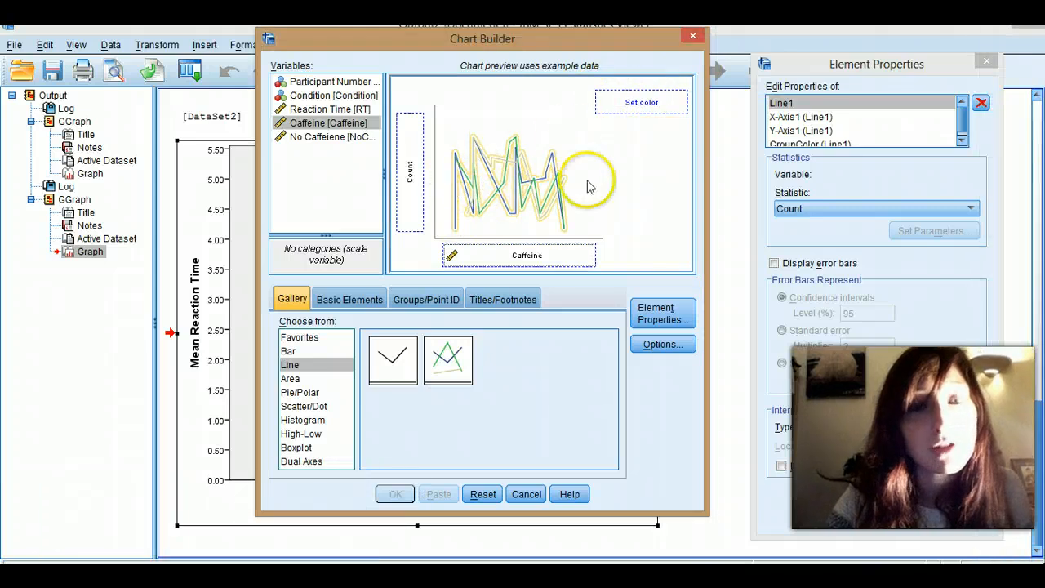
left_click_drag(333, 82, 640, 102)
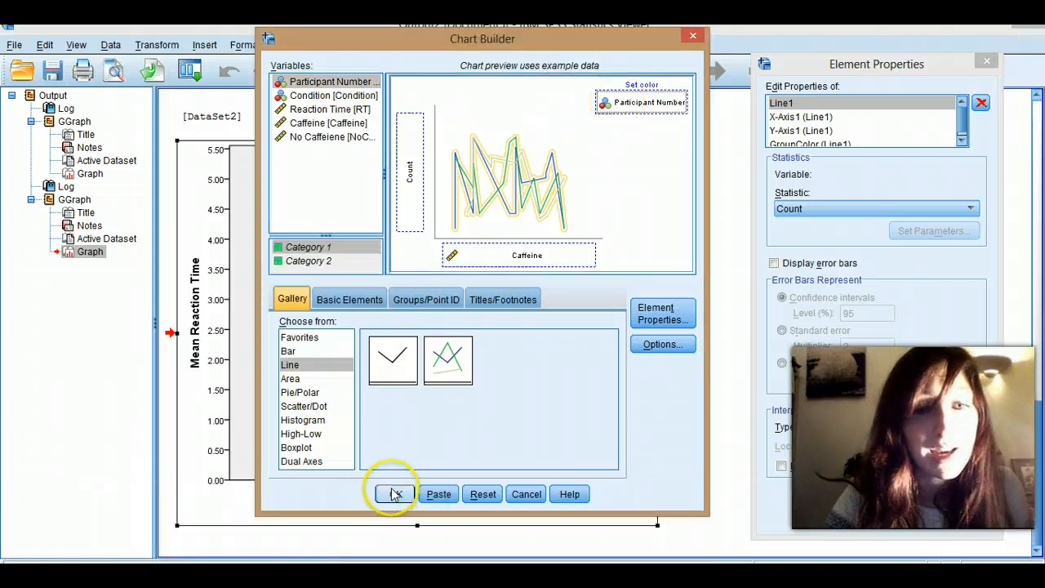
mouse_move(558, 147)
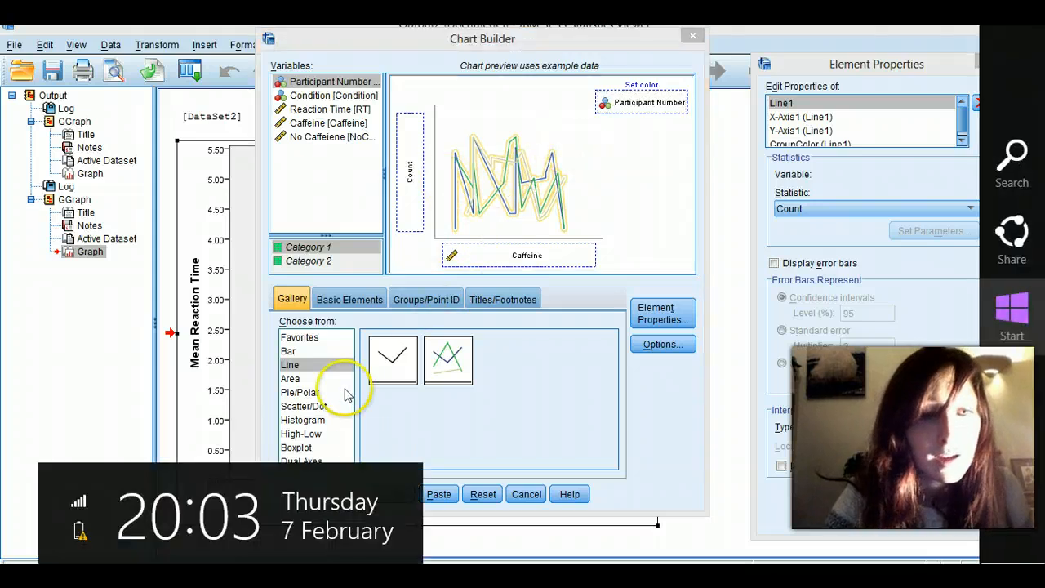
- Switch the chart to a Simple Scatter from the Scatter/Dot gallery
left_click(304, 405)
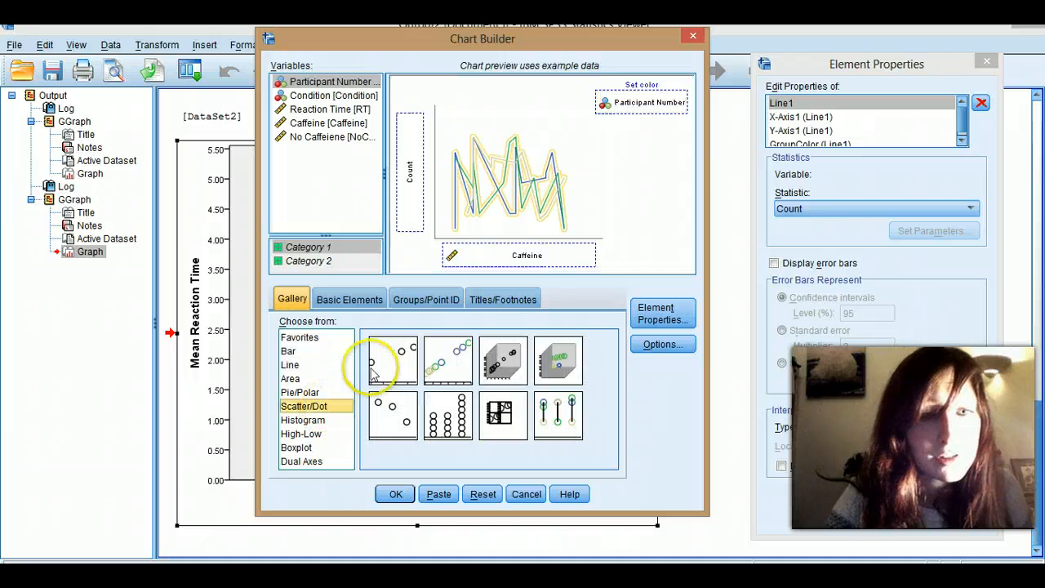
left_click(392, 359)
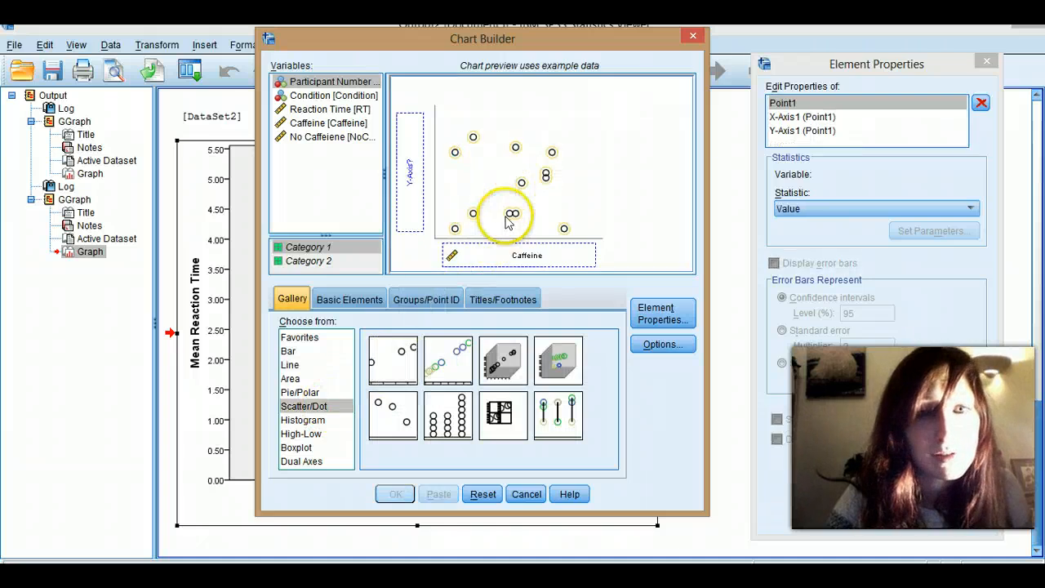
mouse_move(333, 374)
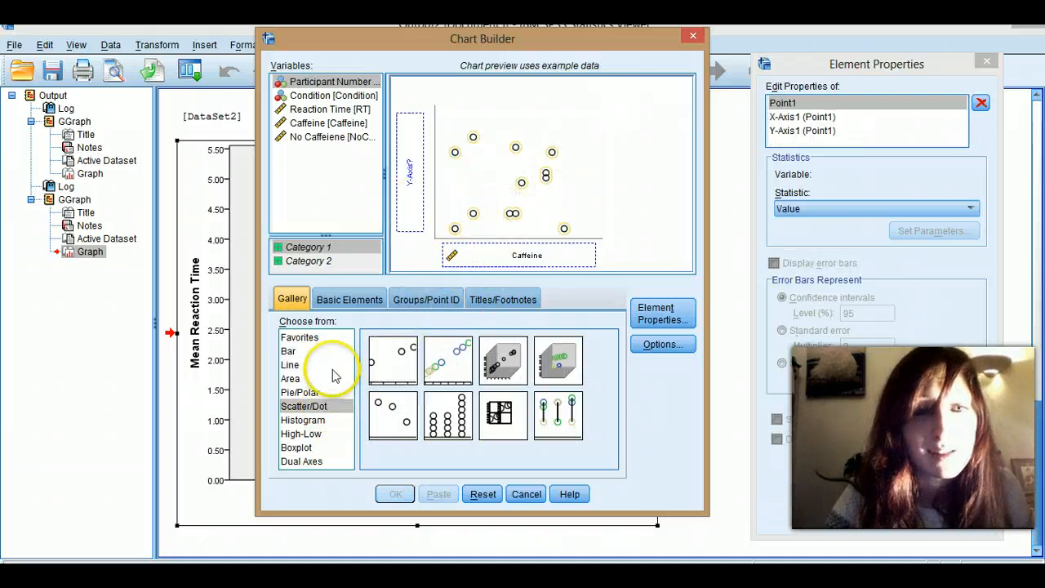
mouse_move(405, 163)
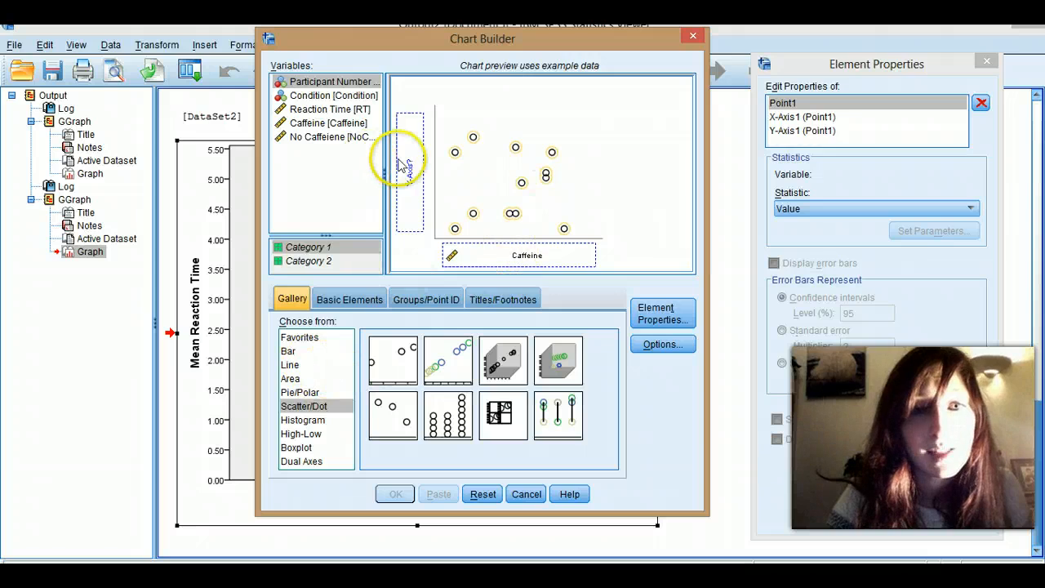
mouse_move(519, 151)
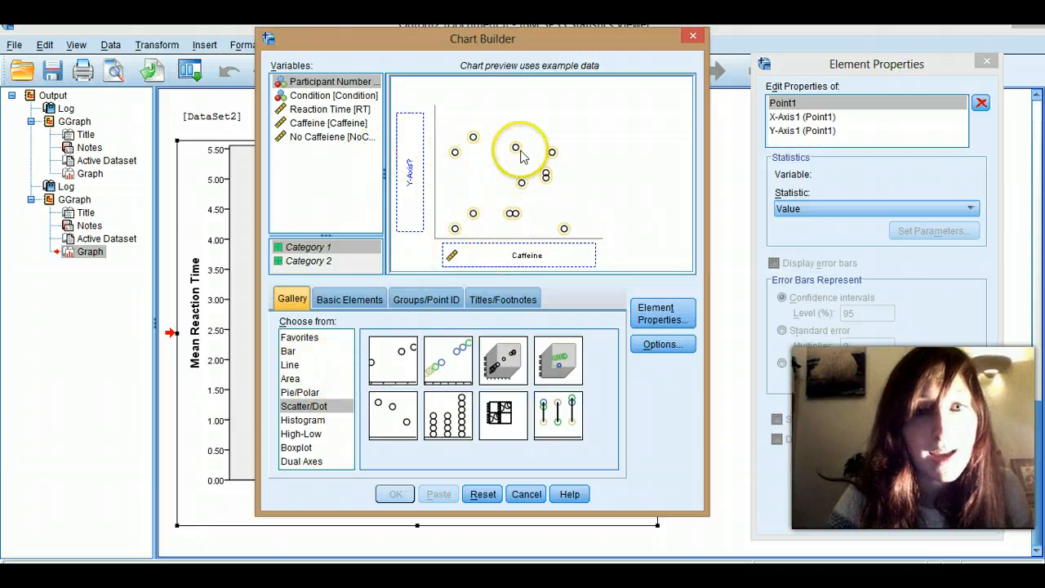
mouse_move(634, 115)
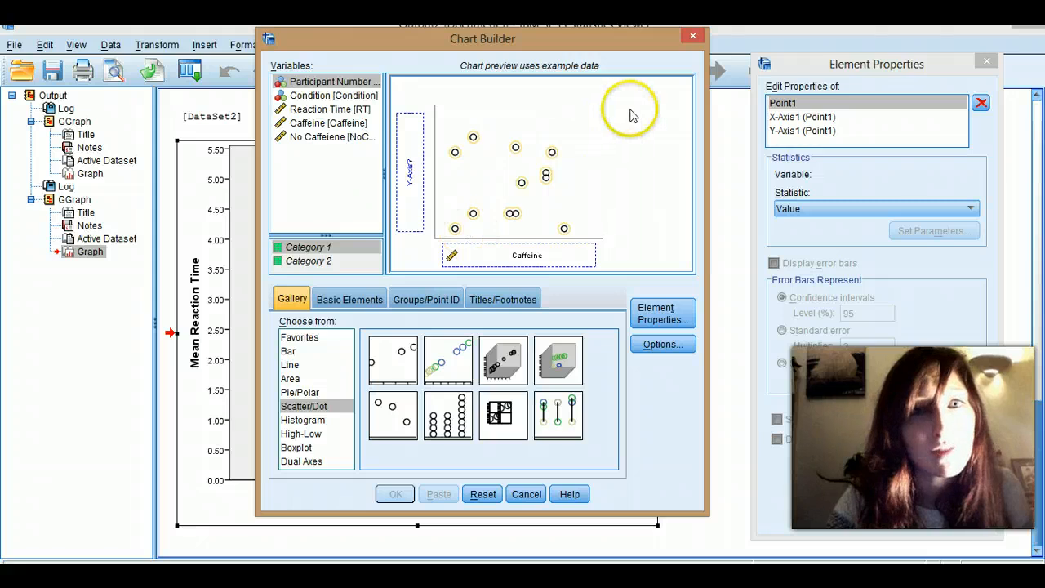
mouse_move(470, 236)
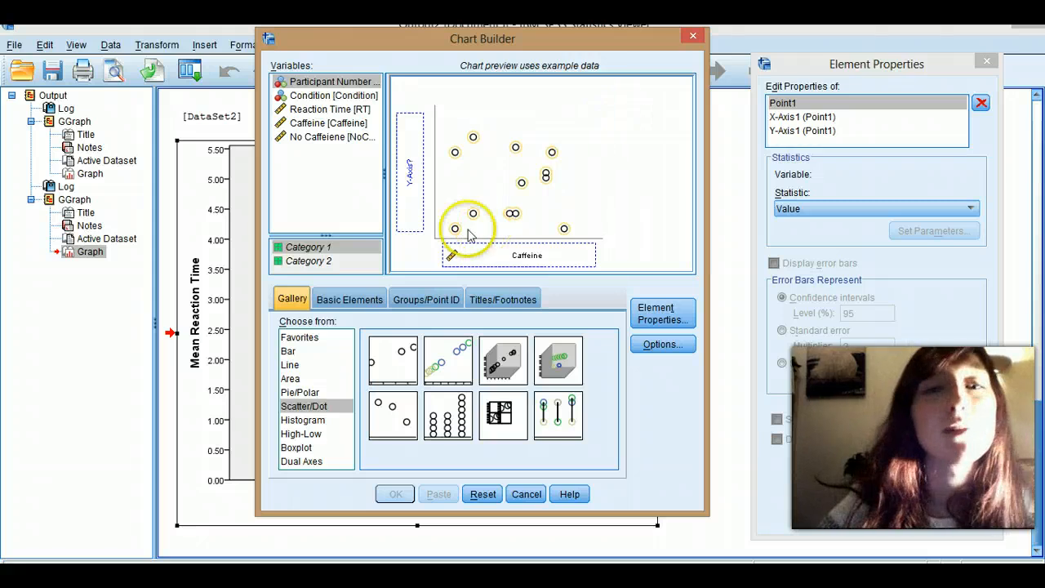
mouse_move(594, 134)
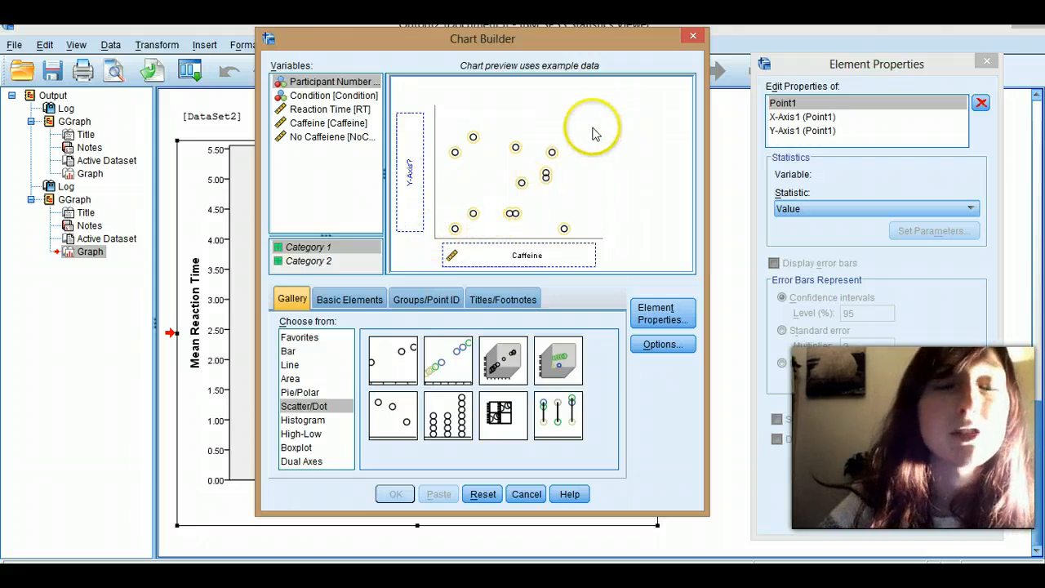
mouse_move(493, 226)
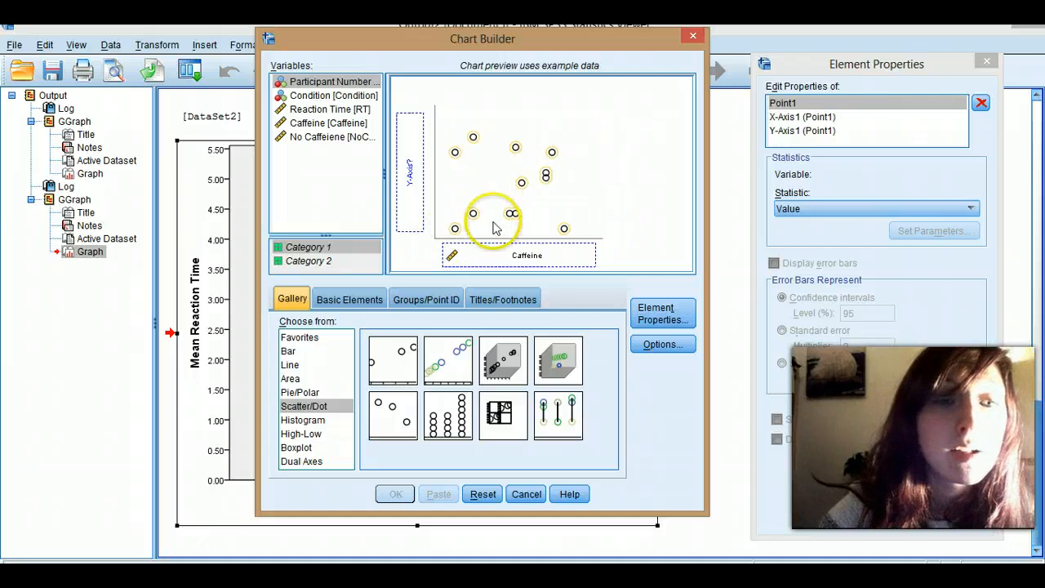
- Show the Histogram gallery and put Reaction Time on the horizontal axis
left_click(302, 419)
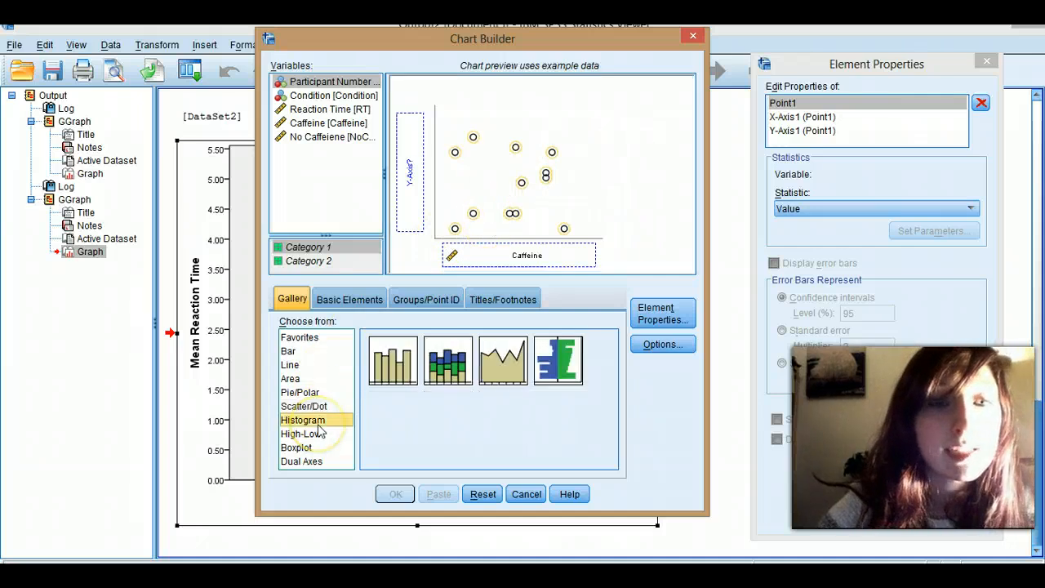
mouse_move(411, 216)
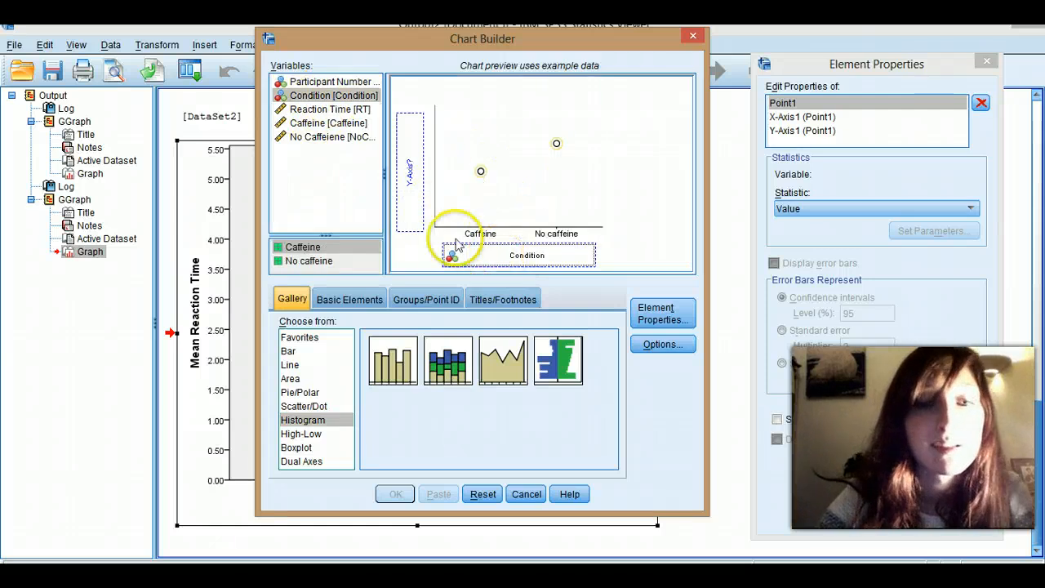
mouse_move(480, 199)
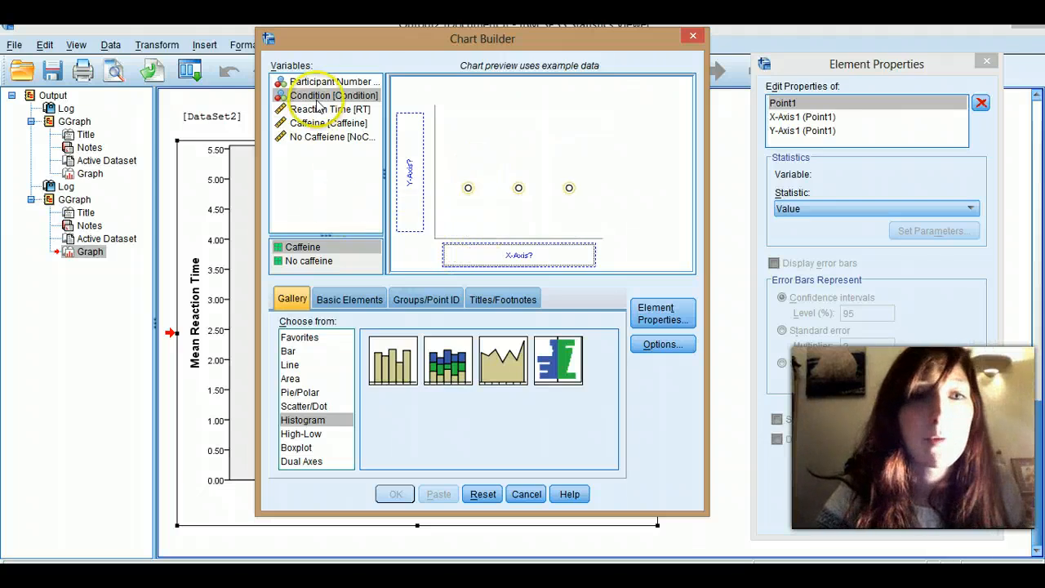
left_click_drag(330, 107, 519, 255)
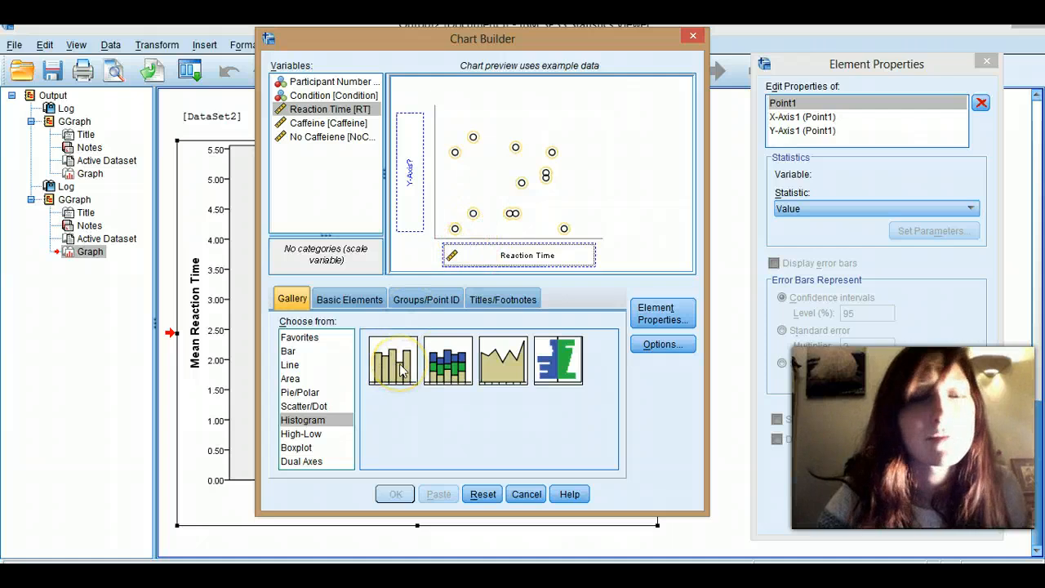
mouse_move(392, 361)
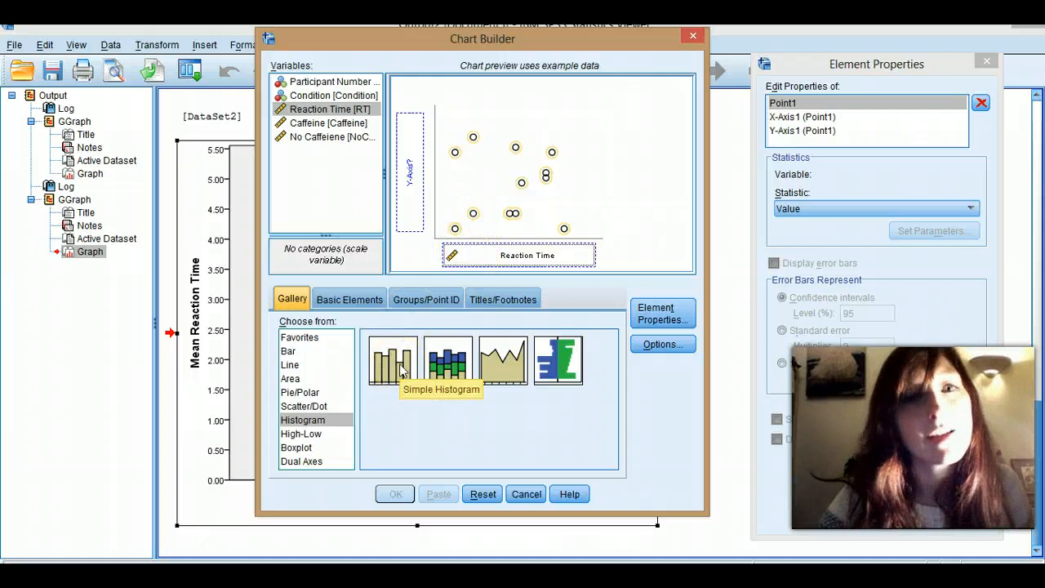
mouse_move(482, 204)
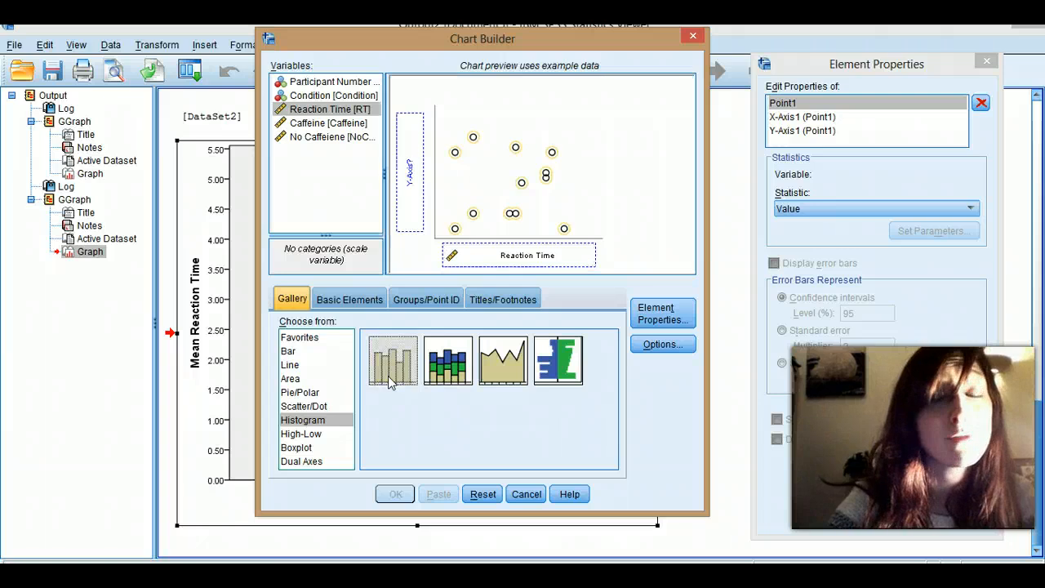
- Start a simple histogram of Reaction Time, then put Condition on the horizontal axis instead
double_click(392, 361)
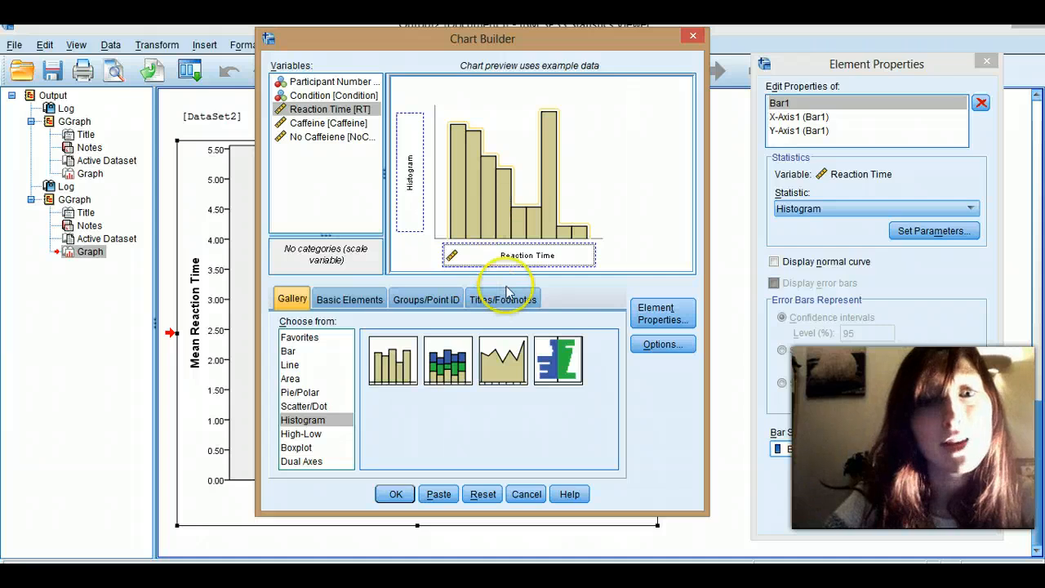
mouse_move(455, 131)
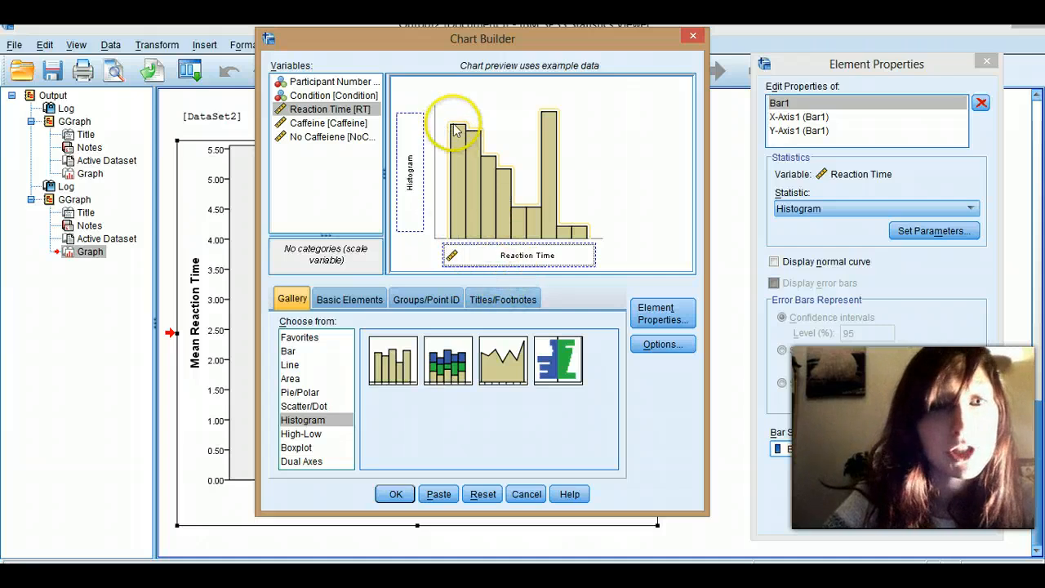
mouse_move(514, 199)
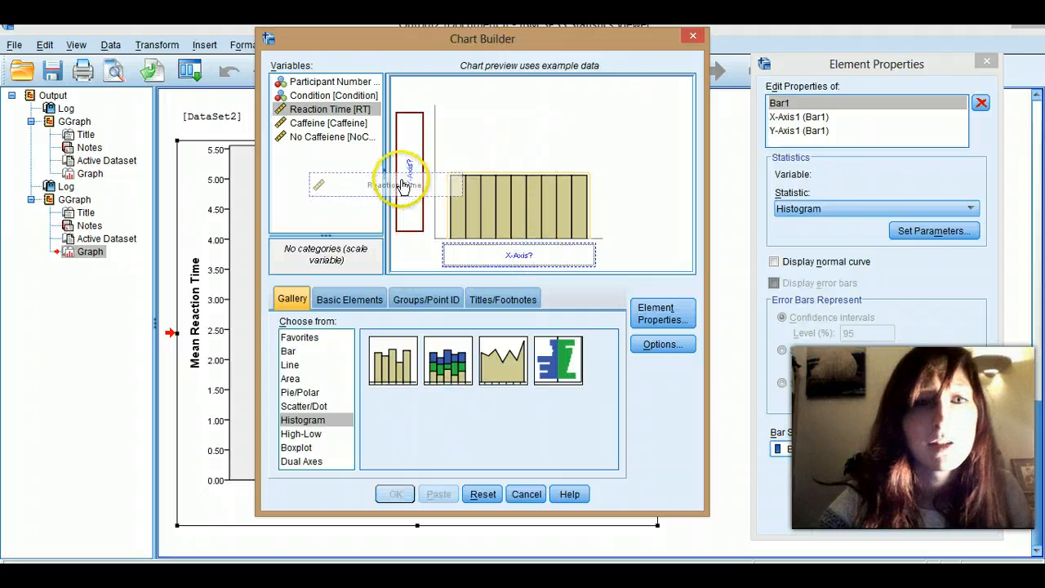
left_click_drag(330, 107, 408, 172)
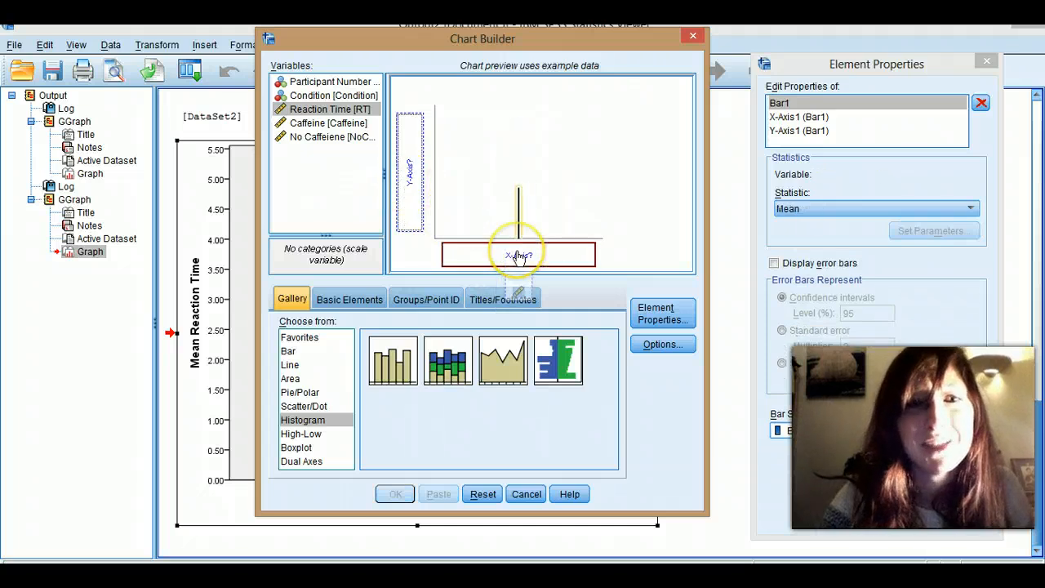
left_click_drag(329, 108, 519, 254)
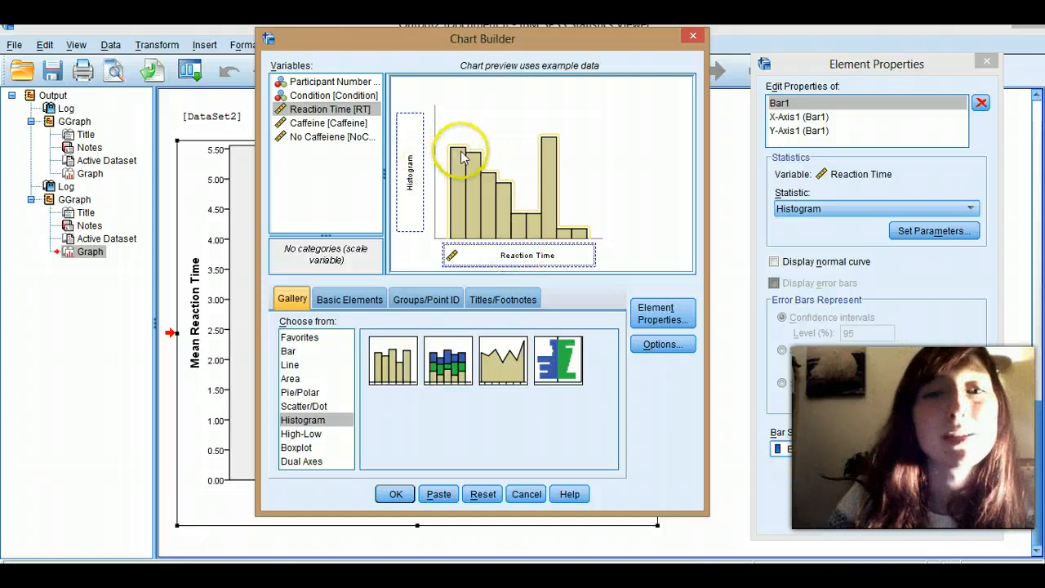
mouse_move(519, 216)
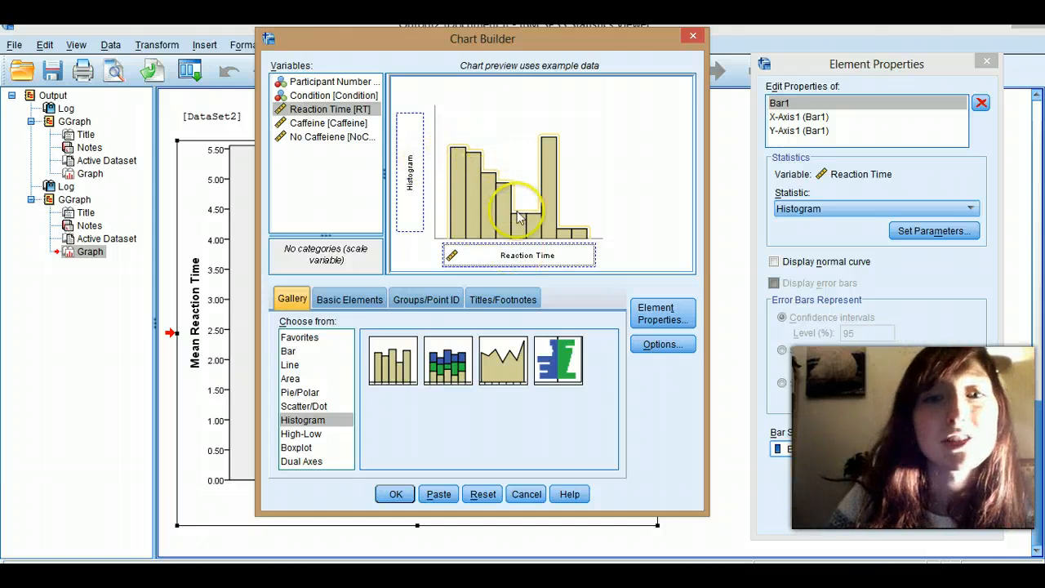
mouse_move(558, 176)
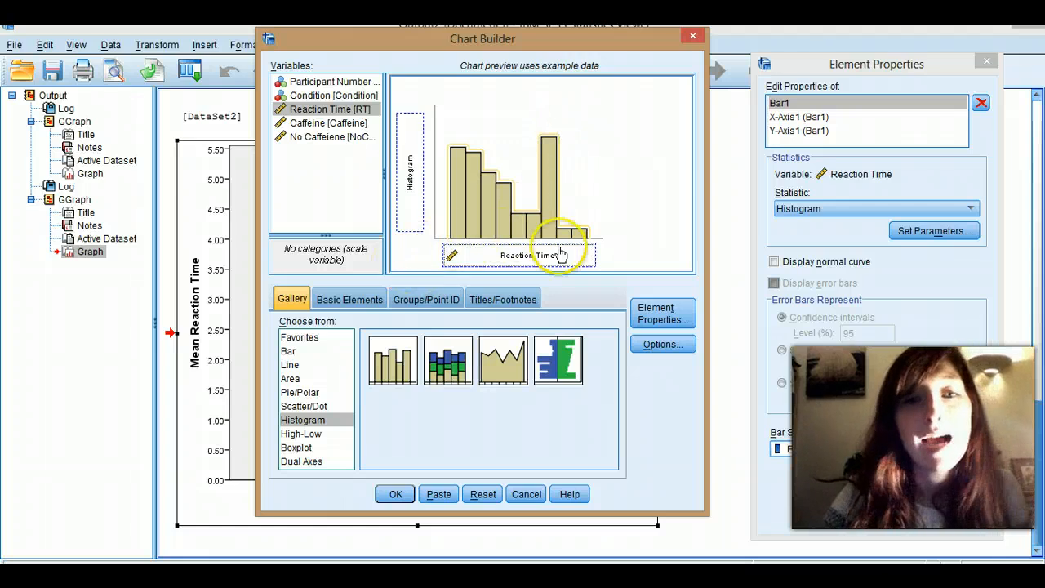
mouse_move(455, 96)
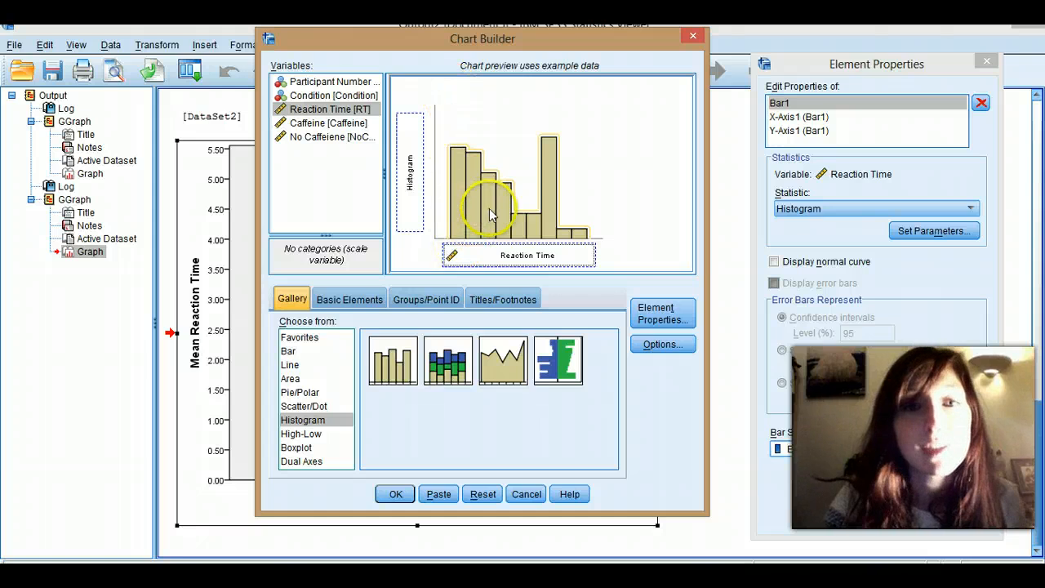
mouse_move(457, 150)
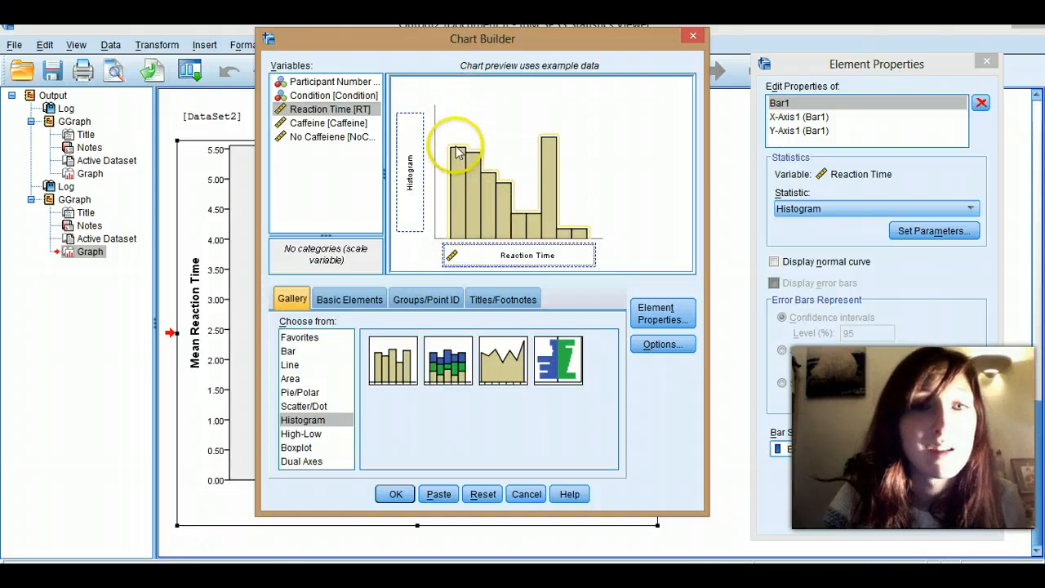
mouse_move(490, 179)
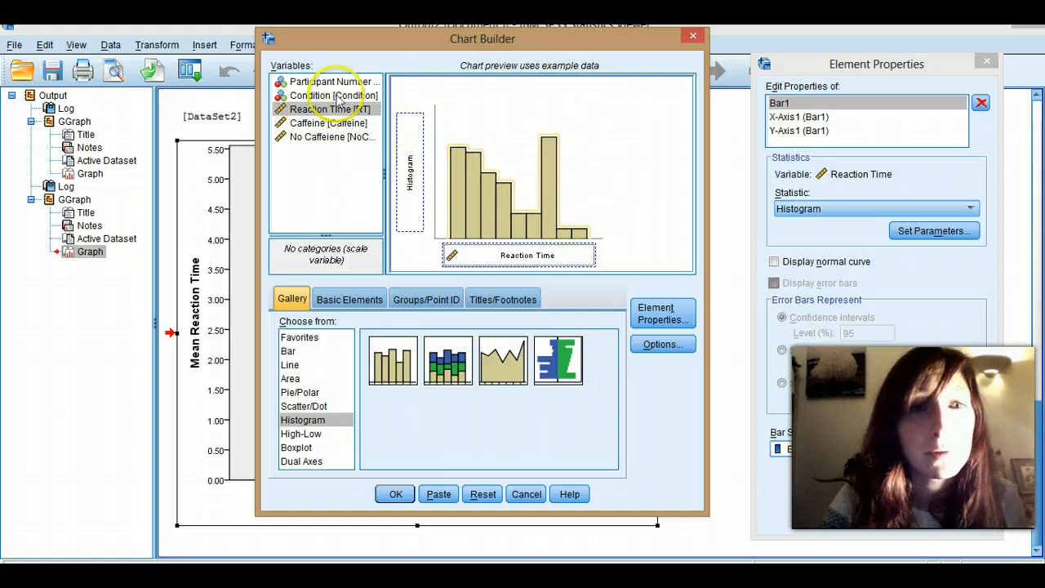
left_click_drag(333, 94, 525, 255)
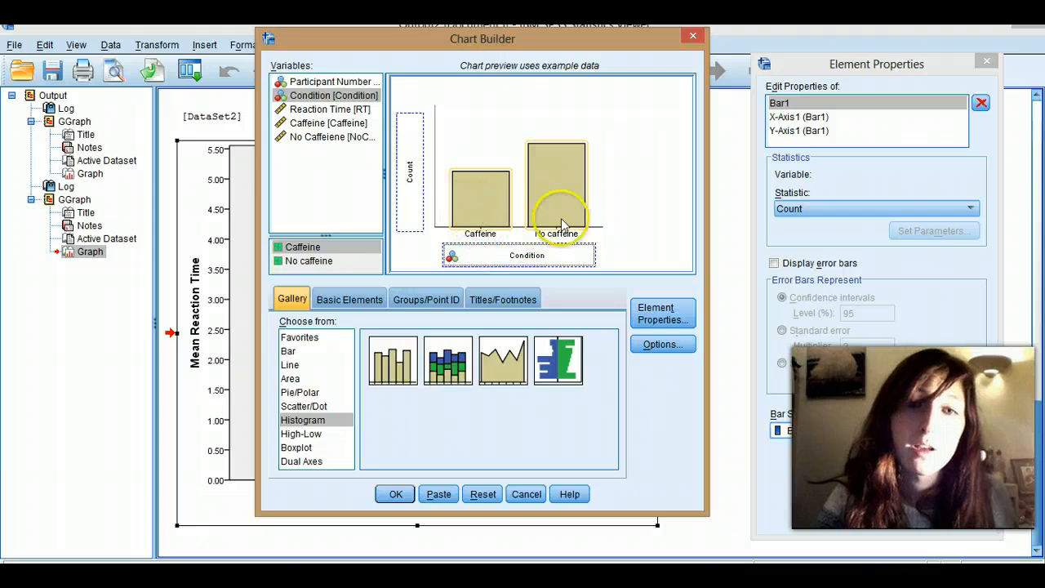
mouse_move(493, 252)
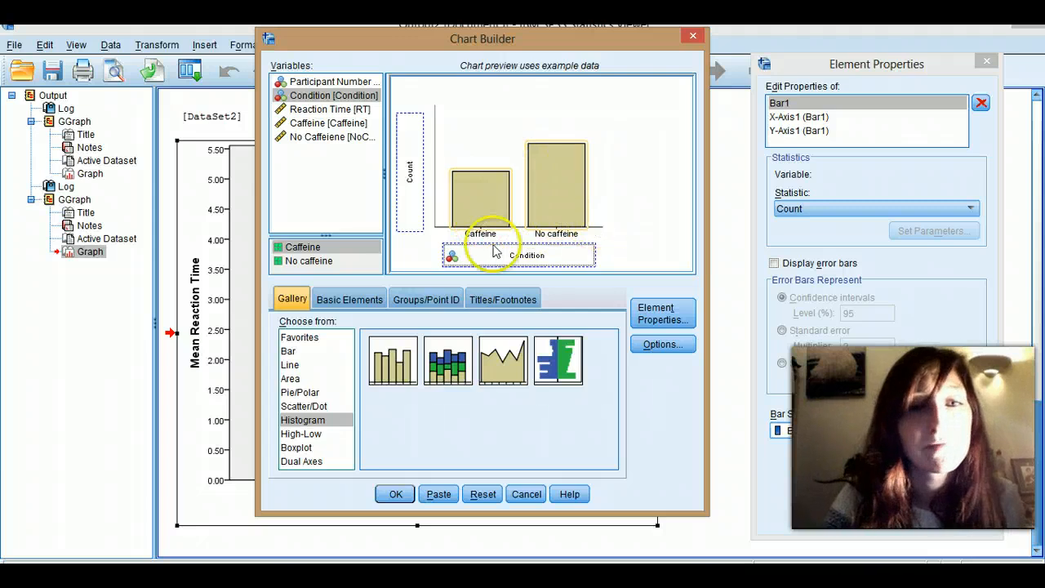
- Switch to a boxplot with Reaction Time on the vertical axis across Caffeine and No caffeine
left_click(296, 447)
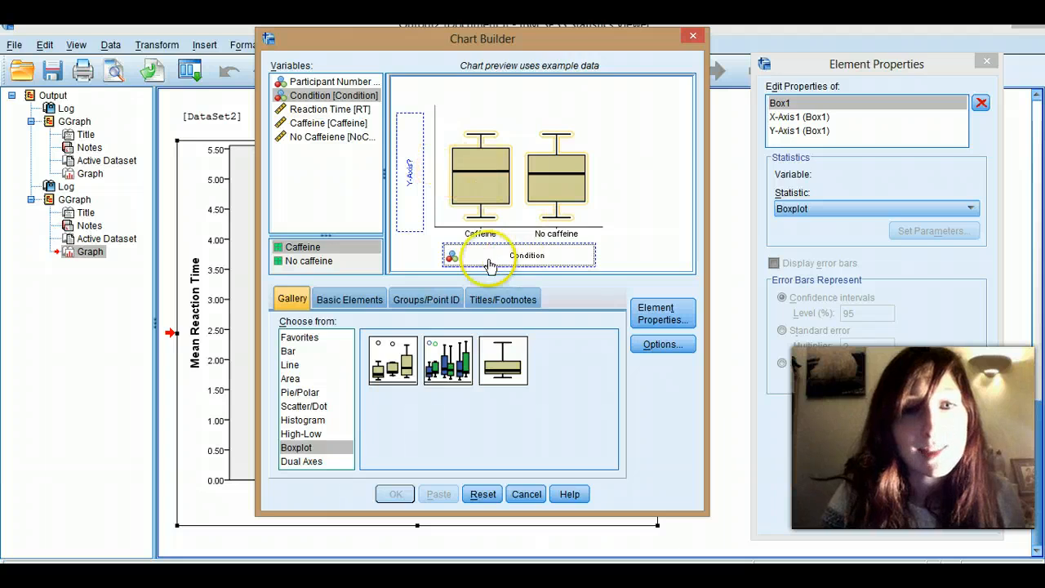
mouse_move(539, 271)
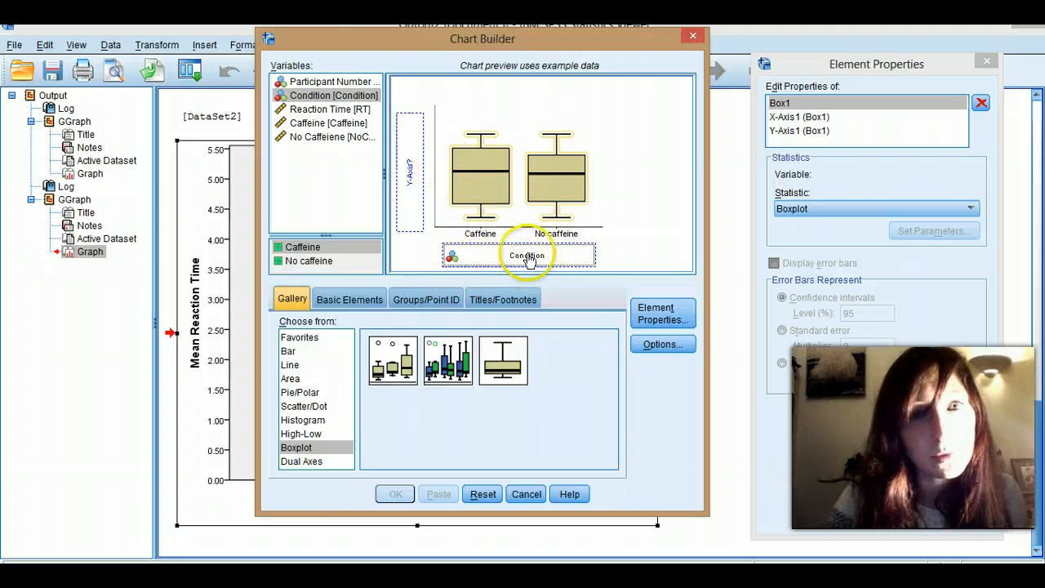
left_click_drag(330, 108, 408, 168)
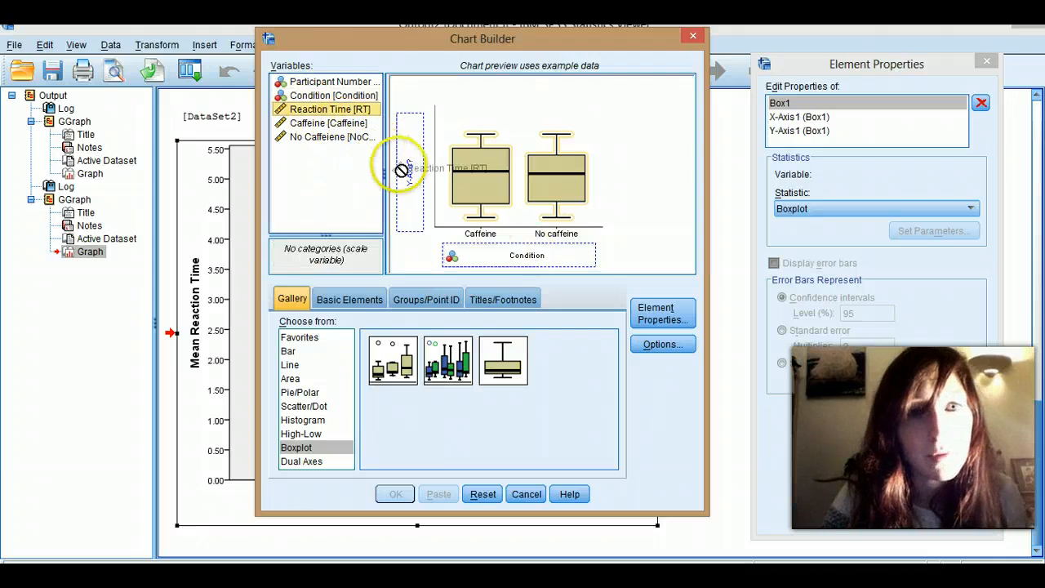
left_click_drag(330, 108, 408, 166)
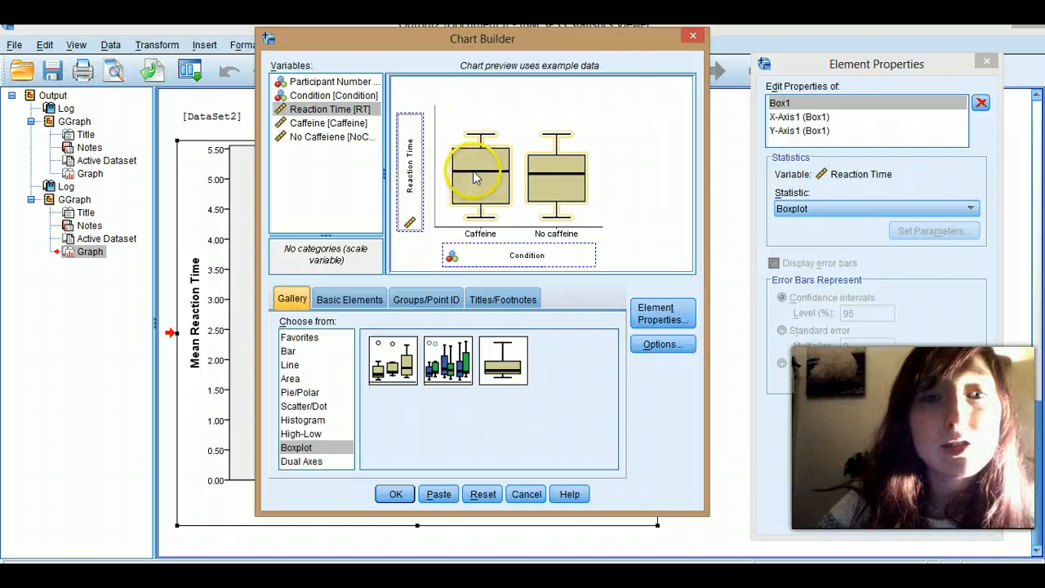
mouse_move(504, 178)
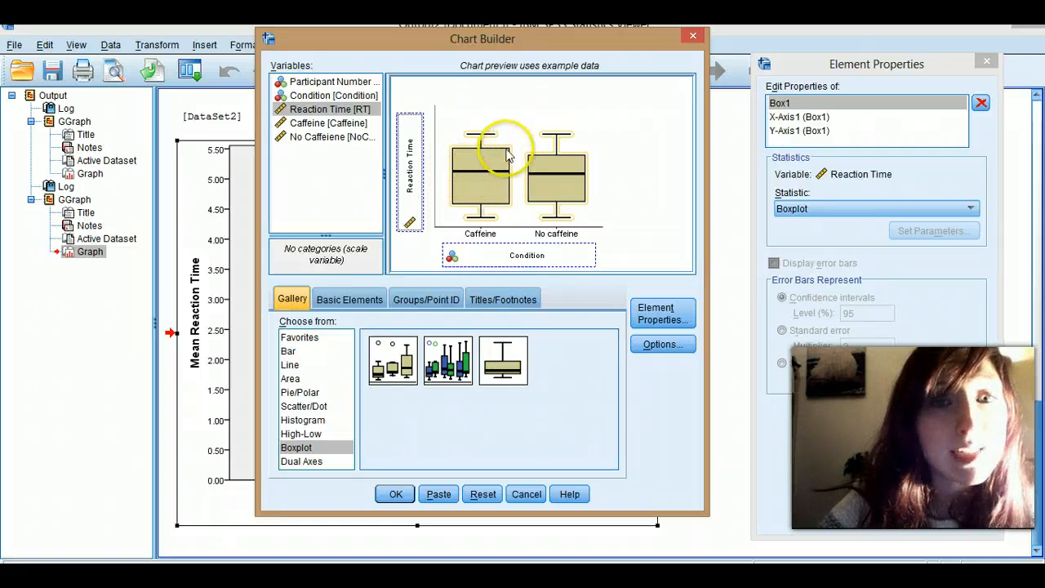
mouse_move(474, 199)
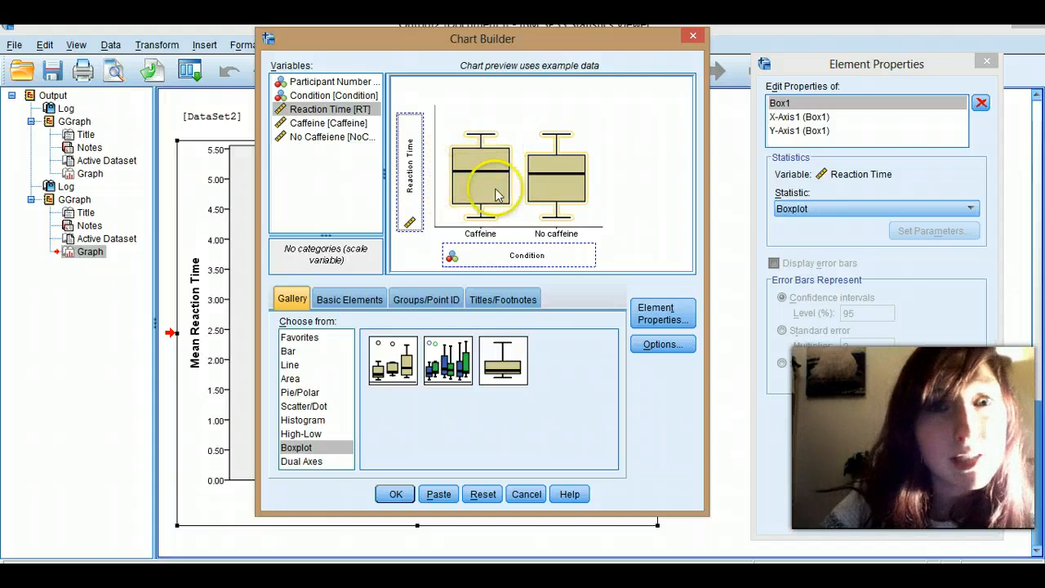
mouse_move(477, 114)
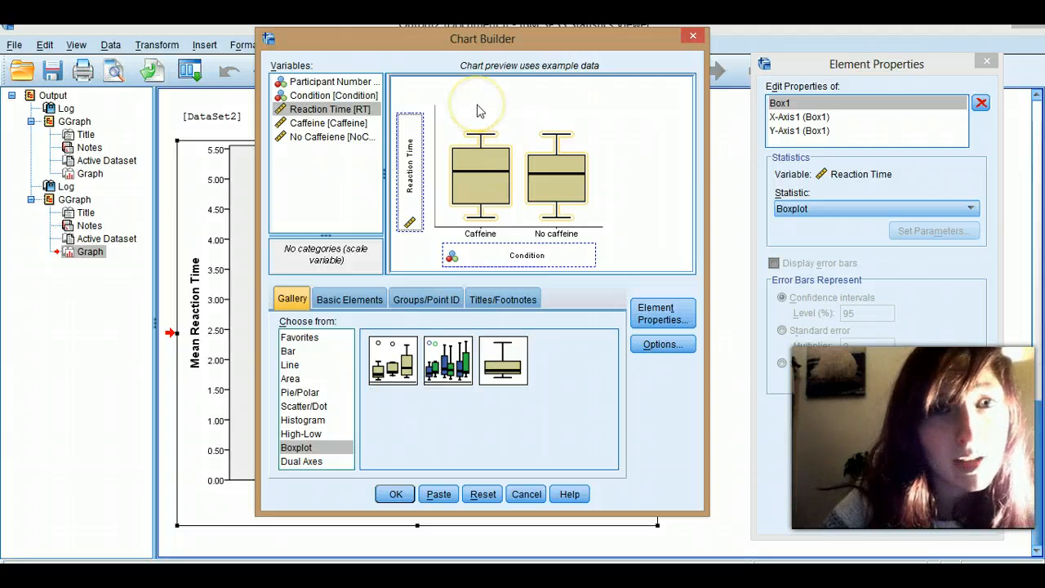
mouse_move(480, 111)
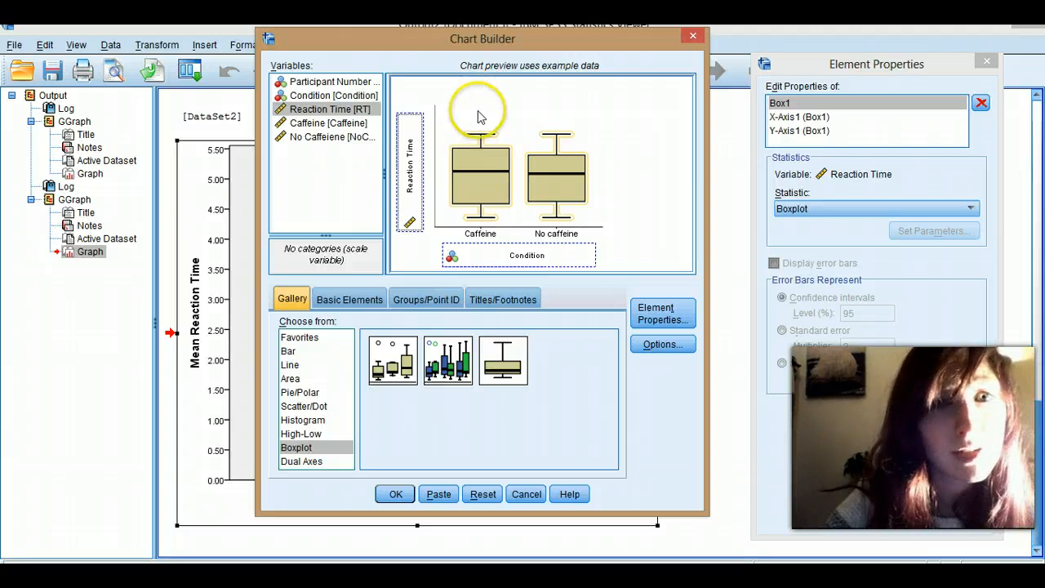
mouse_move(482, 144)
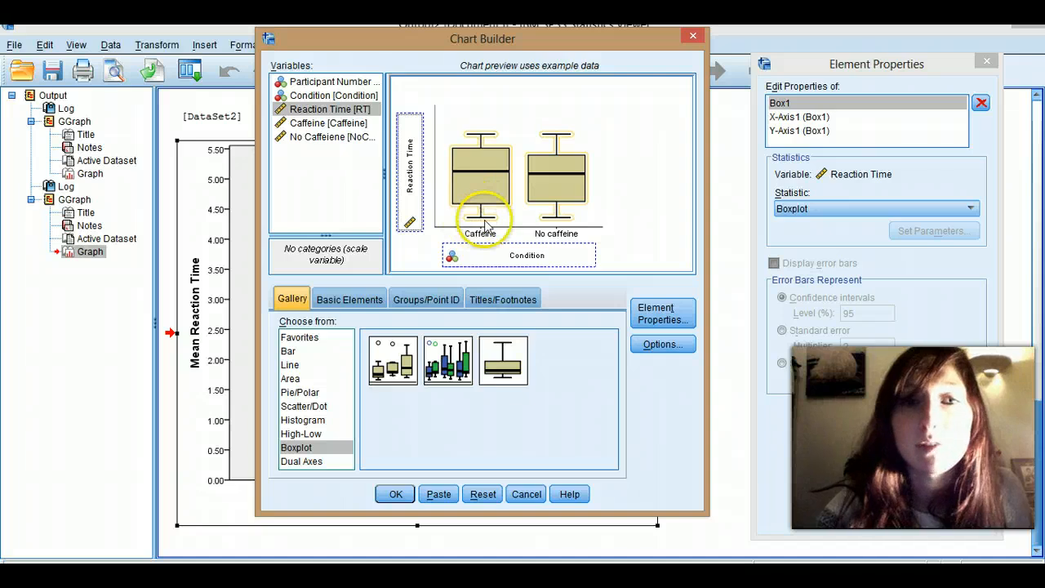
mouse_move(481, 134)
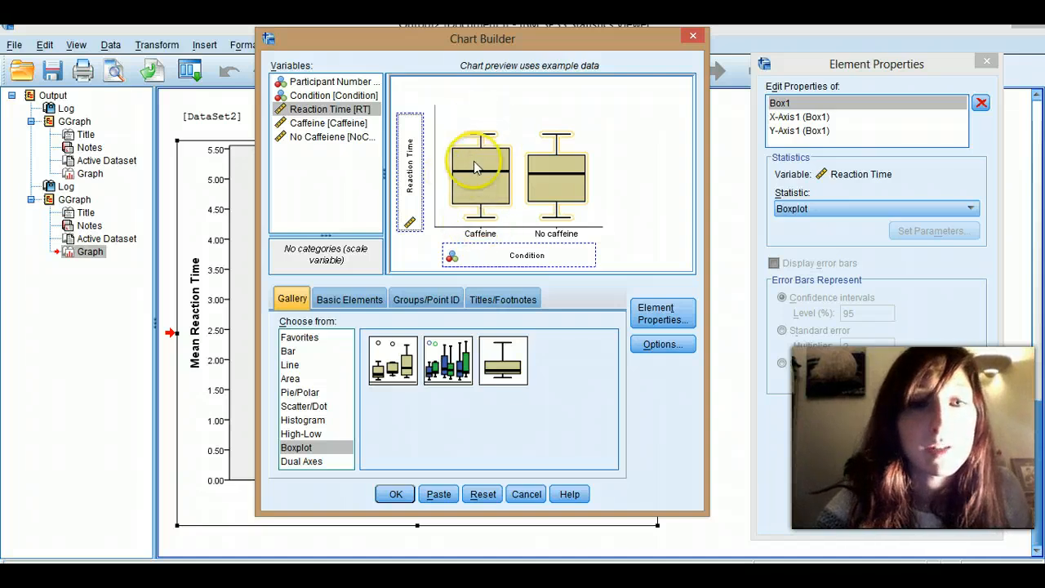
mouse_move(484, 134)
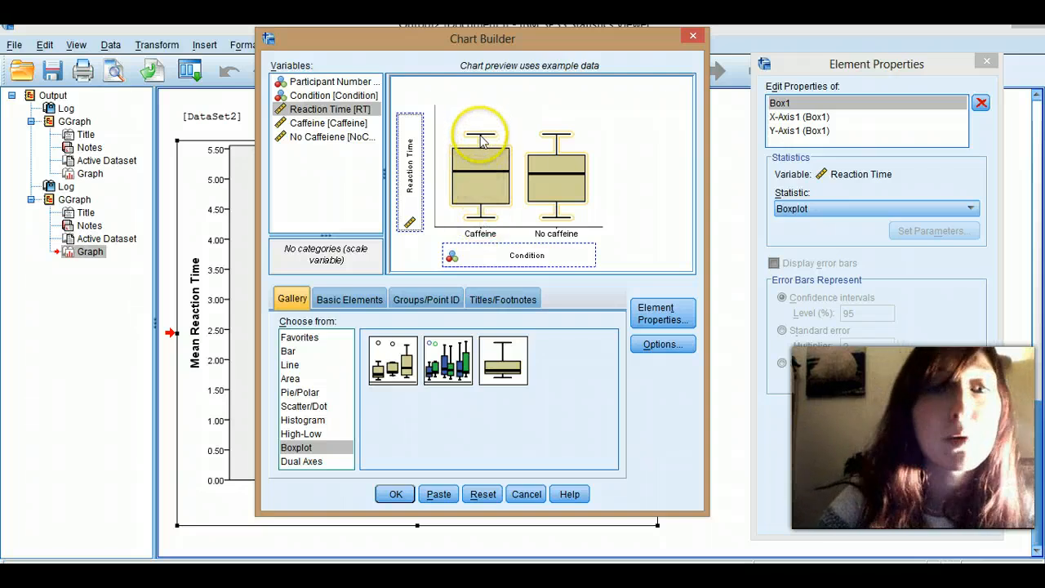
mouse_move(489, 155)
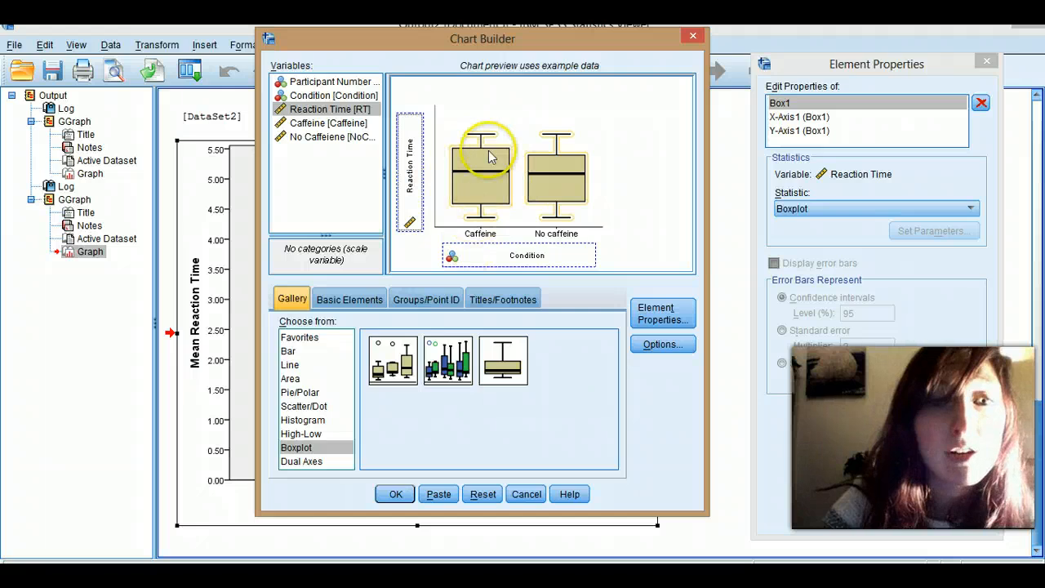
mouse_move(460, 216)
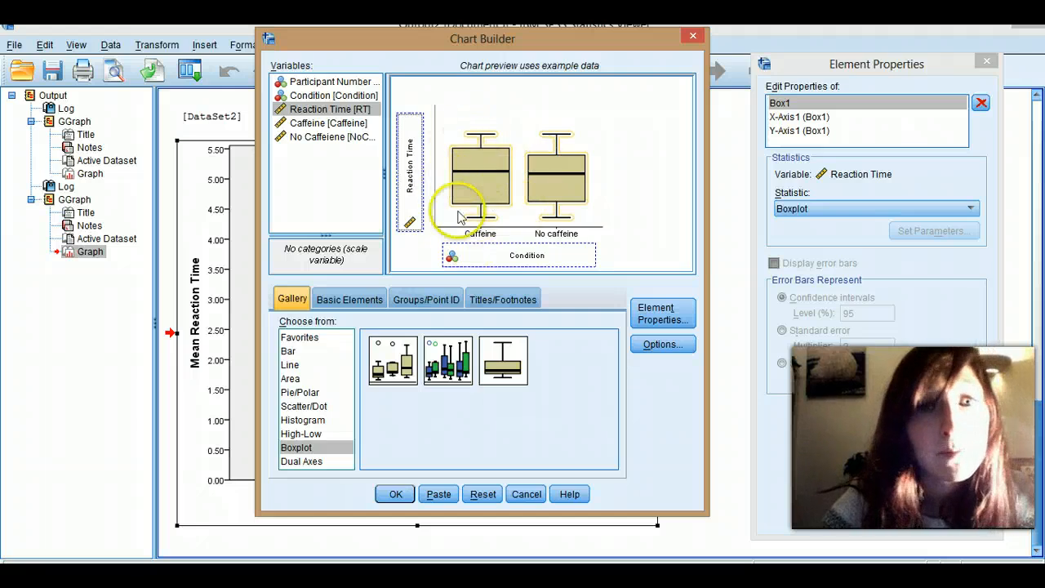
mouse_move(555, 127)
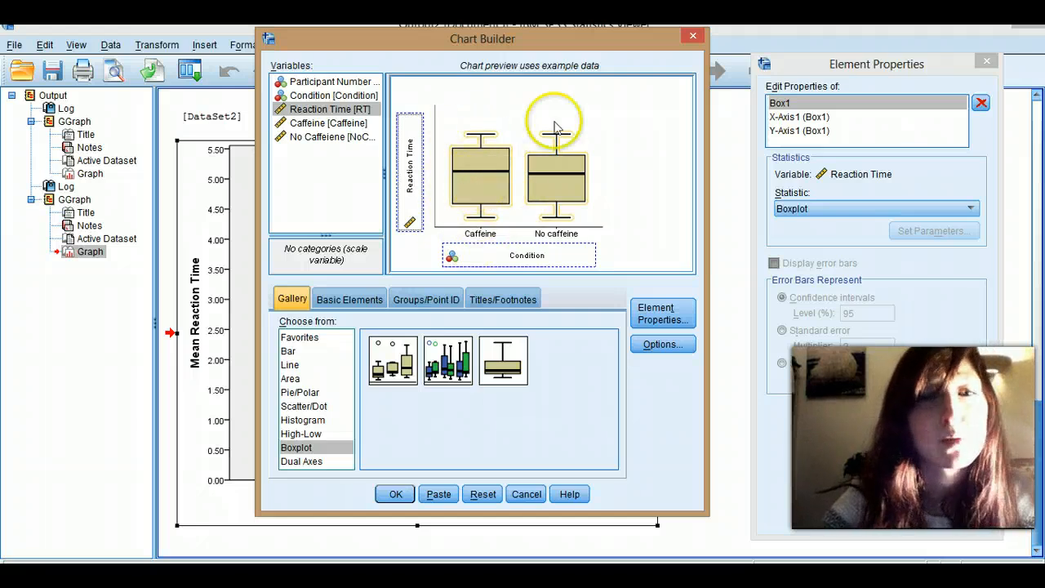
mouse_move(555, 232)
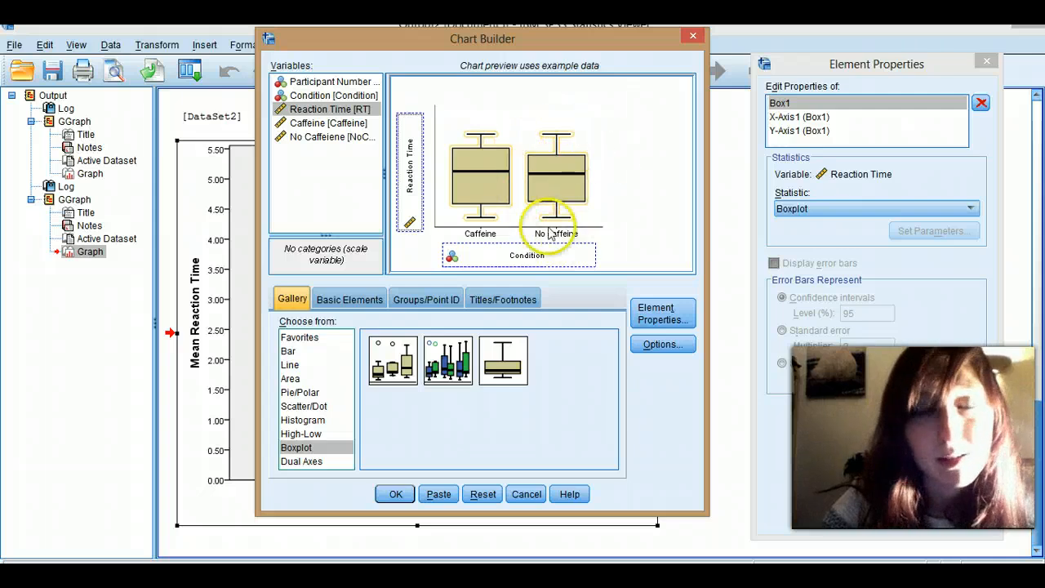
mouse_move(580, 199)
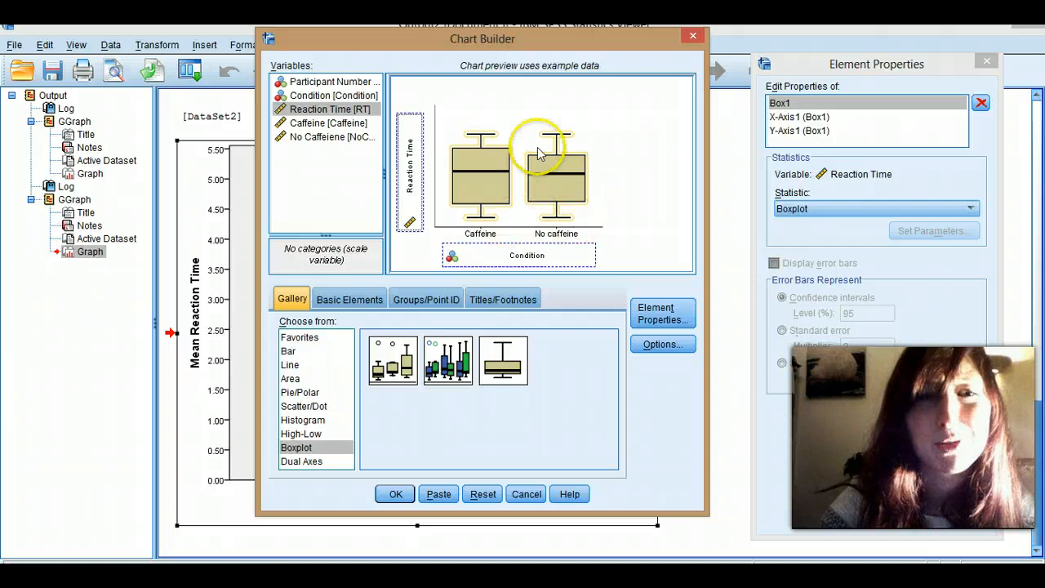
mouse_move(530, 193)
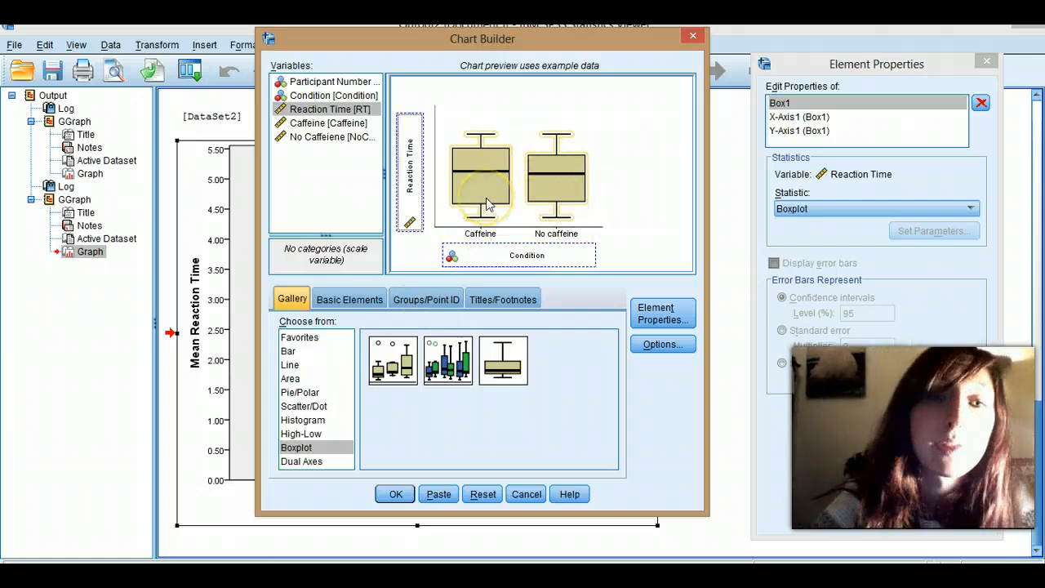
mouse_move(526, 187)
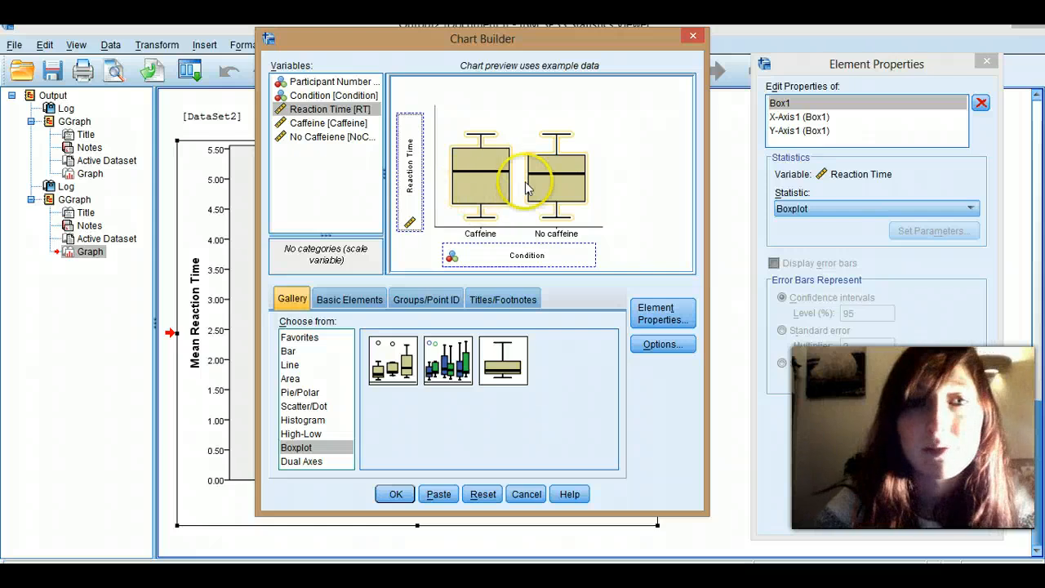
- Choose the clustered boxplot variant and cluster the boxes by Participant Number
left_click(447, 361)
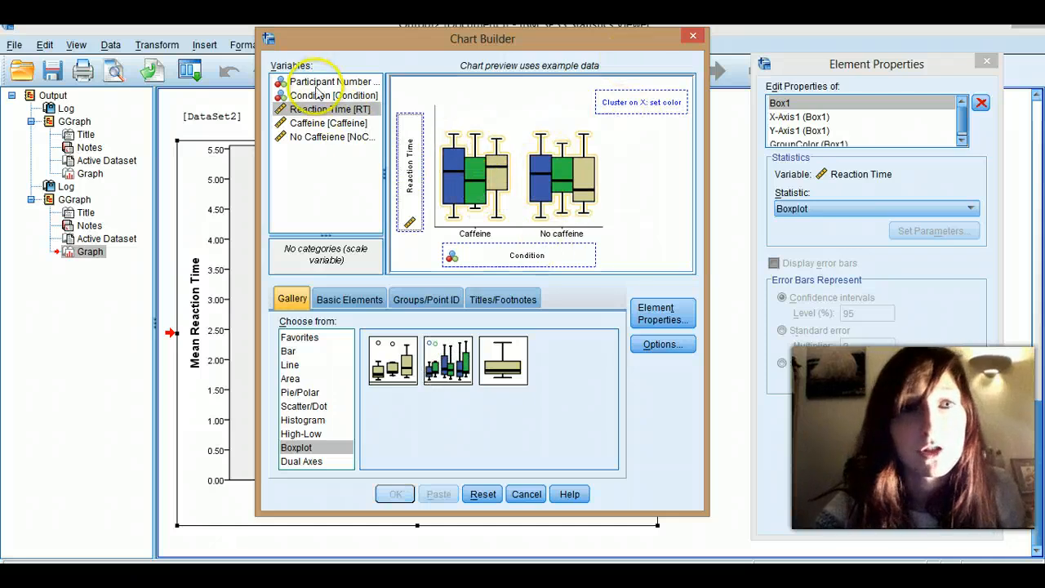
left_click_drag(313, 81, 645, 101)
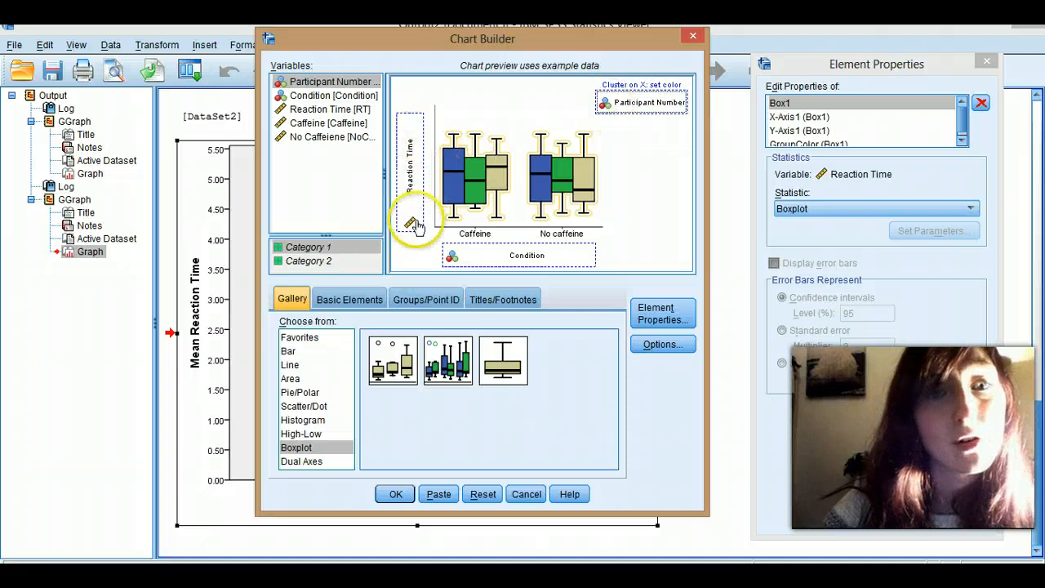
mouse_move(412, 138)
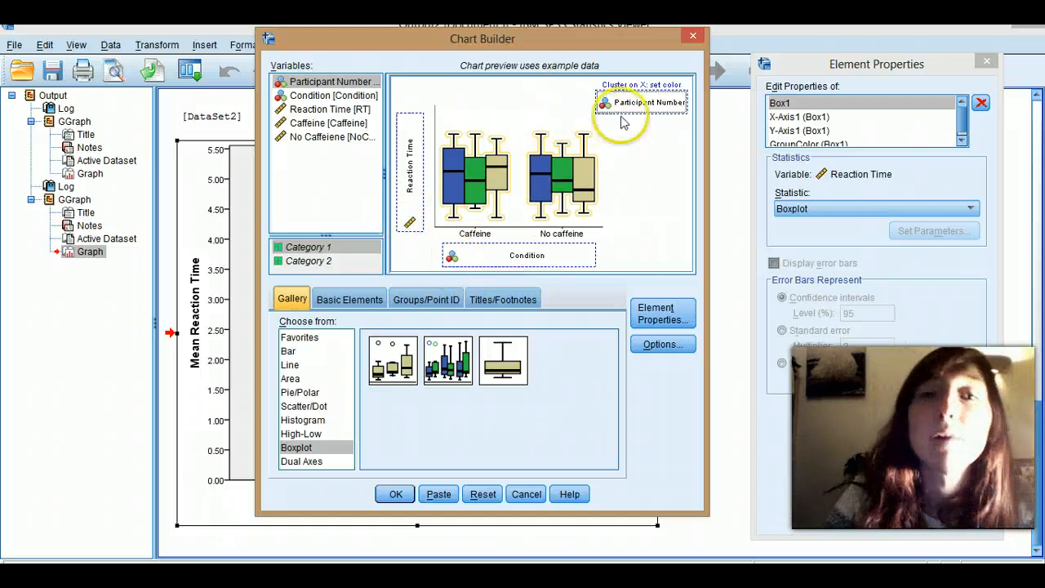
mouse_move(640, 101)
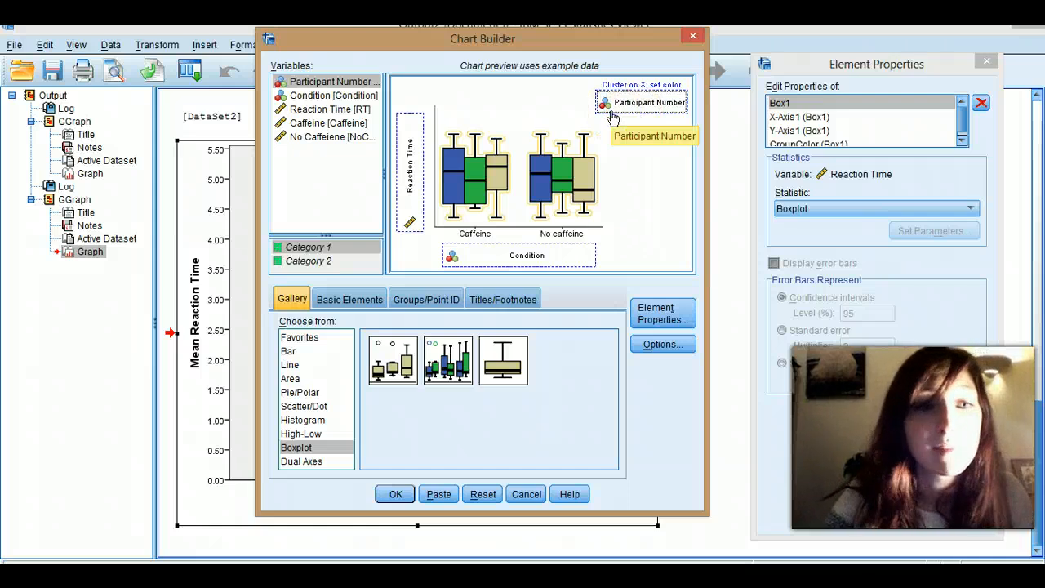
mouse_move(640, 101)
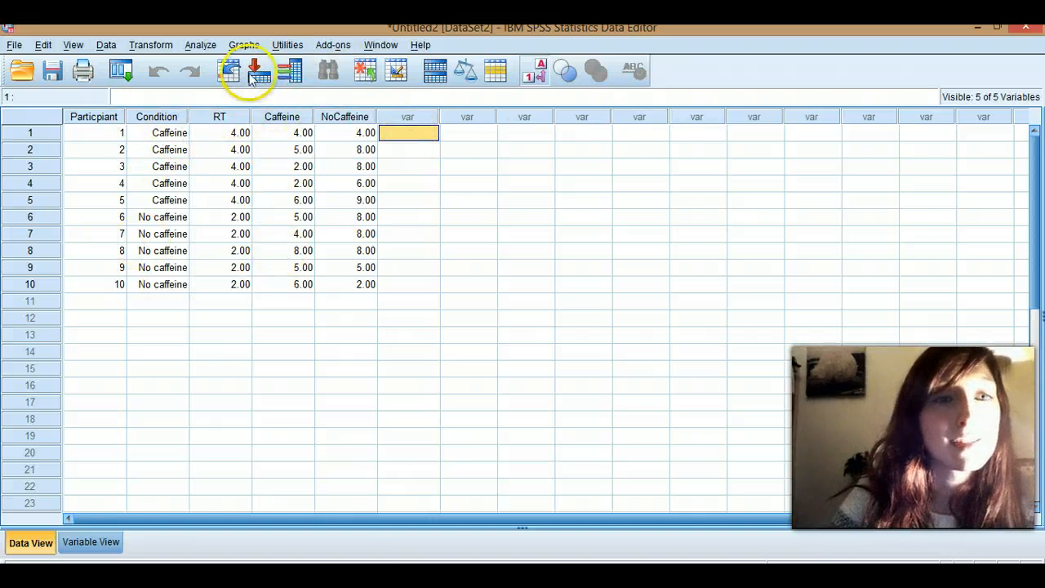
- Start a new Chart Builder bar chart with mean Reaction Time on the vertical axis
left_click(243, 46)
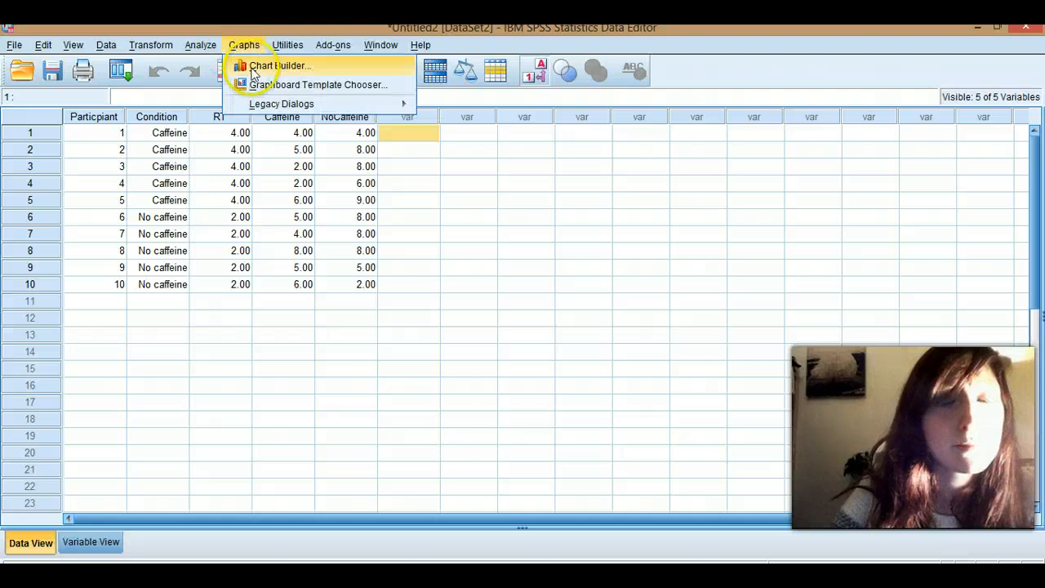
left_click(281, 65)
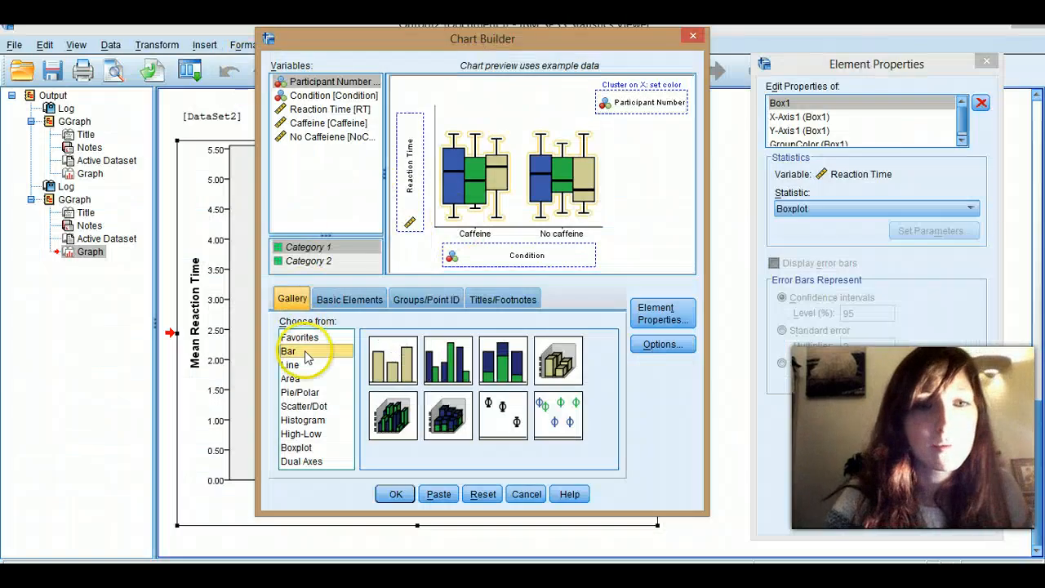
left_click(287, 349)
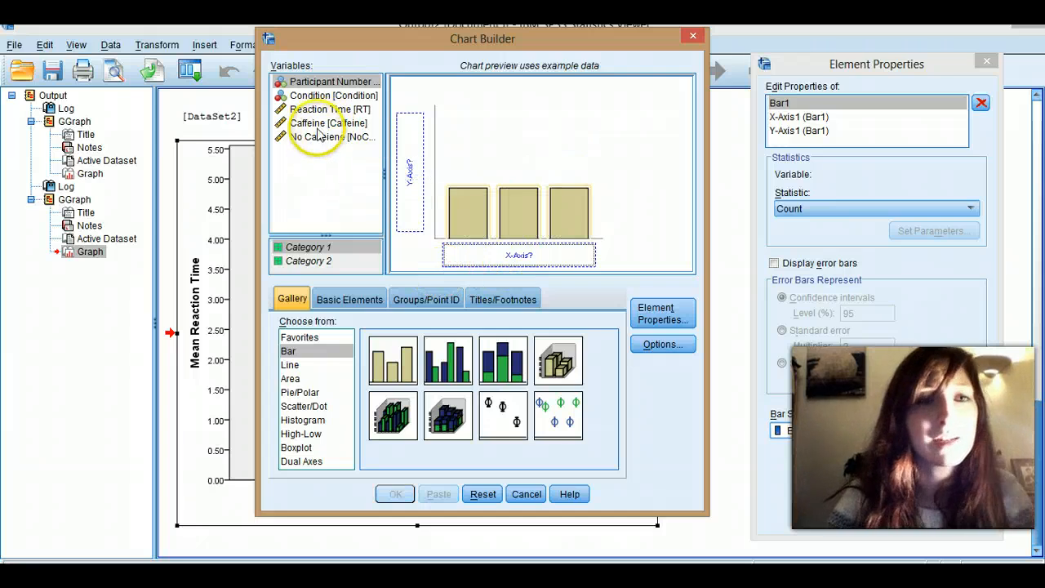
mouse_move(537, 135)
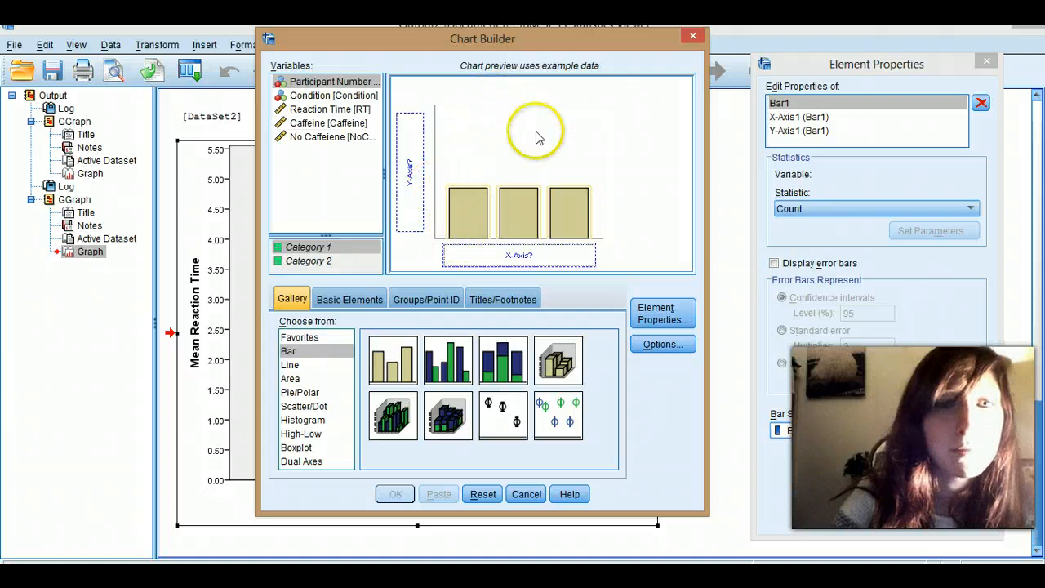
mouse_move(555, 220)
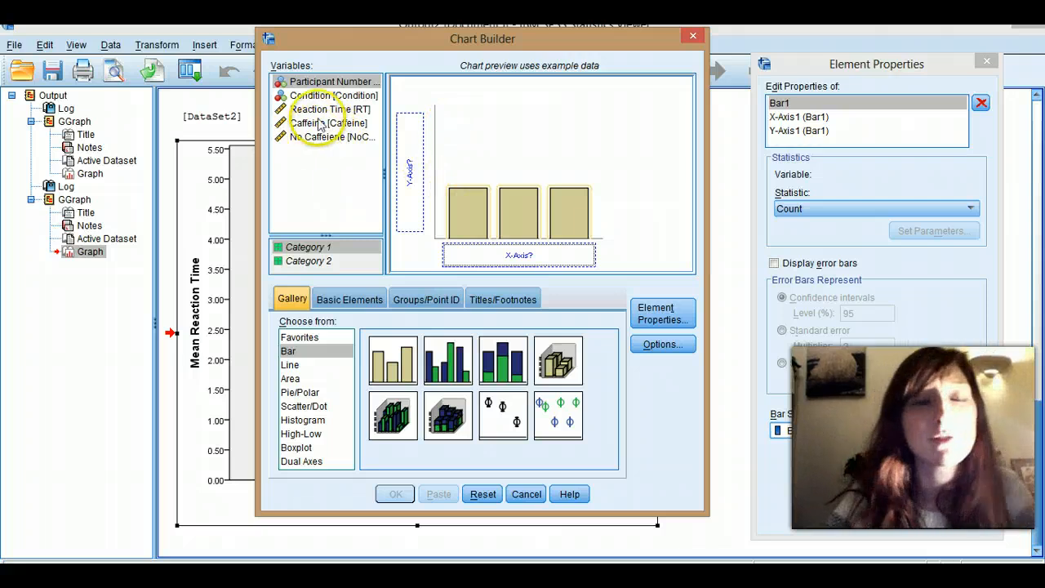
mouse_move(359, 155)
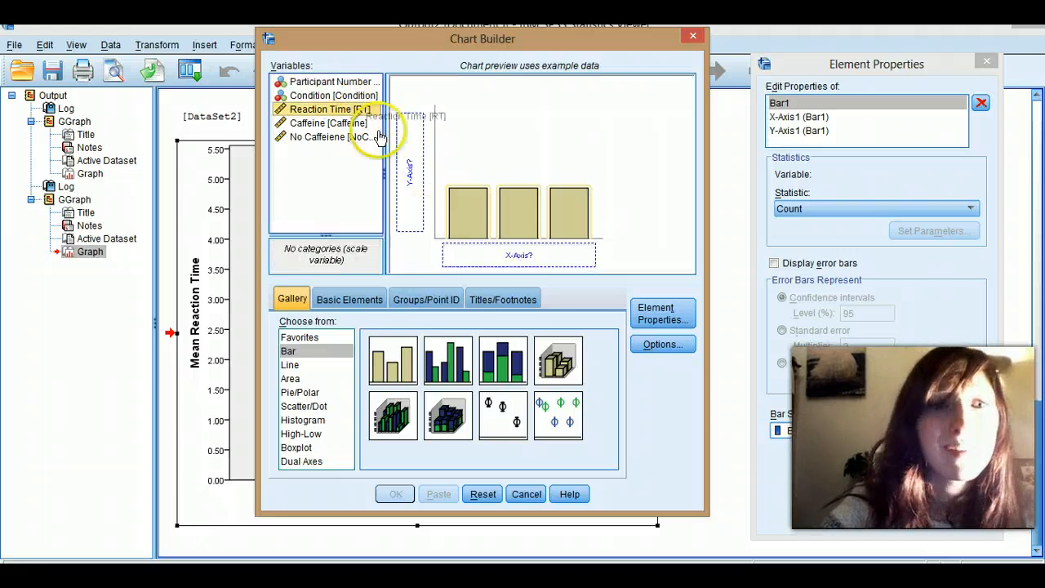
left_click_drag(330, 107, 408, 163)
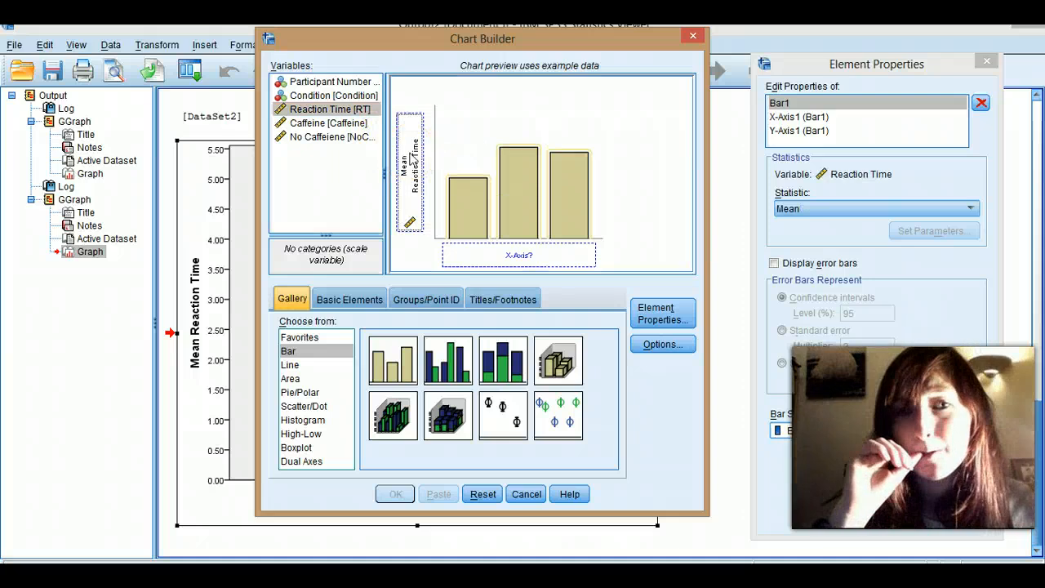
mouse_move(449, 186)
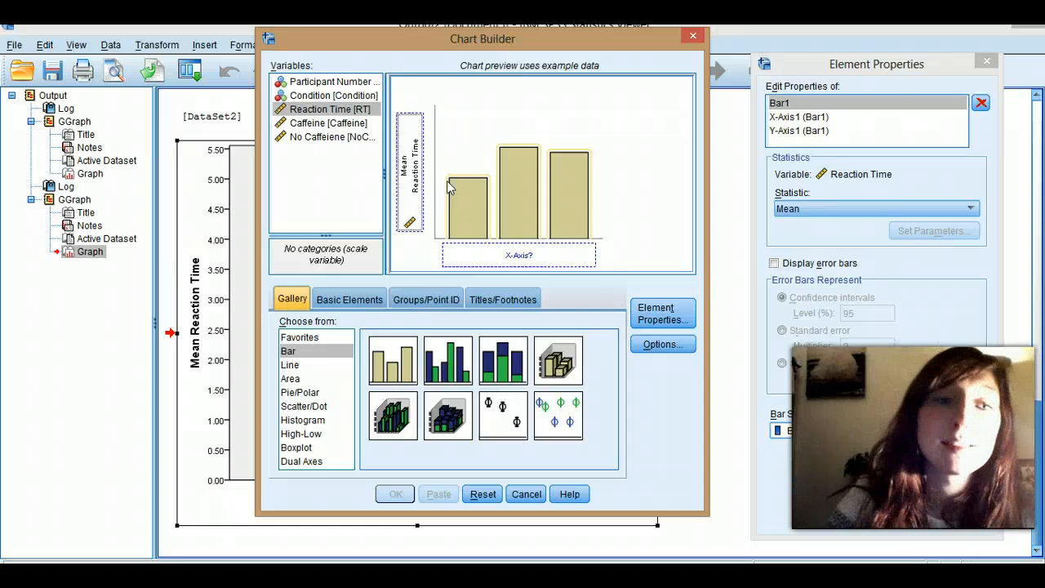
mouse_move(202, 346)
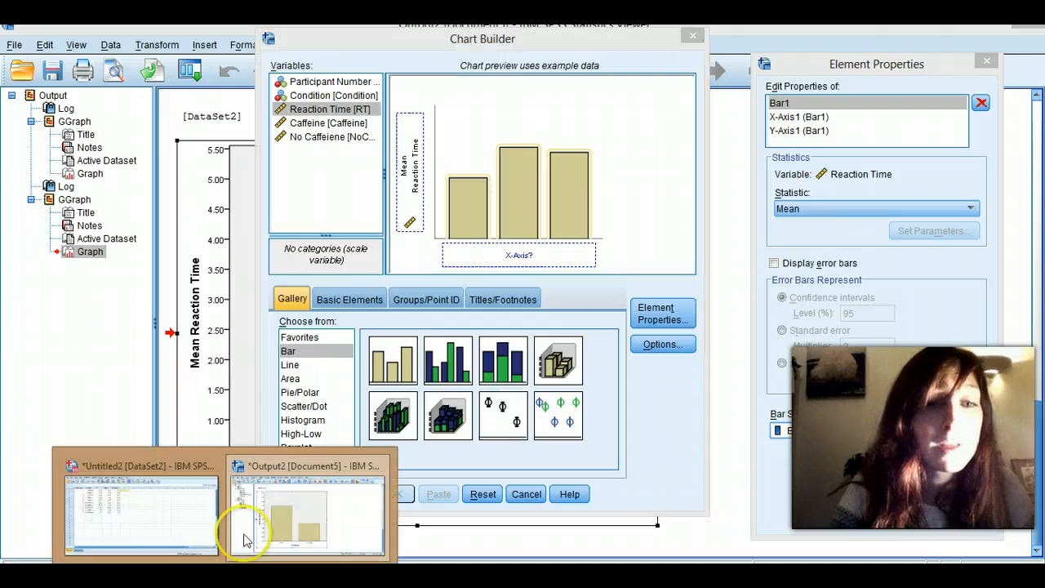
- Switch to the Data Editor and check the Condition and RT definitions in Variable View
left_click(140, 506)
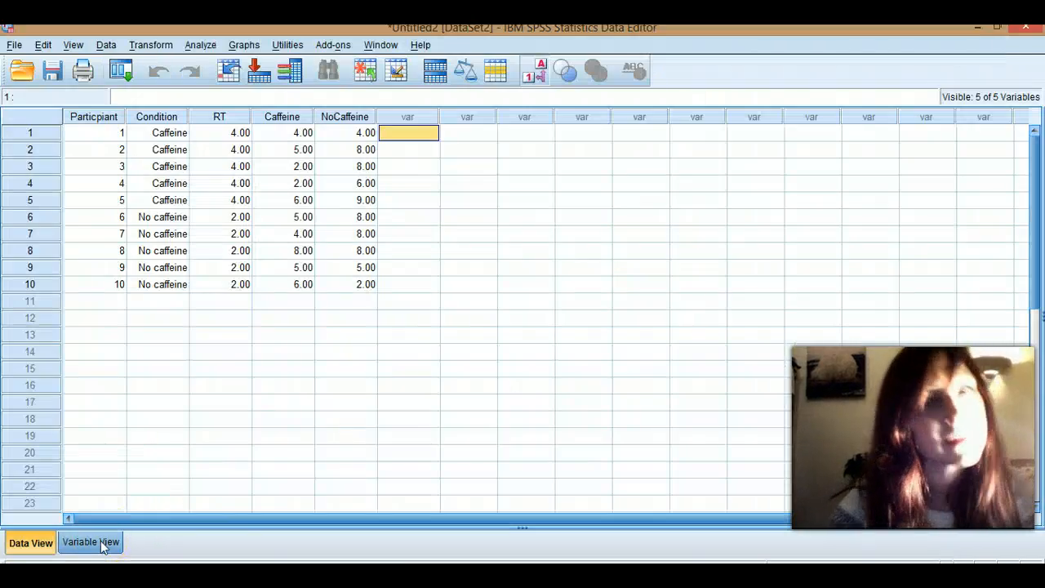
mouse_move(444, 232)
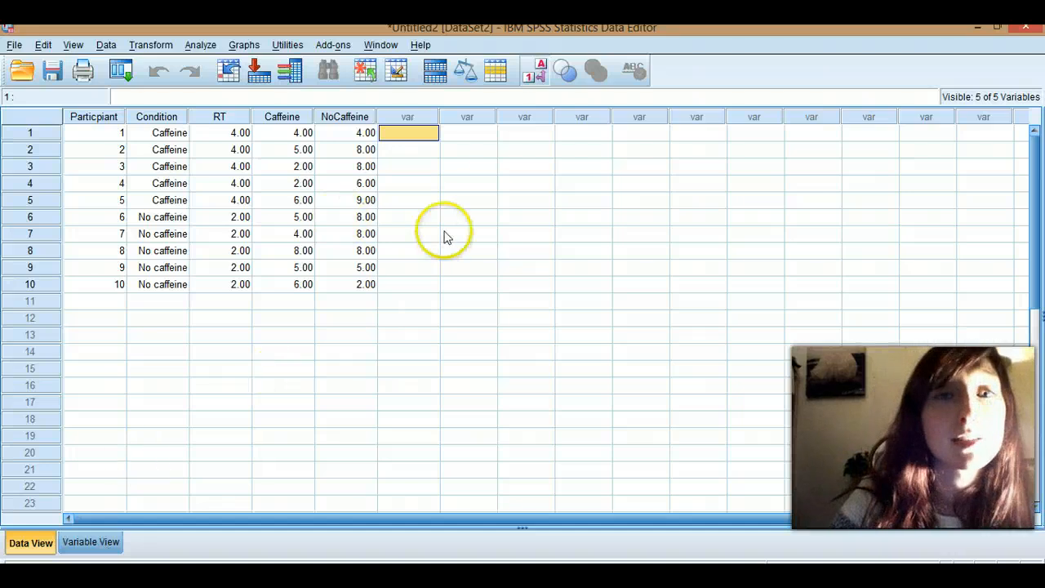
mouse_move(416, 122)
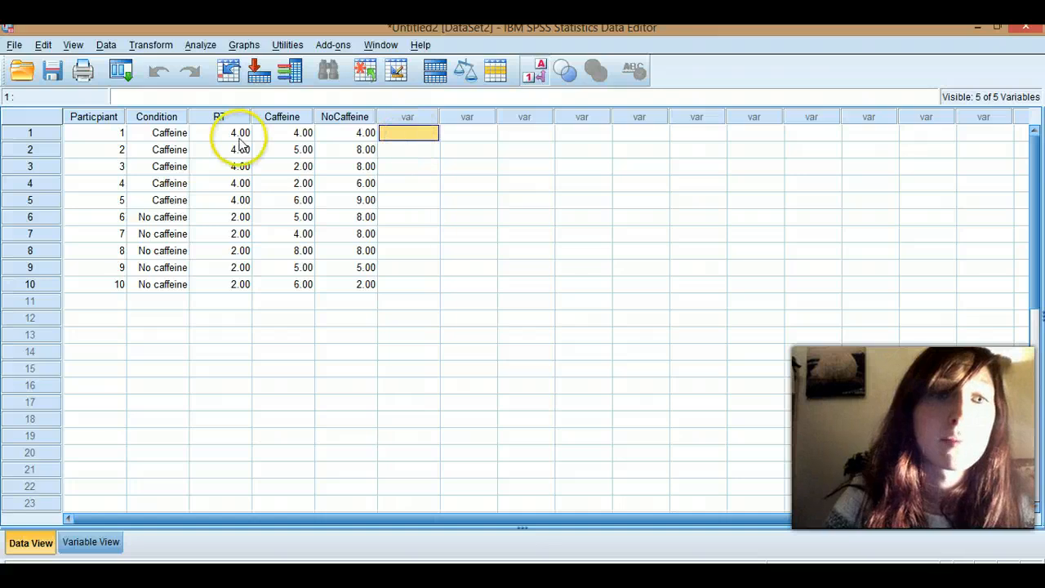
left_click(157, 133)
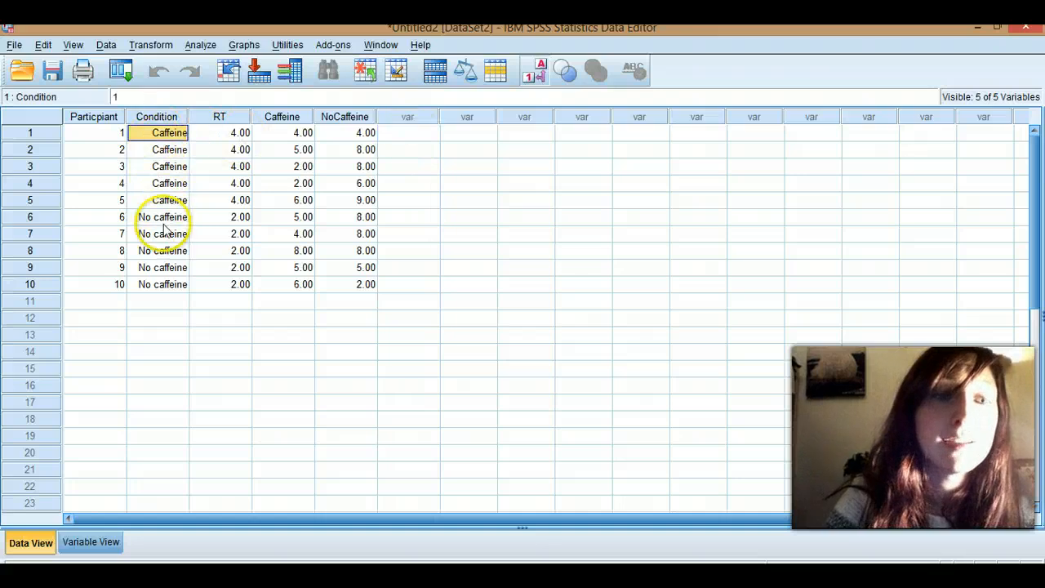
mouse_move(106, 134)
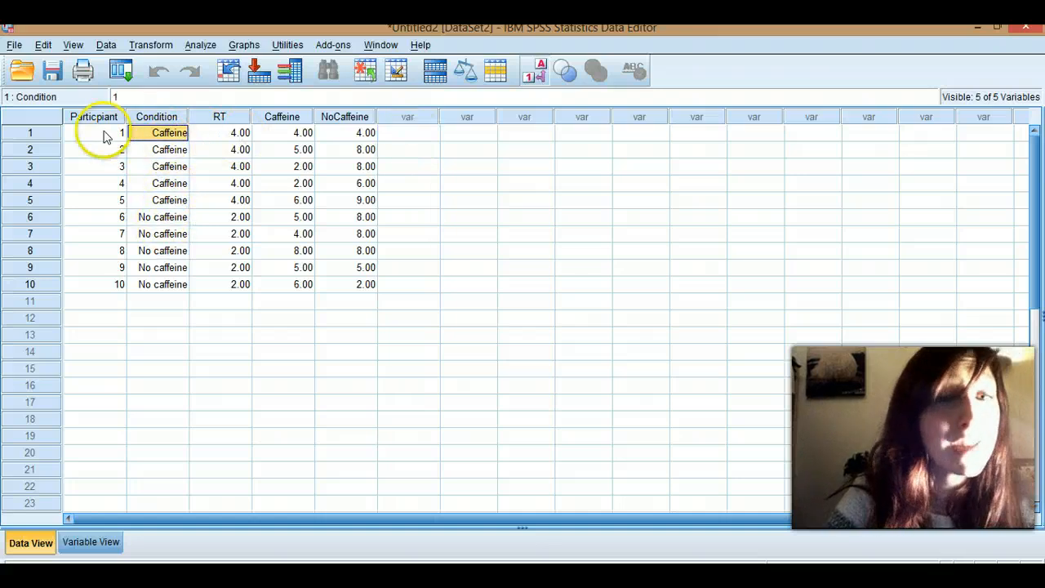
left_click(408, 132)
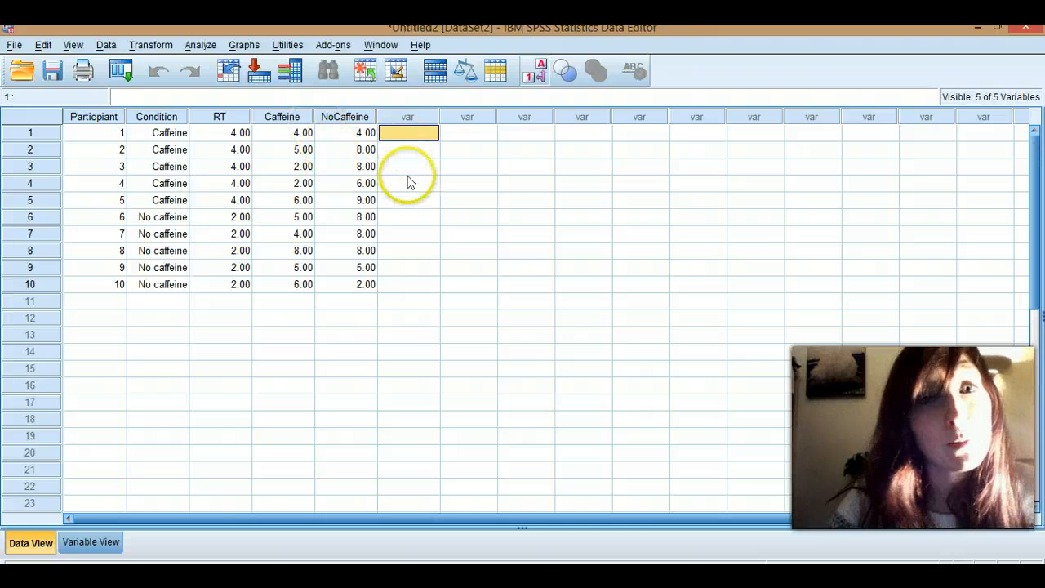
mouse_move(408, 134)
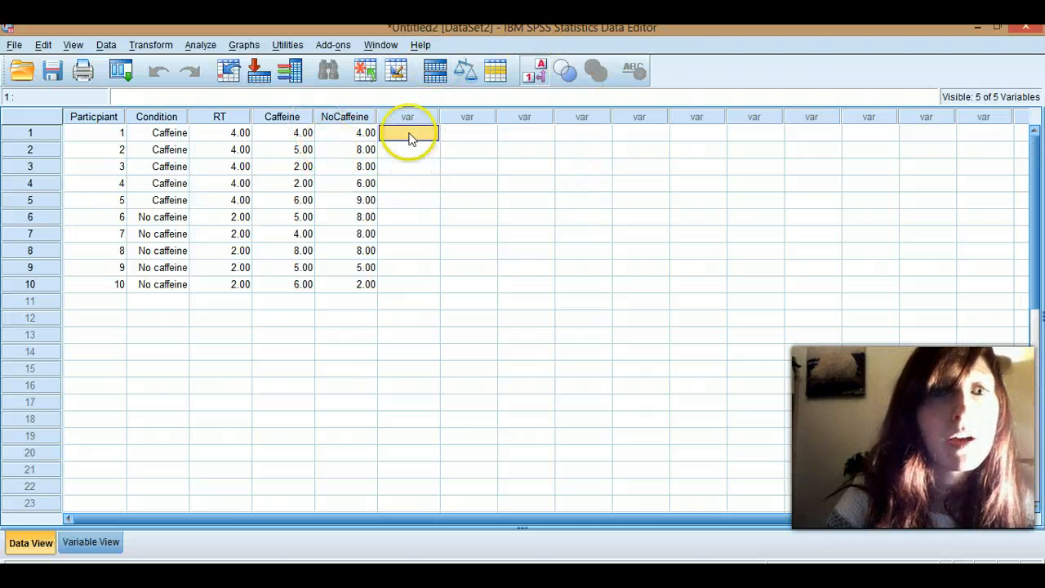
left_click(408, 150)
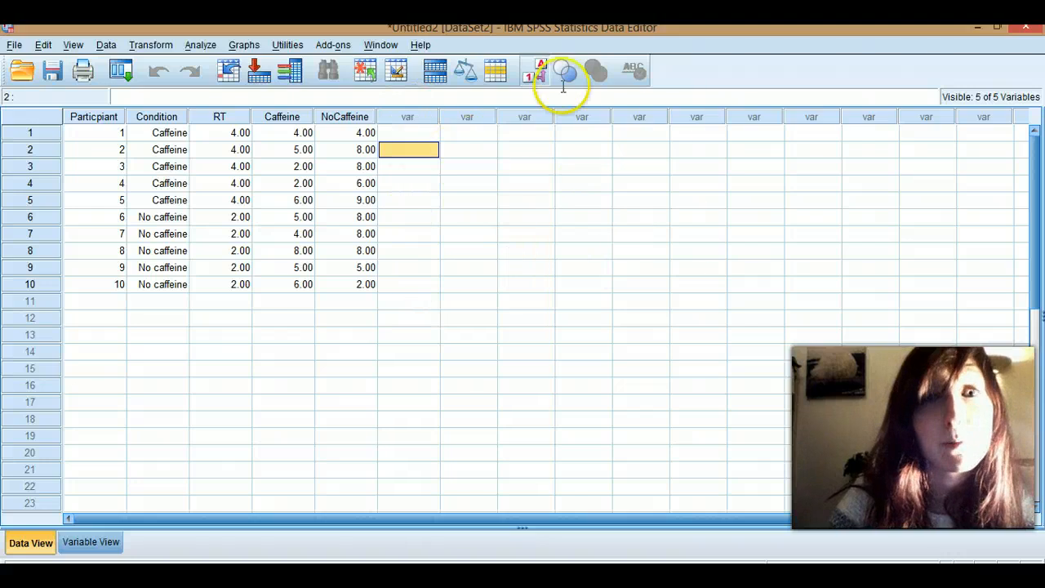
mouse_move(661, 85)
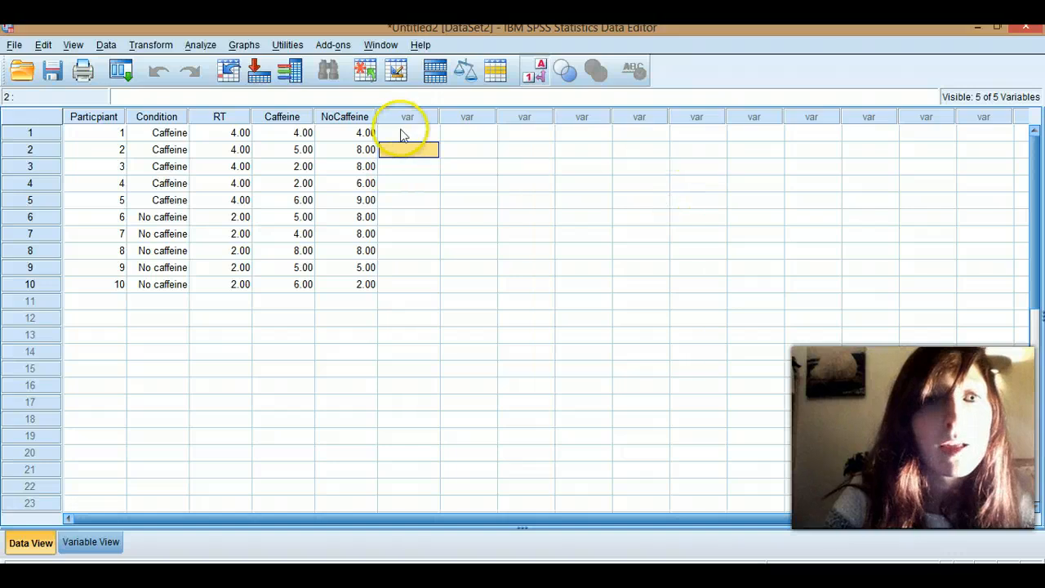
left_click(408, 132)
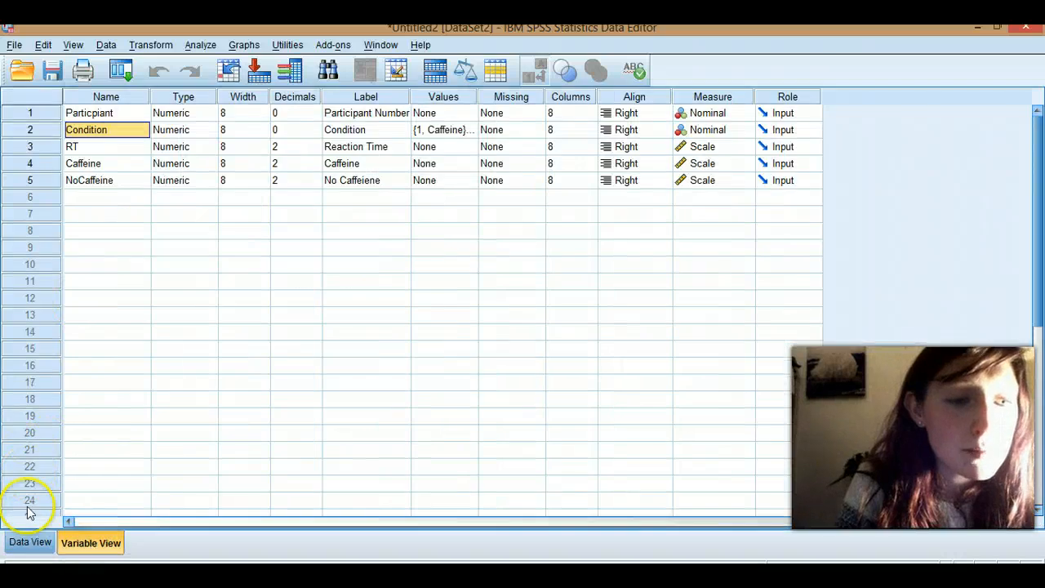
left_click(29, 542)
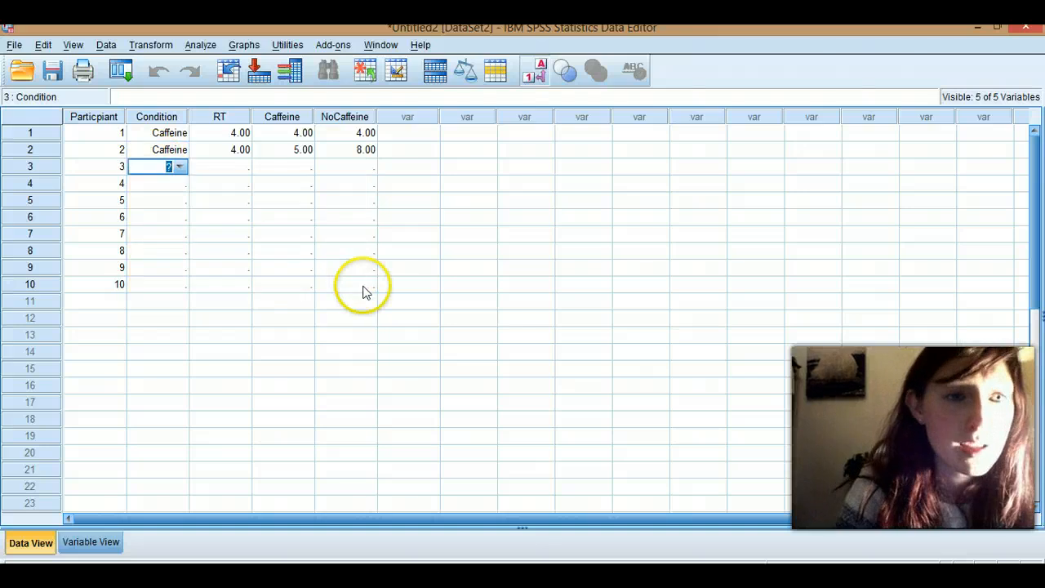
- Cut the data to two rows, Caffeine and No caffeine, each with reaction time 4.00
left_click(178, 150)
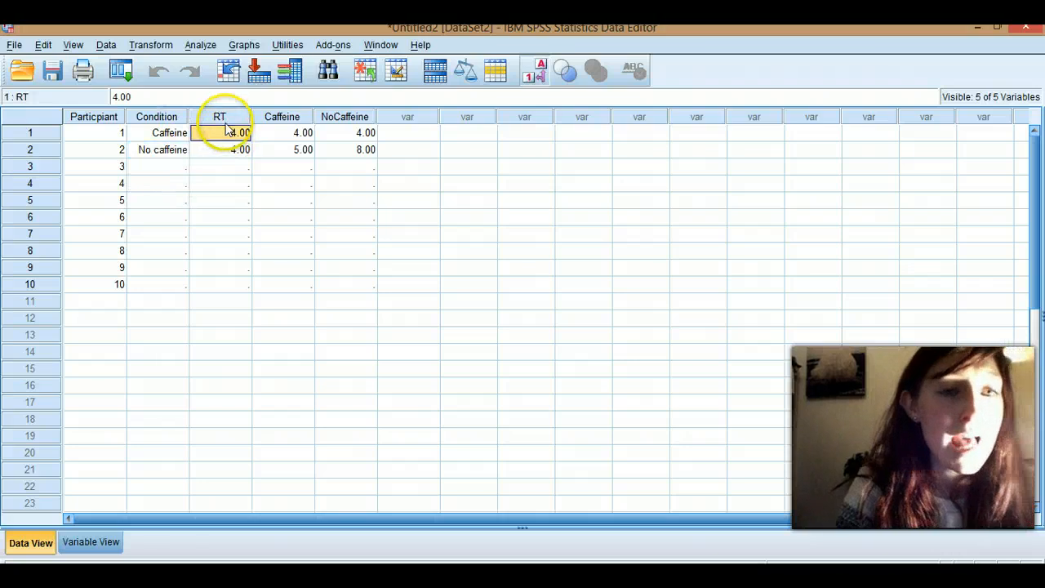
mouse_move(228, 134)
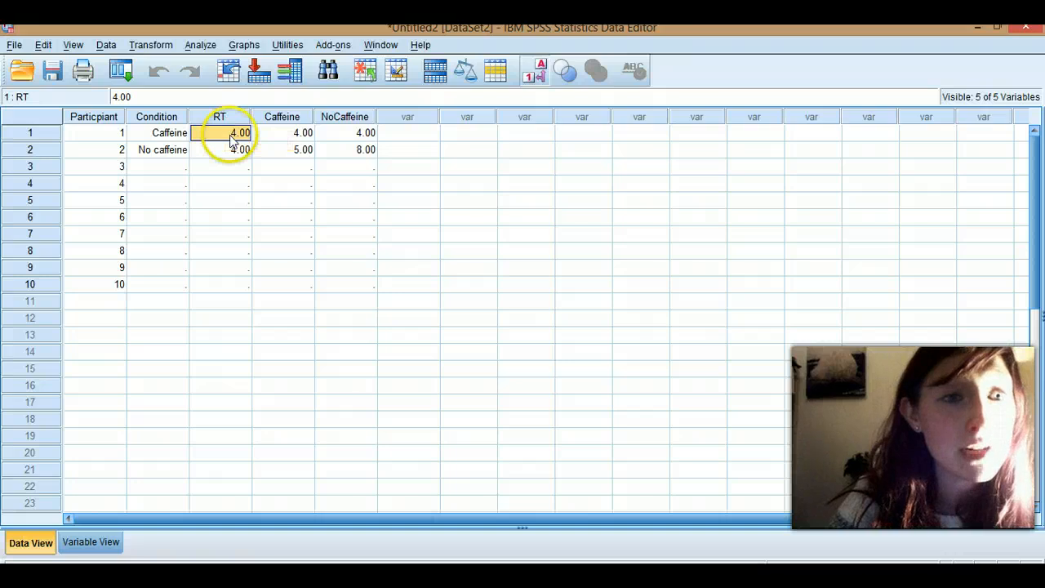
left_click(344, 150)
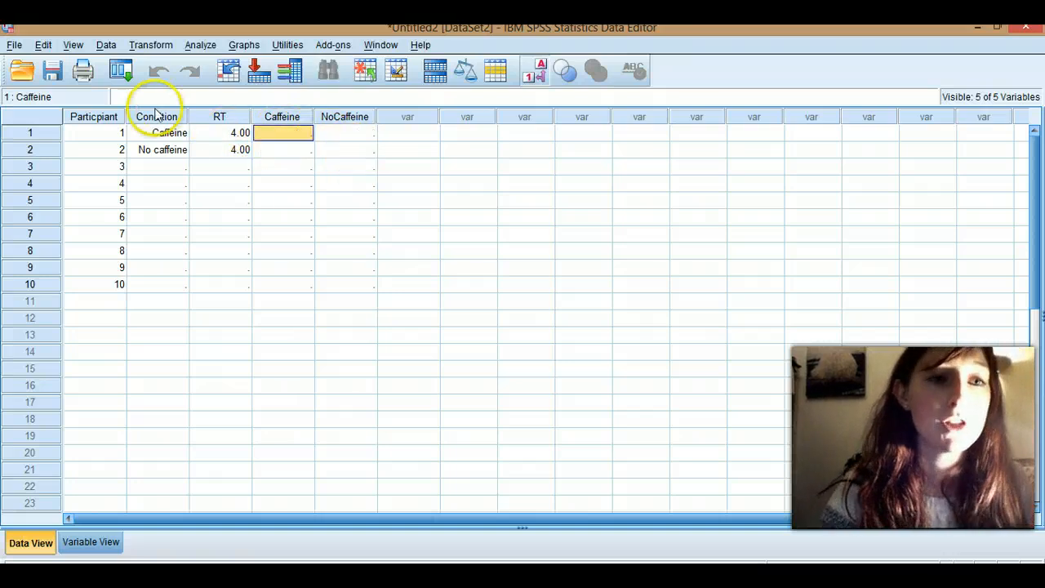
left_click(156, 132)
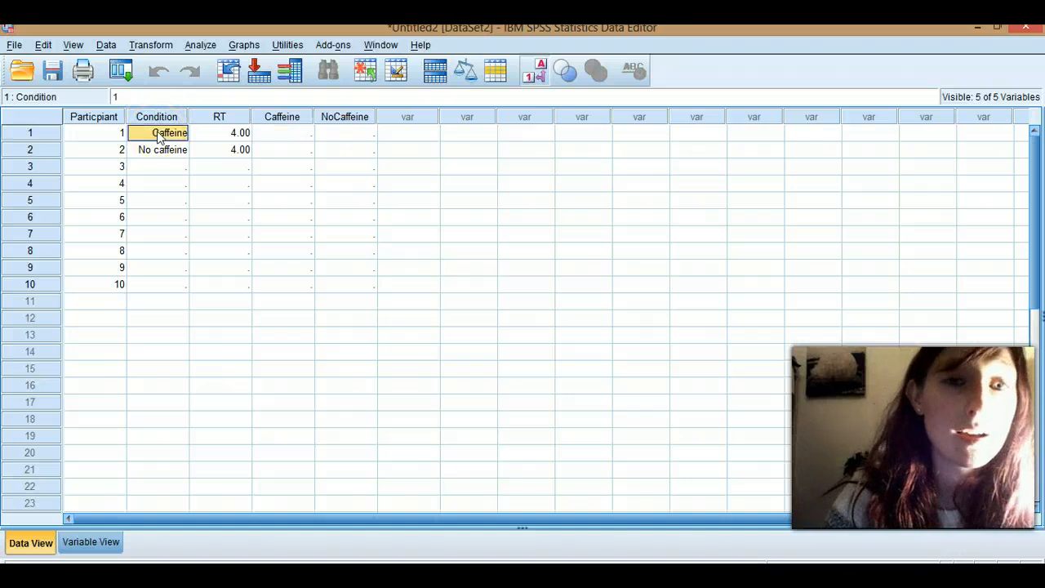
left_click(157, 116)
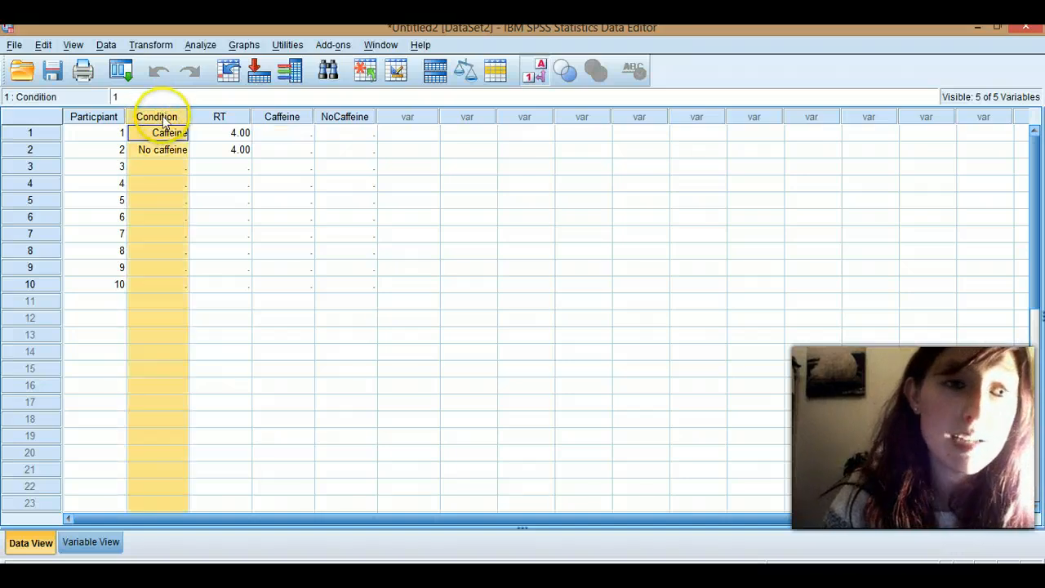
left_click(162, 150)
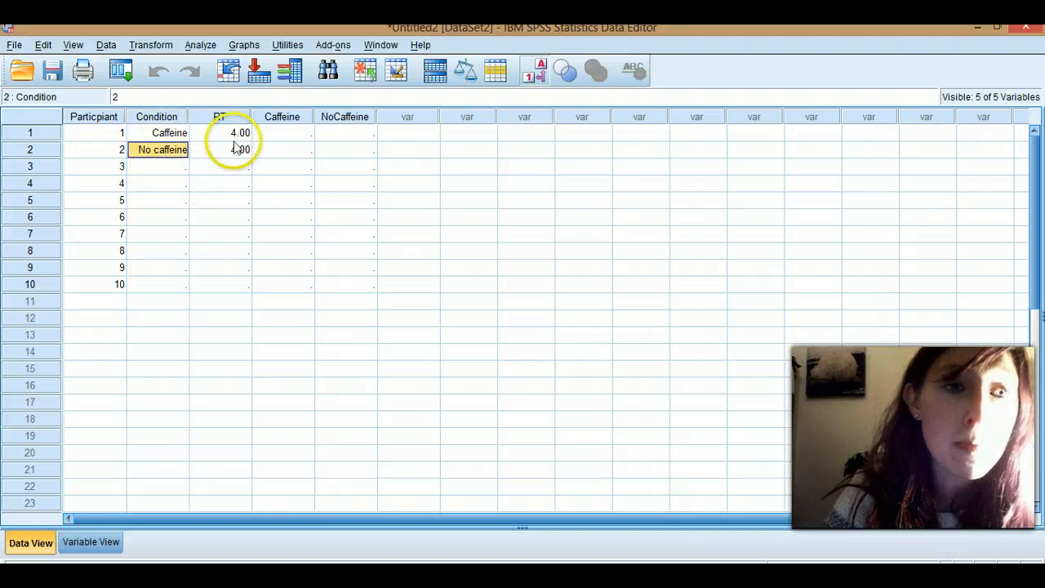
left_click(219, 132)
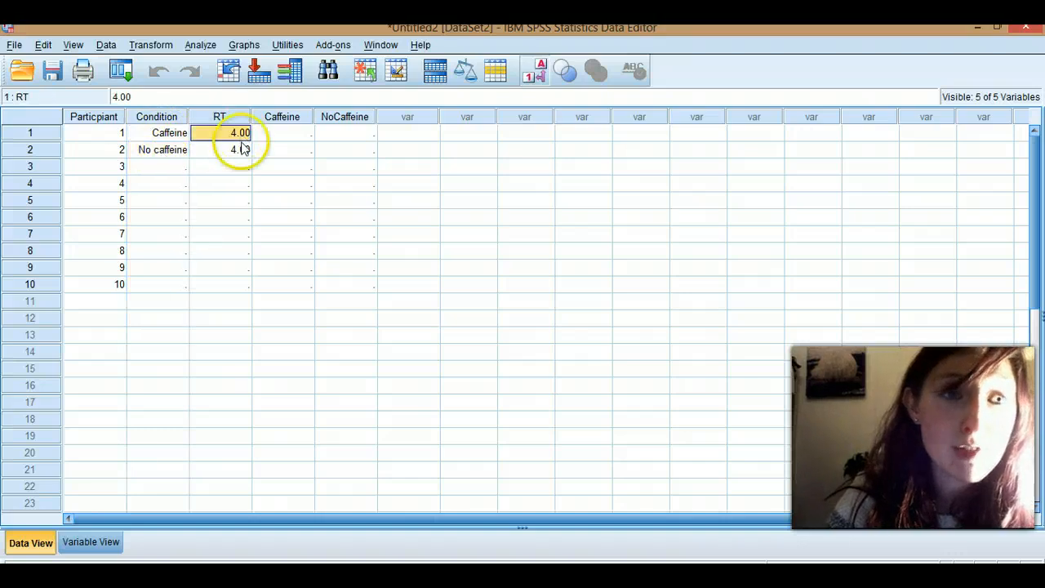
left_click(200, 46)
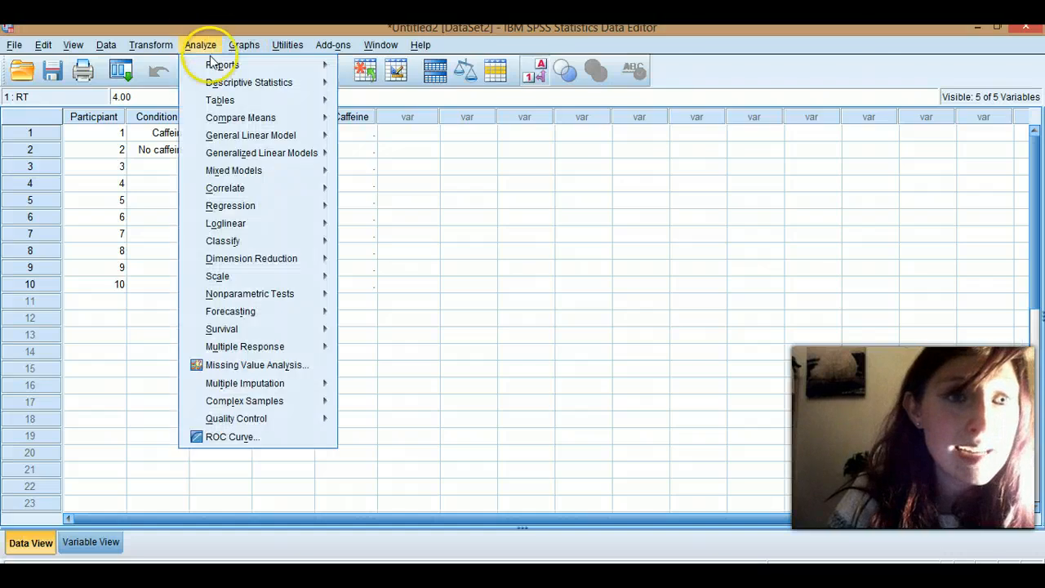
- Run Descriptives on Caffeine and NoCaffeine, then create the mean reaction time bar chart in the output
left_click(248, 82)
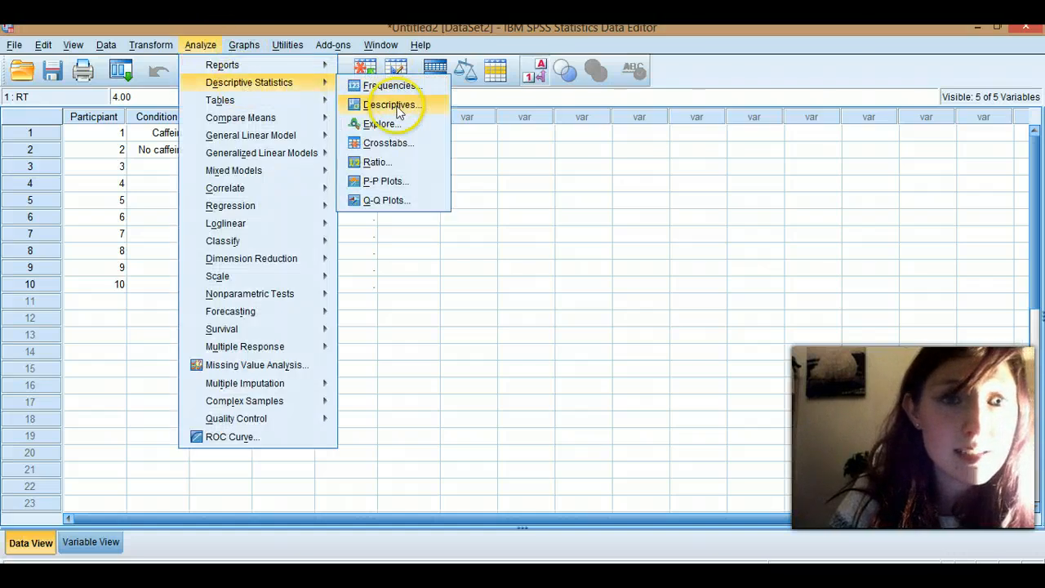
left_click(392, 105)
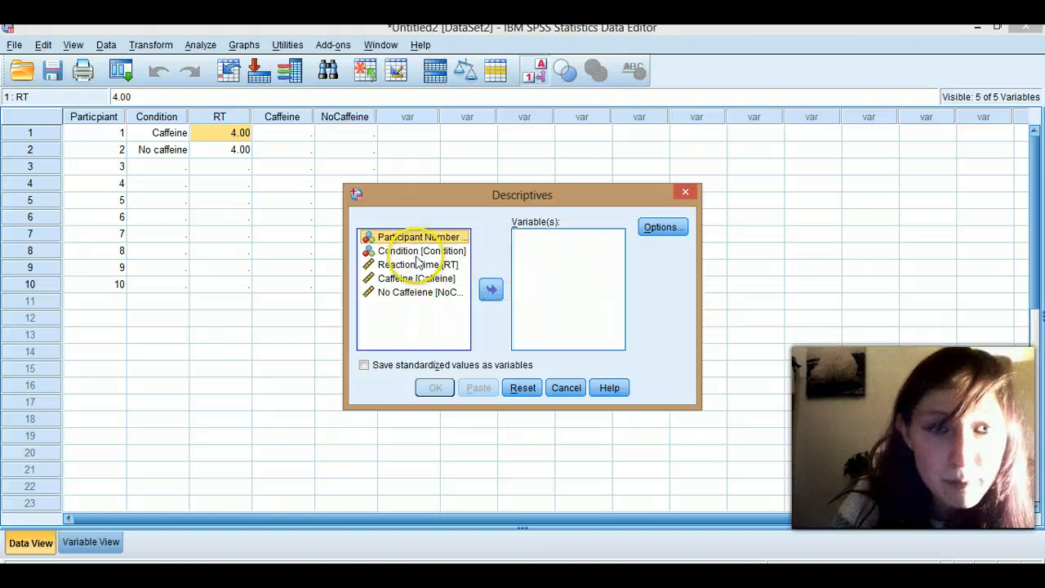
left_click(489, 289)
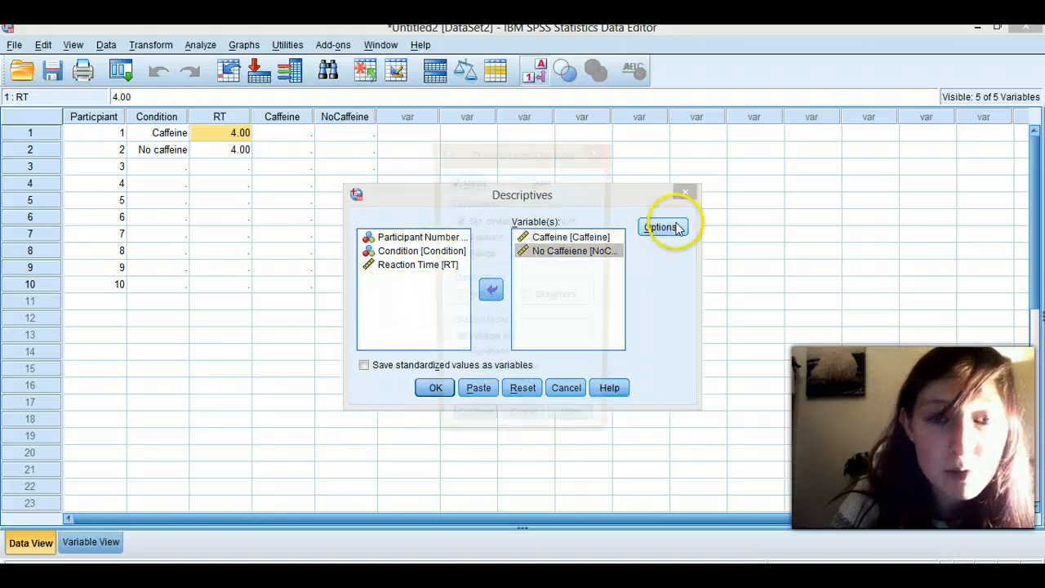
left_click(663, 227)
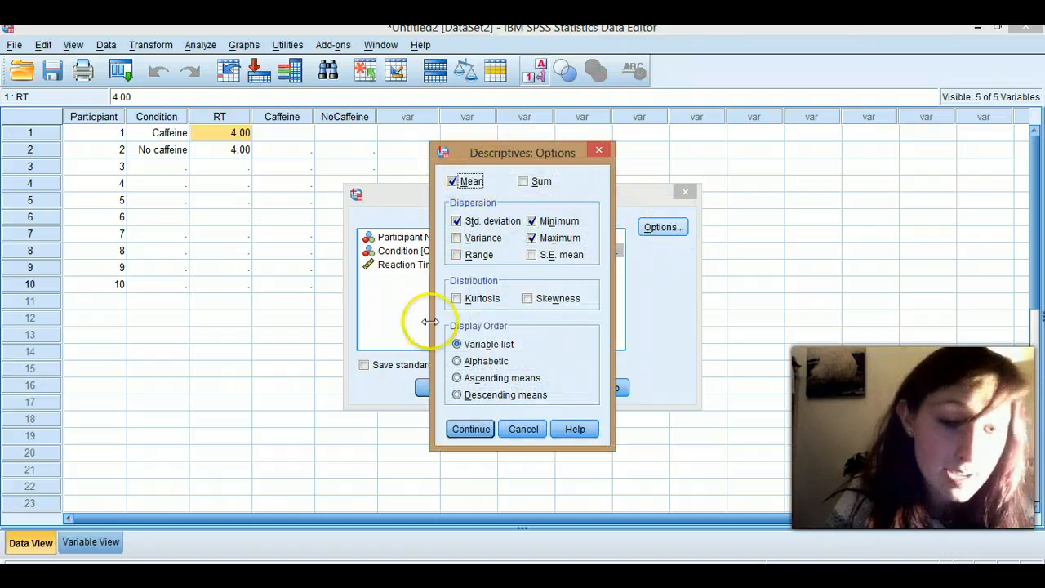
left_click(470, 427)
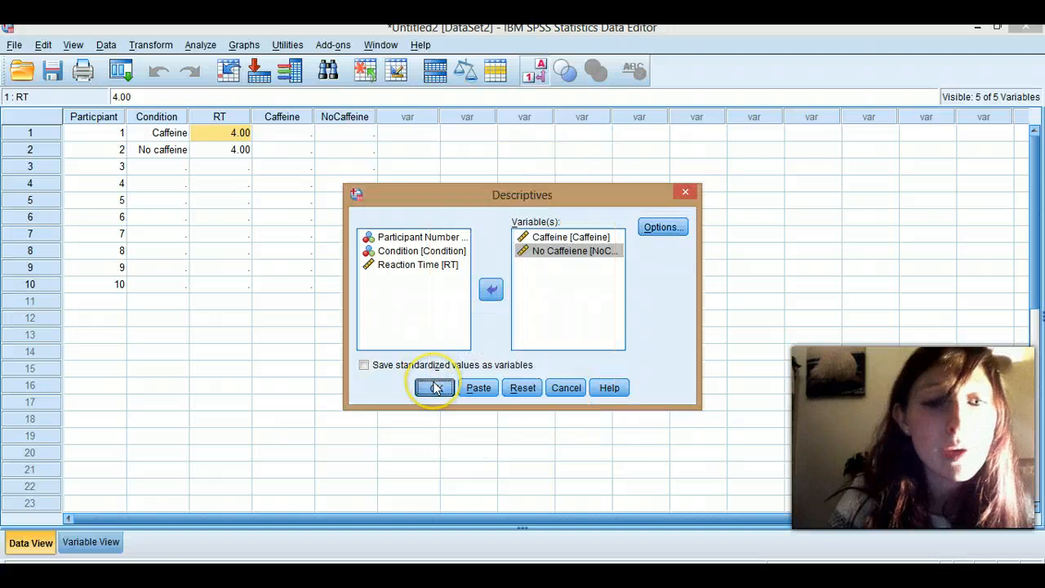
left_click(434, 387)
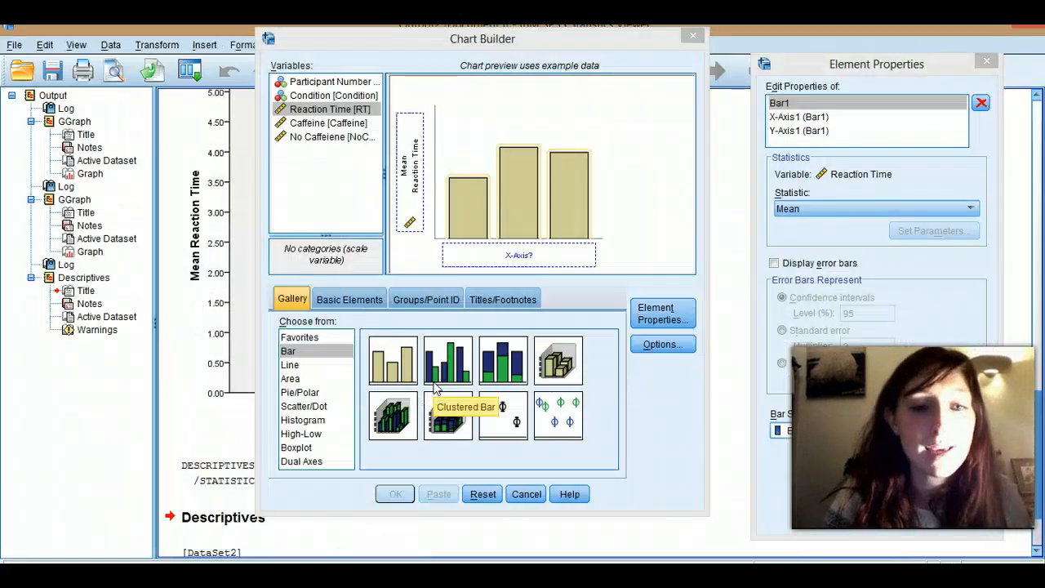
mouse_move(677, 69)
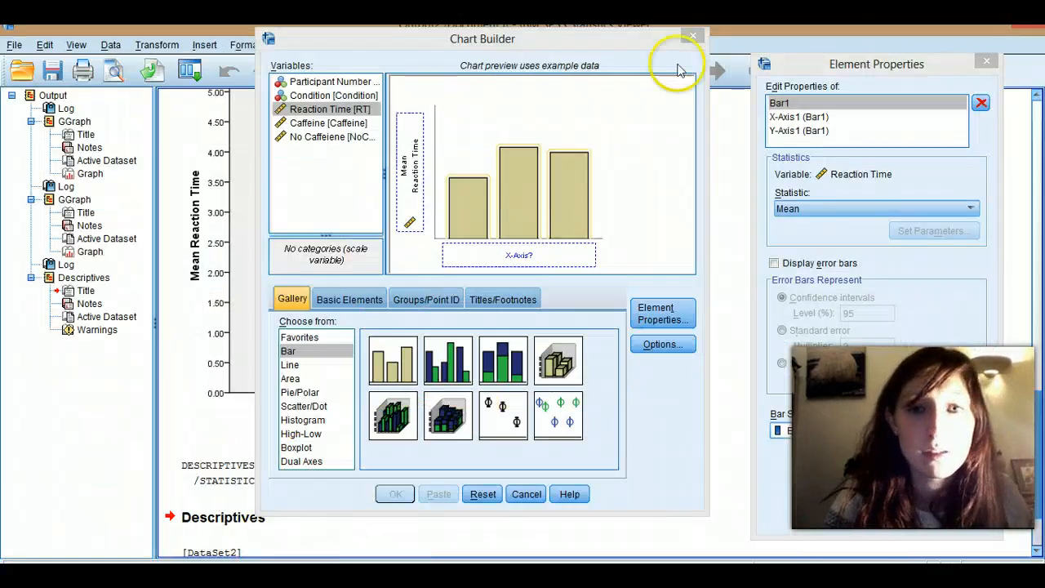
left_click(395, 493)
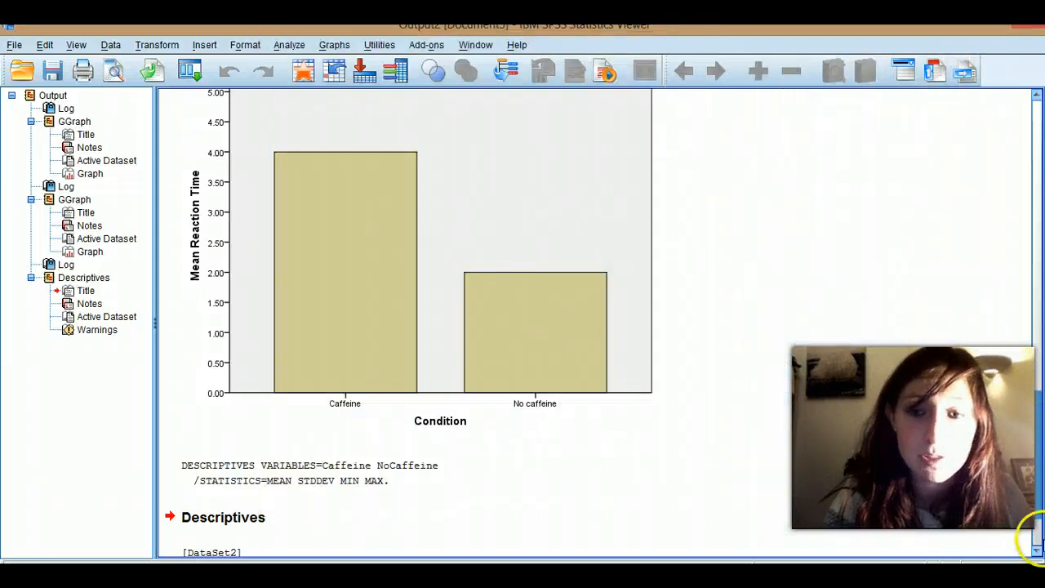
scroll("down", 3)
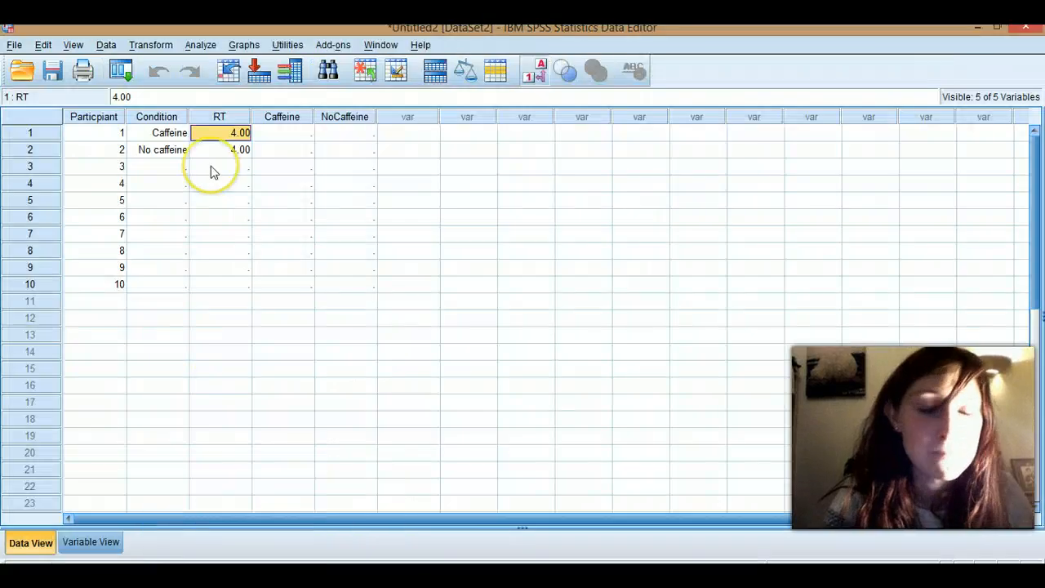
mouse_move(269, 114)
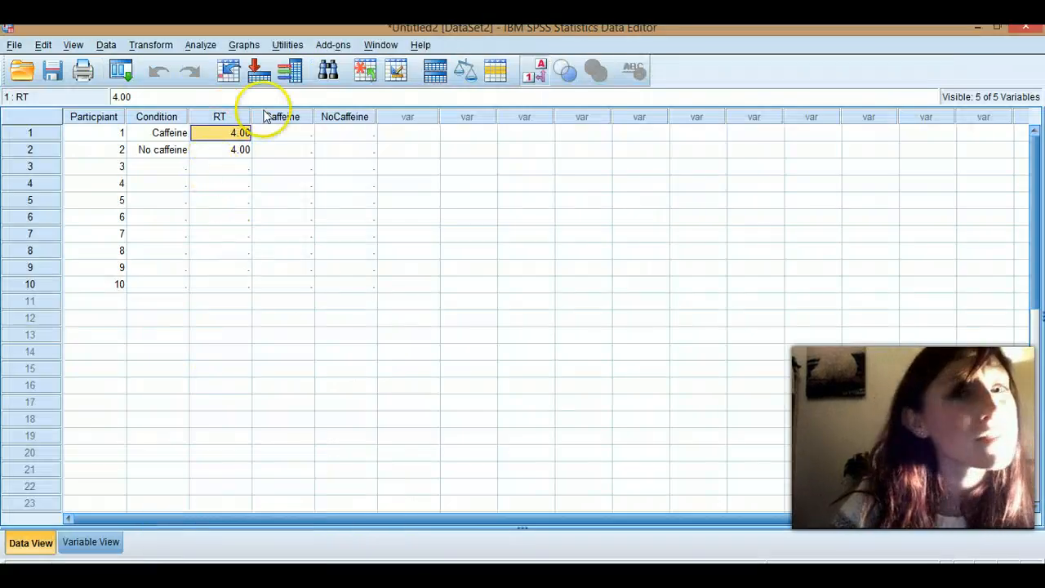
mouse_move(325, 212)
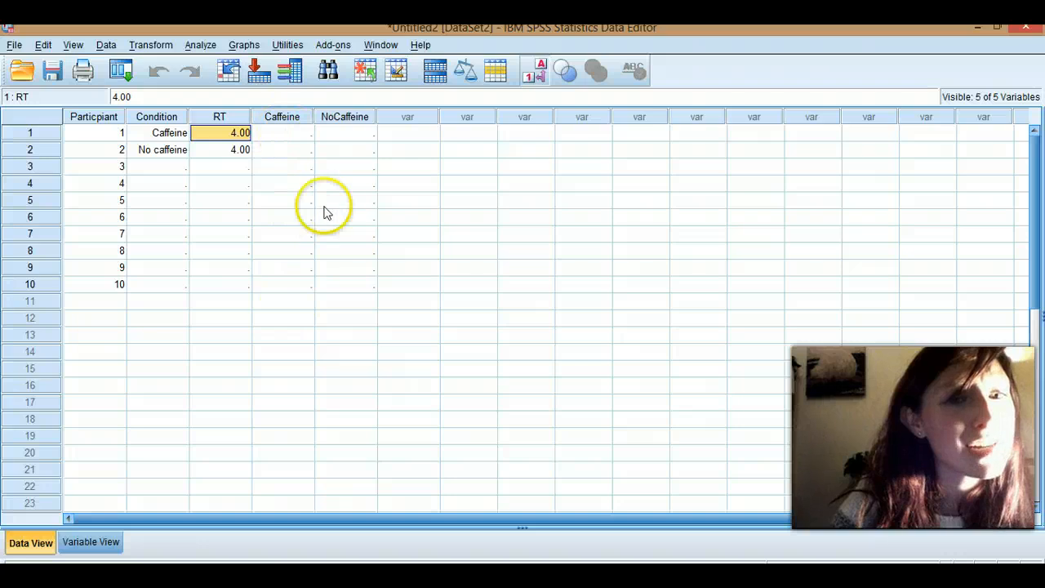
mouse_move(365, 132)
type("2")
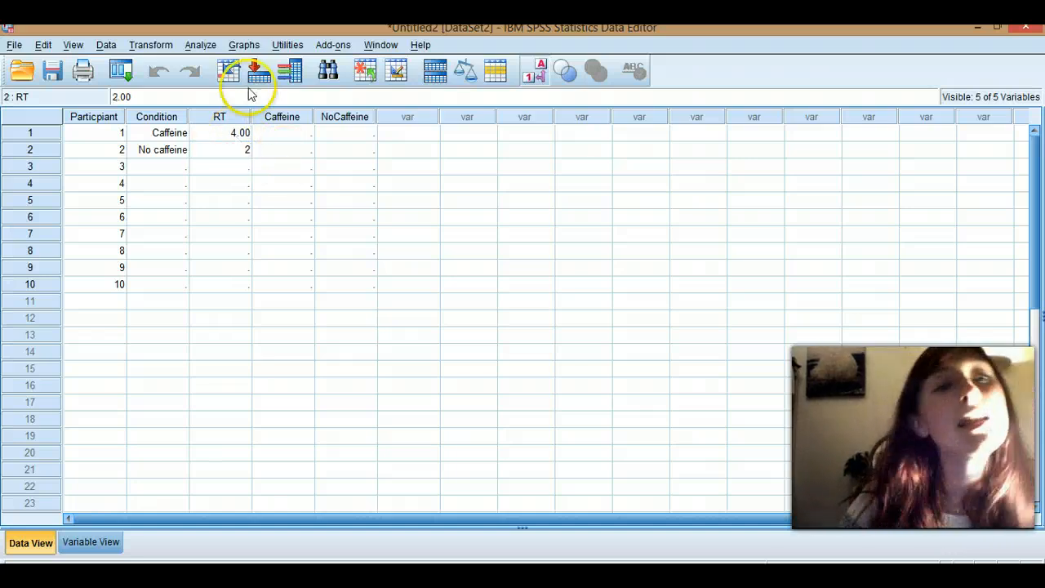
- Bring up the Graphs menu over the data sheet with No caffeine RT now 2.00
left_click(243, 45)
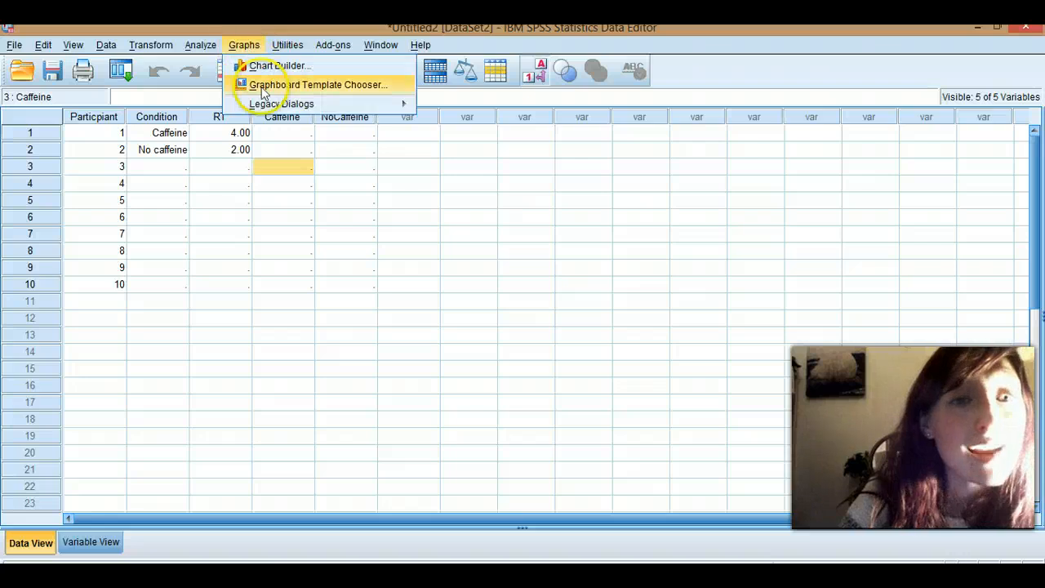
- Build a bar chart of mean Reaction Time by Condition, dismissing the summary group prompt, and return to the data
left_click(277, 65)
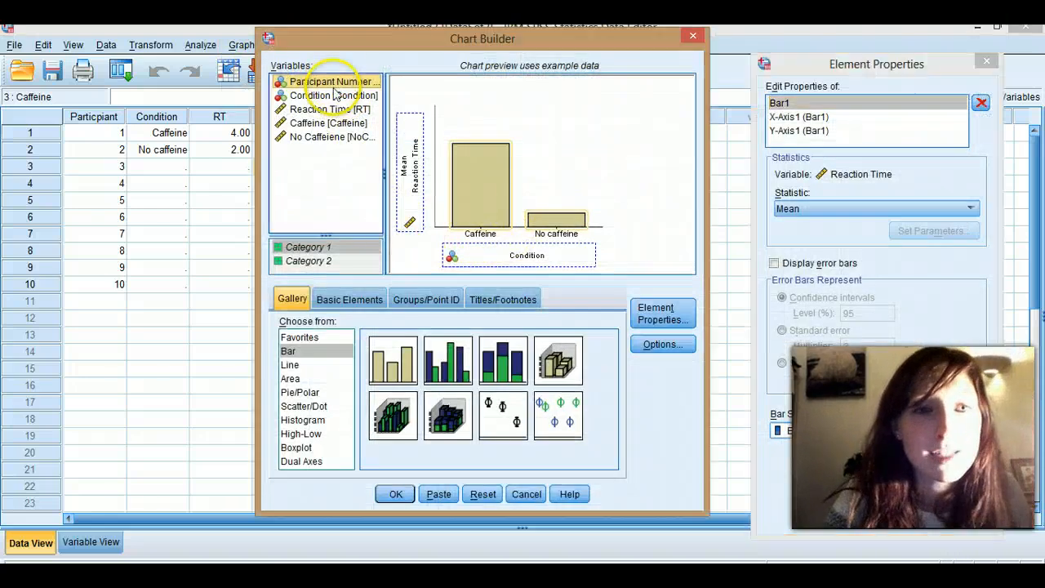
left_click(330, 94)
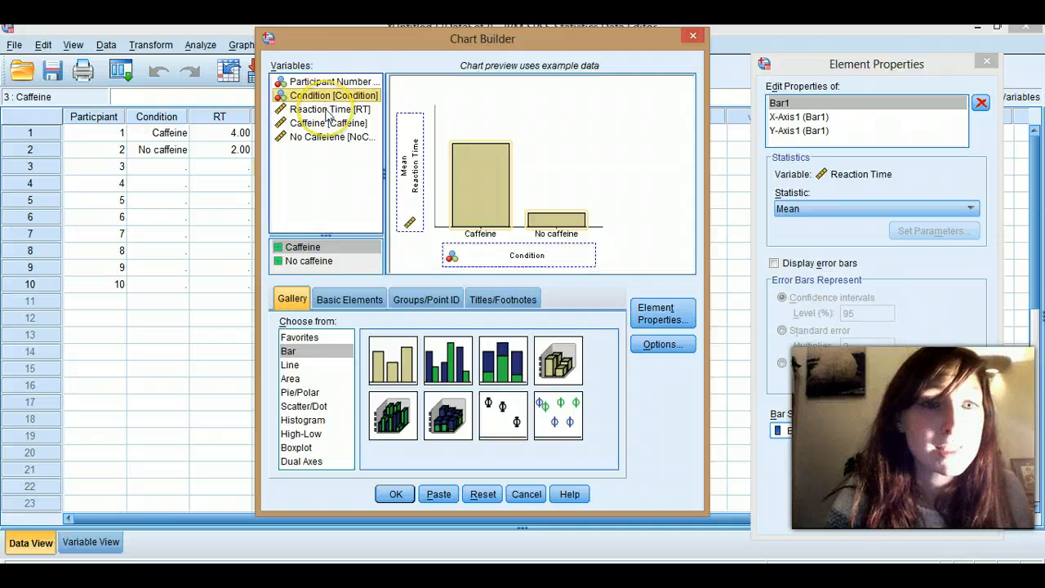
left_click(328, 108)
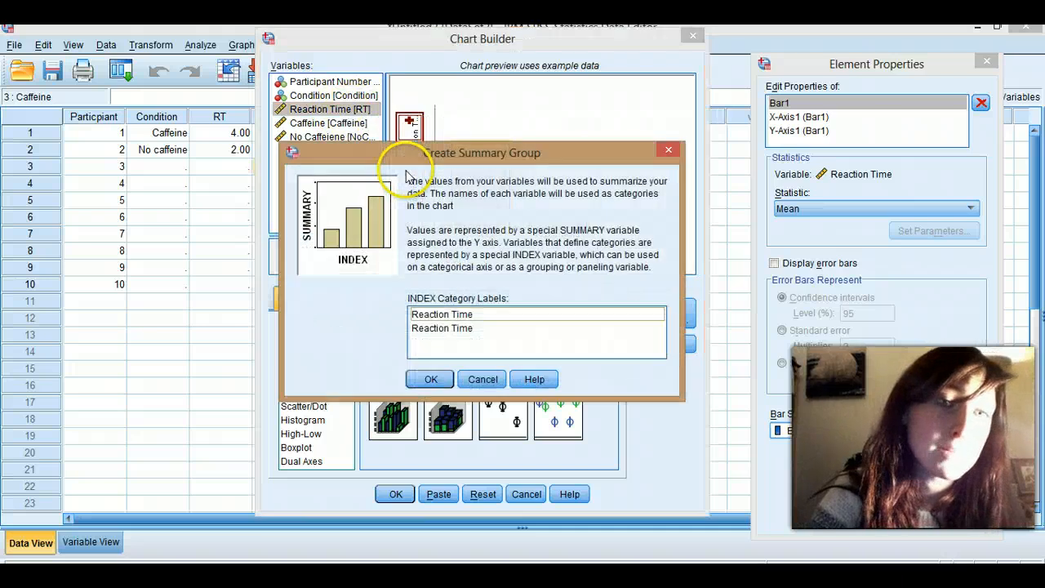
left_click(431, 379)
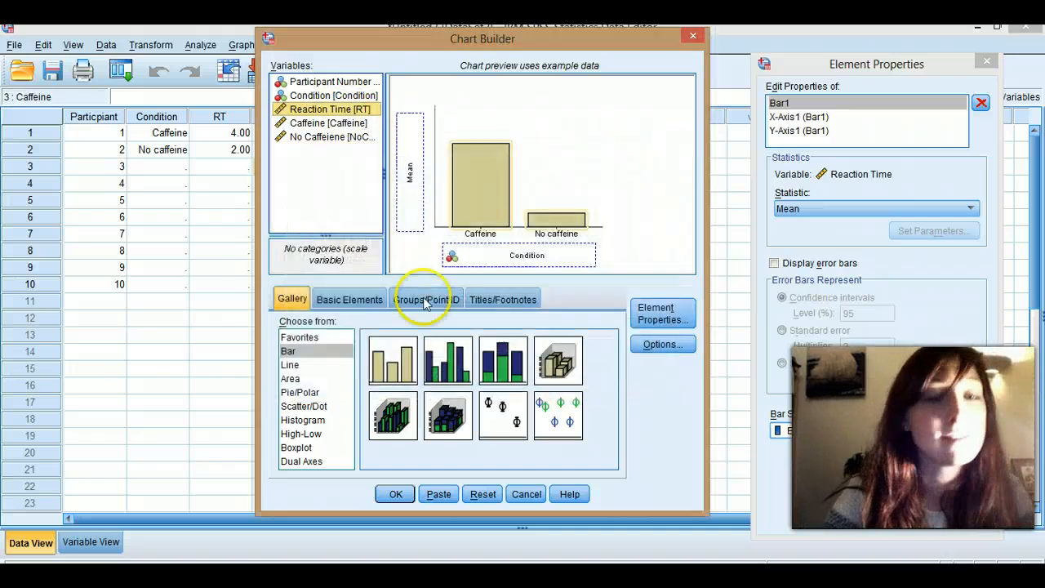
left_click(395, 493)
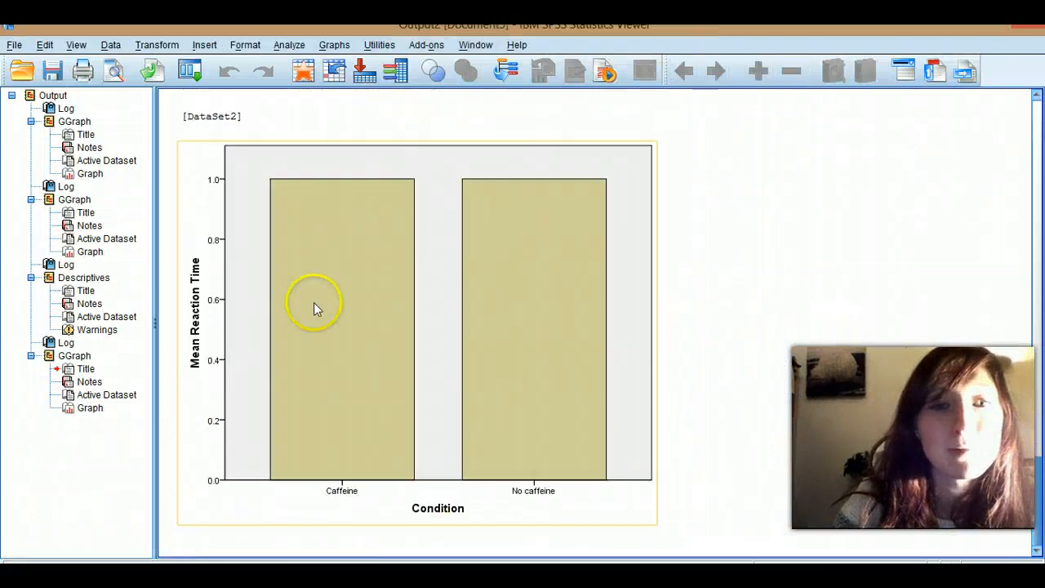
mouse_move(509, 450)
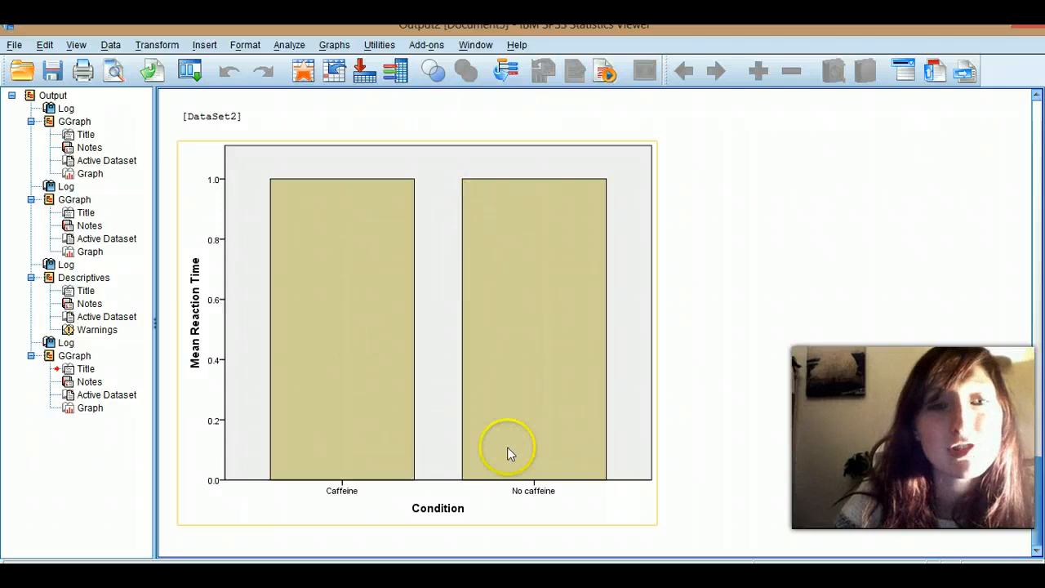
mouse_move(325, 276)
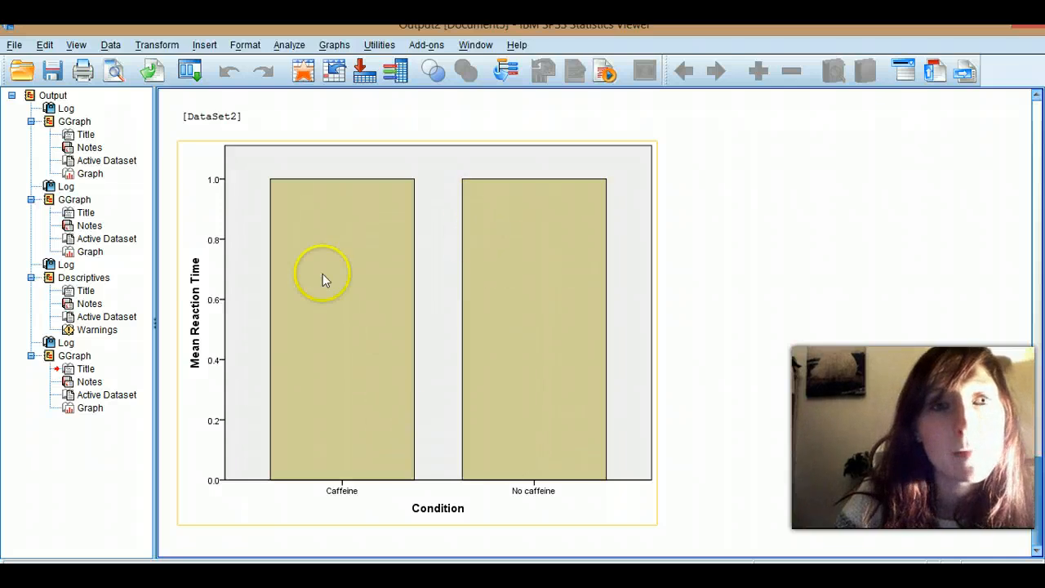
left_click(289, 46)
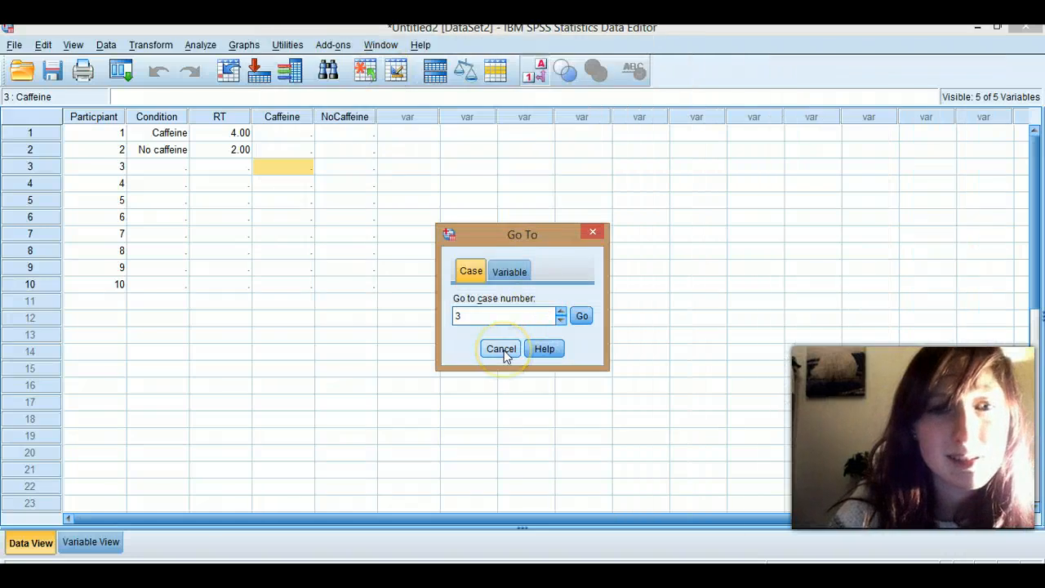
- Switch the Go To dialog to the Variable tab and close it
left_click(245, 46)
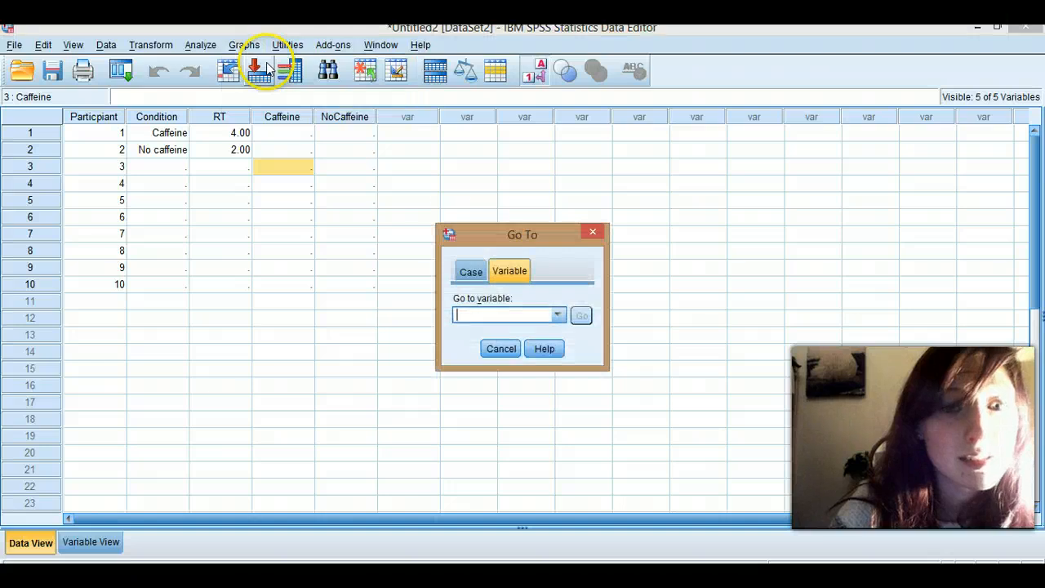
left_click(499, 349)
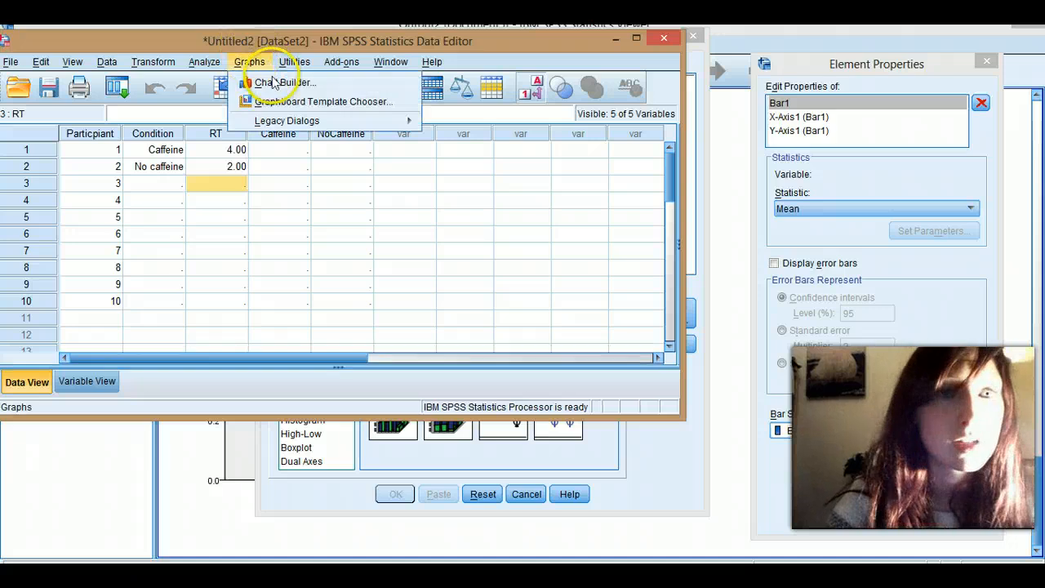
- Create a line chart of mean Caffeine on the vertical axis against No Caffeine
left_click(284, 82)
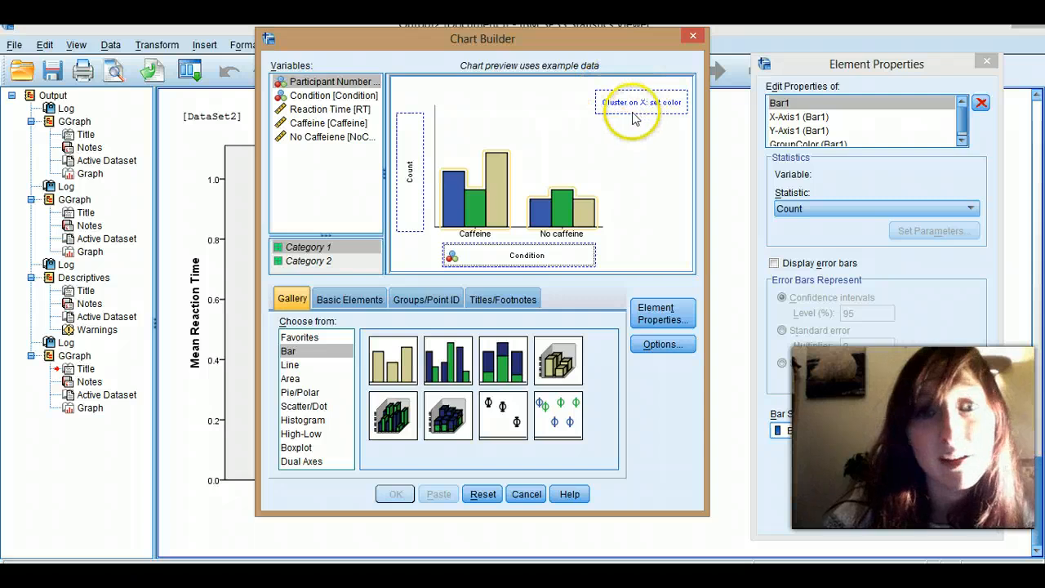
left_click(291, 364)
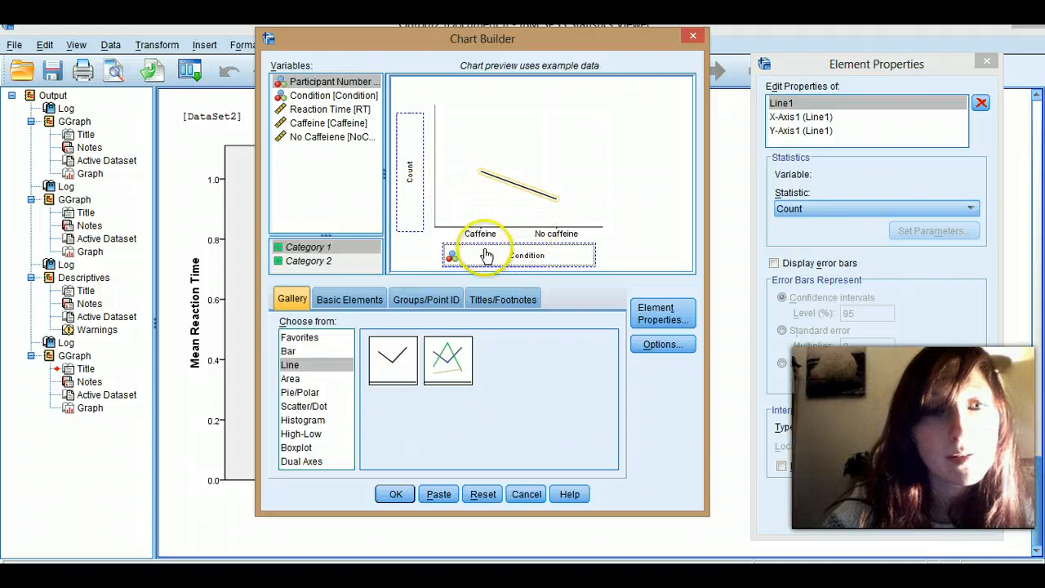
mouse_move(454, 182)
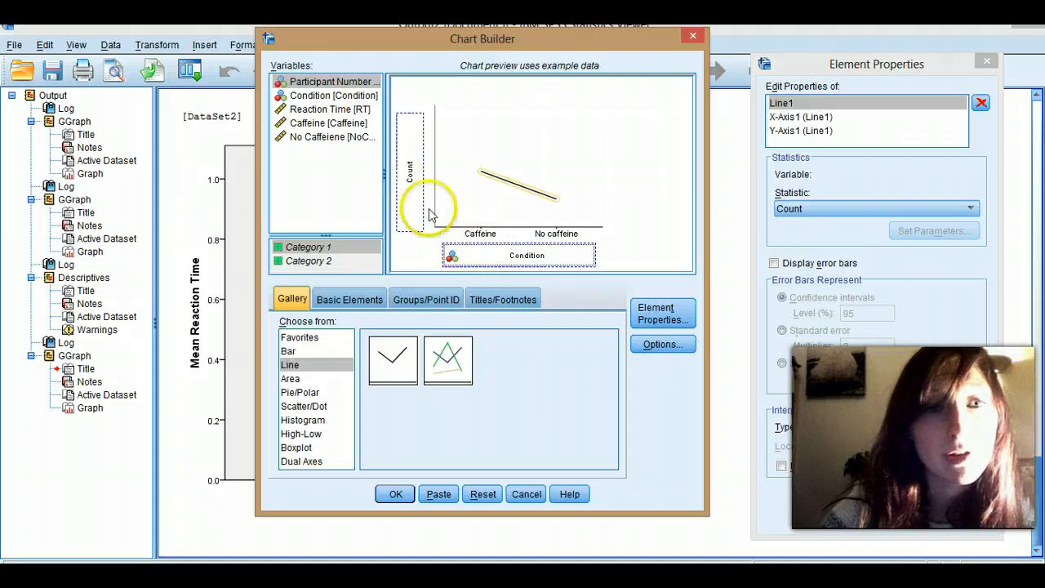
left_click_drag(329, 122, 408, 177)
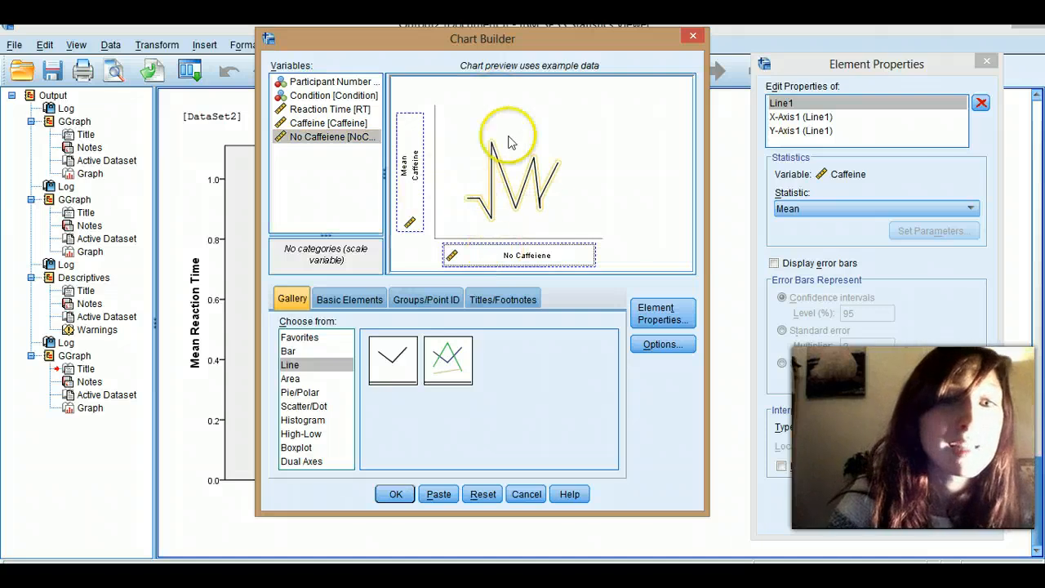
mouse_move(571, 189)
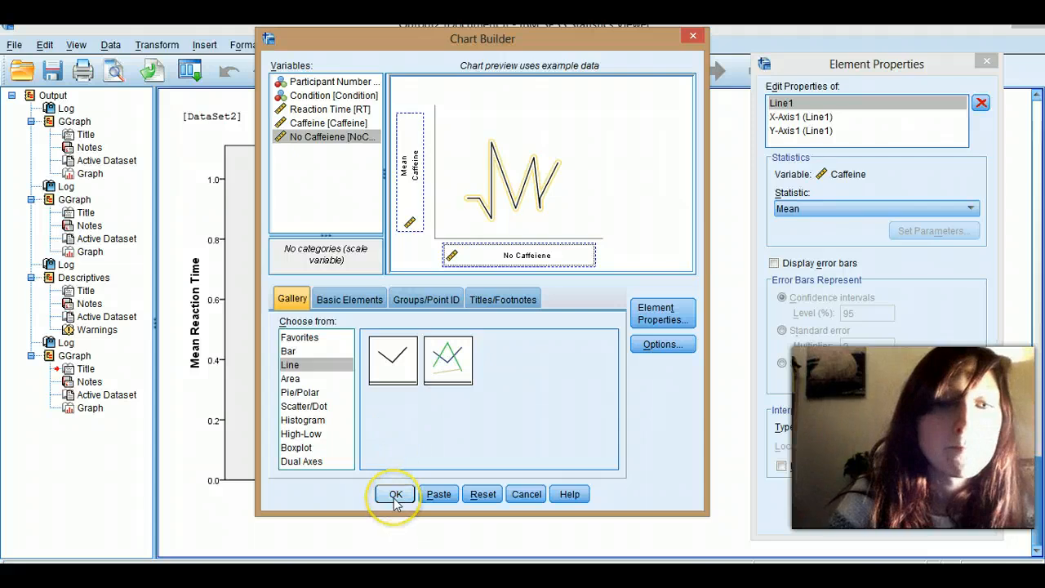
left_click(395, 493)
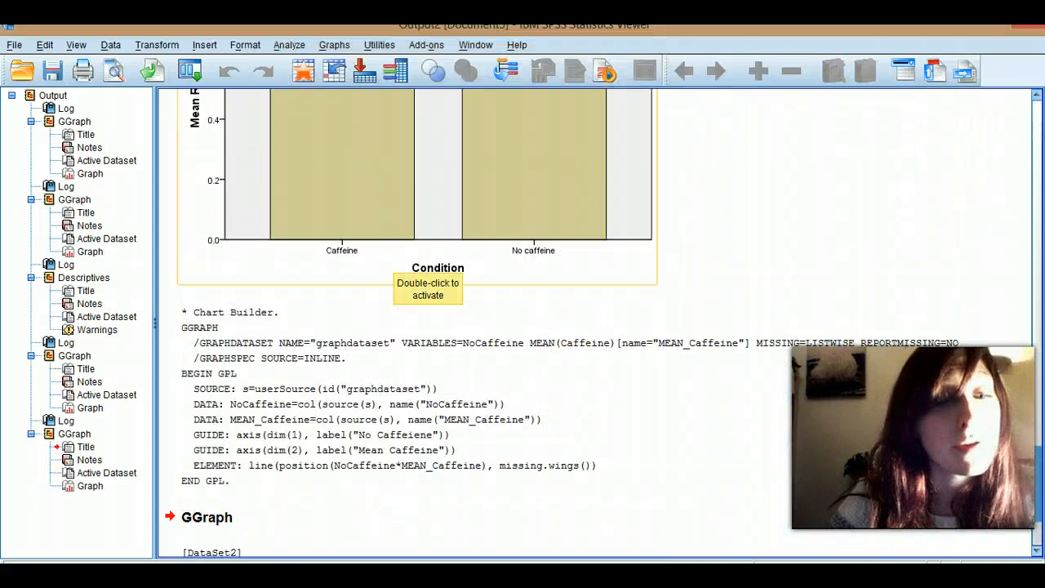
- Return to the Data Editor and review the RT values: Caffeine 4.00 and No caffeine 2.00
left_click(139, 506)
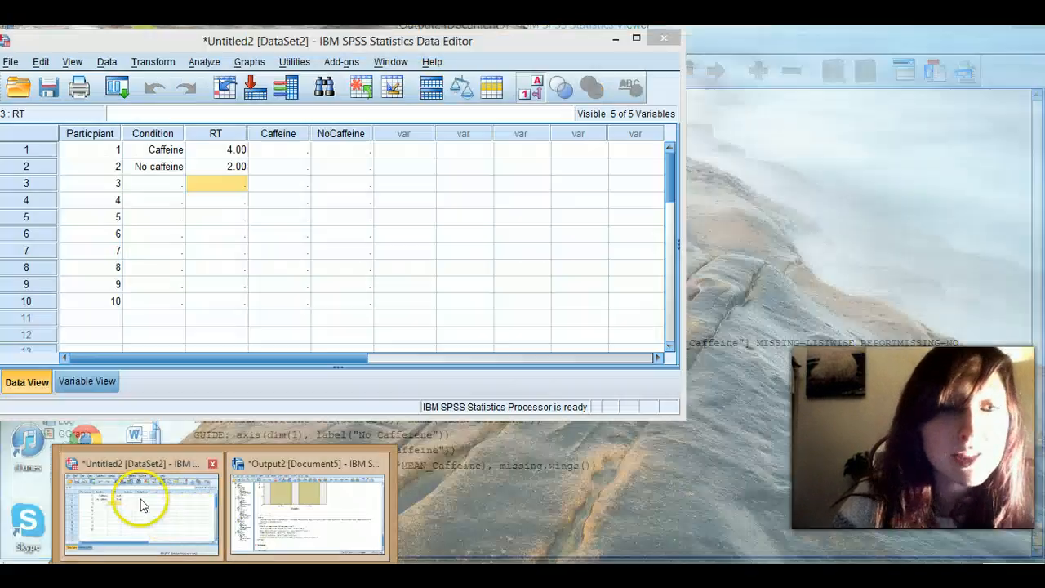
left_click(152, 166)
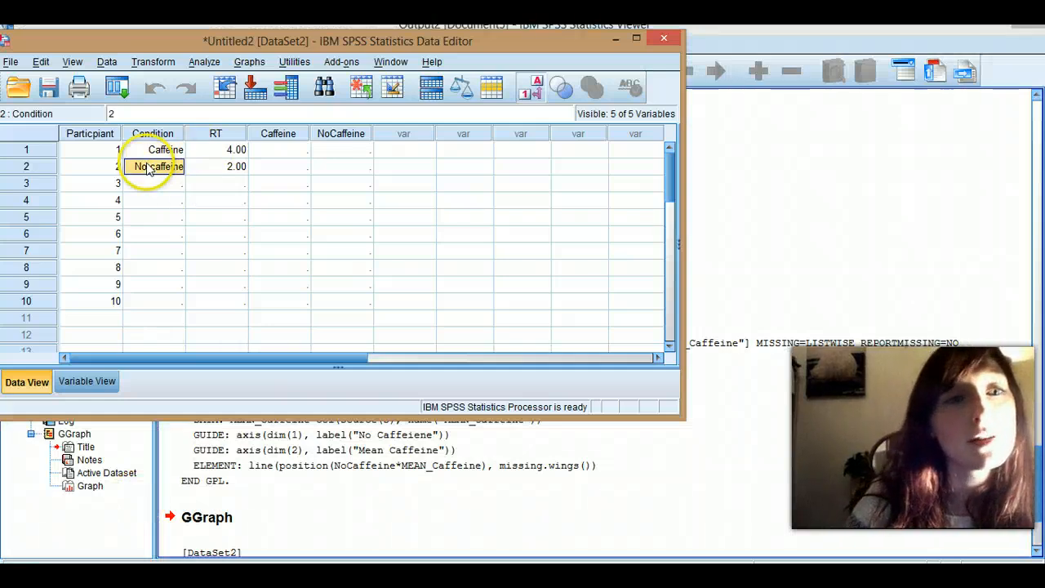
left_click(153, 199)
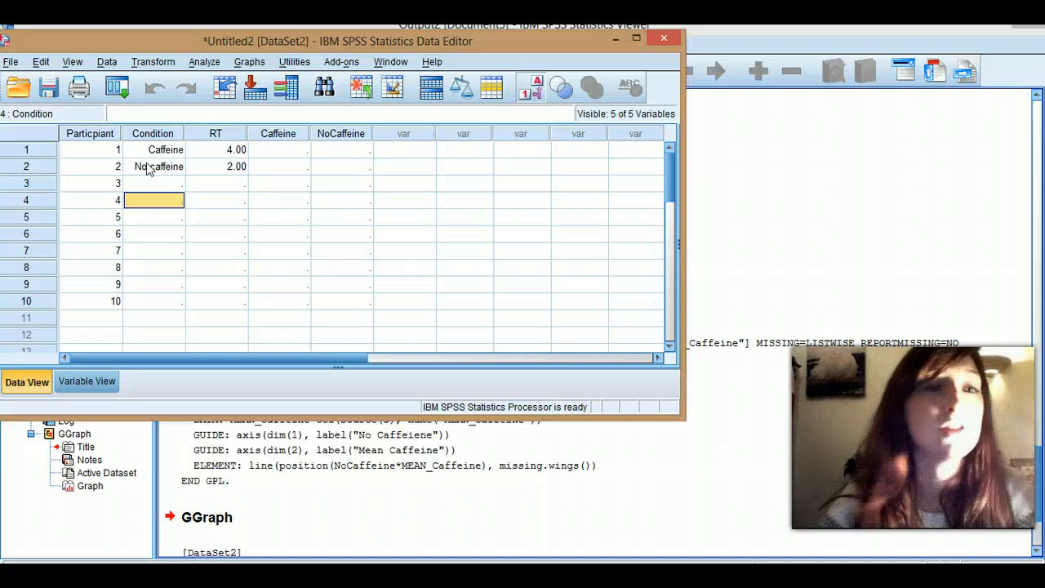
left_click(215, 167)
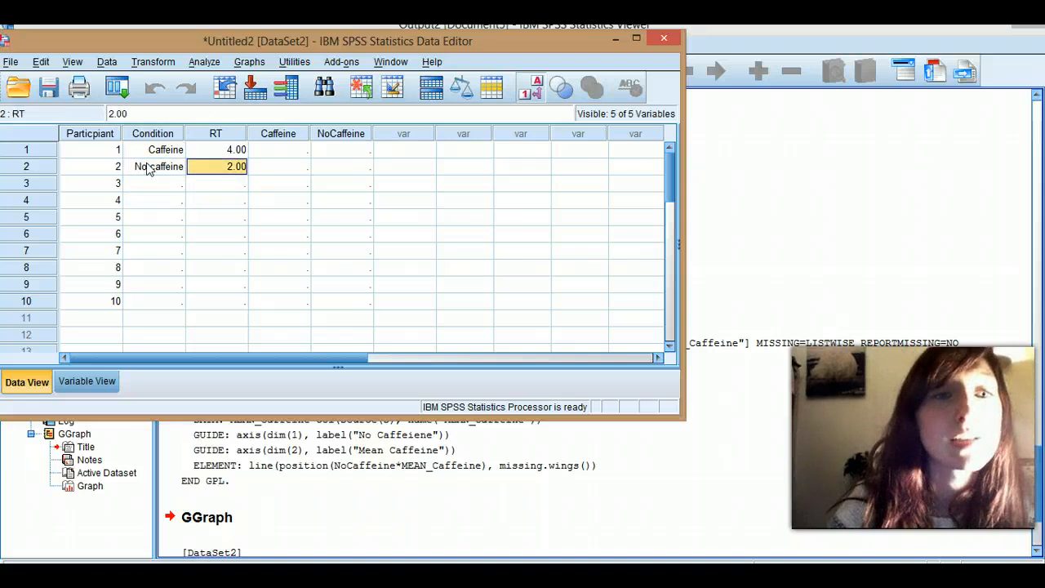
left_click(215, 150)
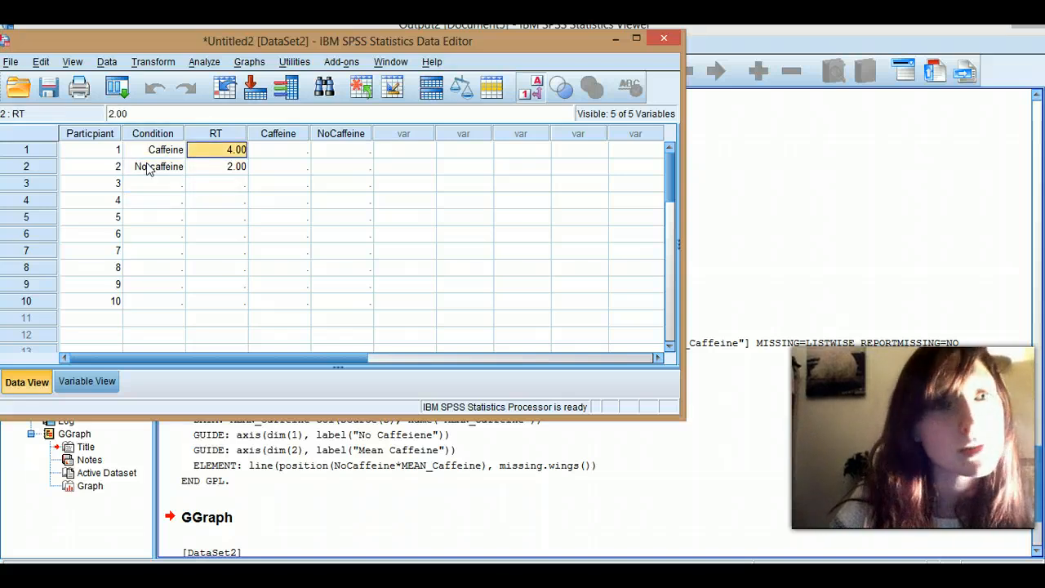